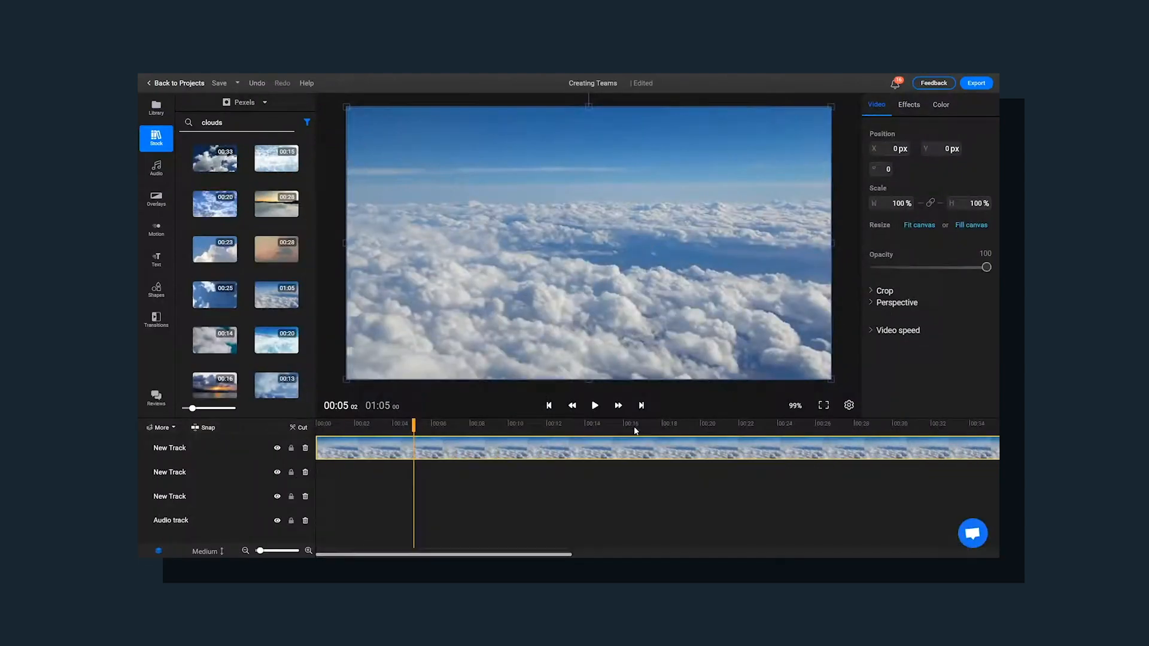
{"action": "mouse_move", "coordinate": [776, 428]}
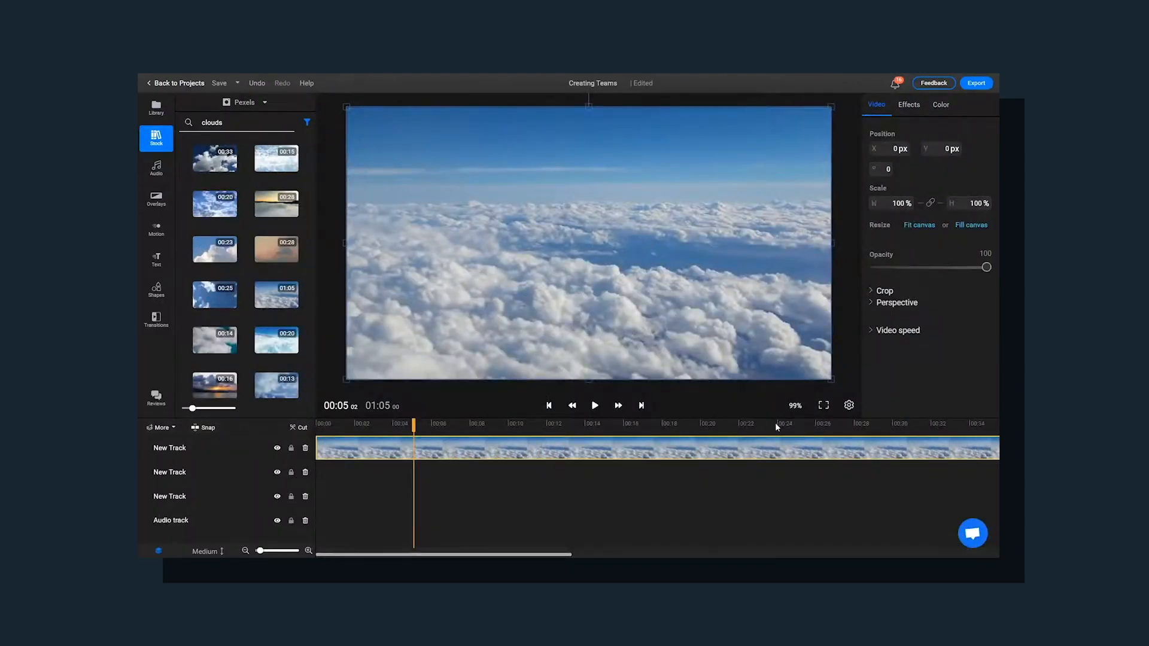
- Trim the clouds clip to about 20 seconds and go to the library
{"action": "left_click", "coordinate": [777, 423]}
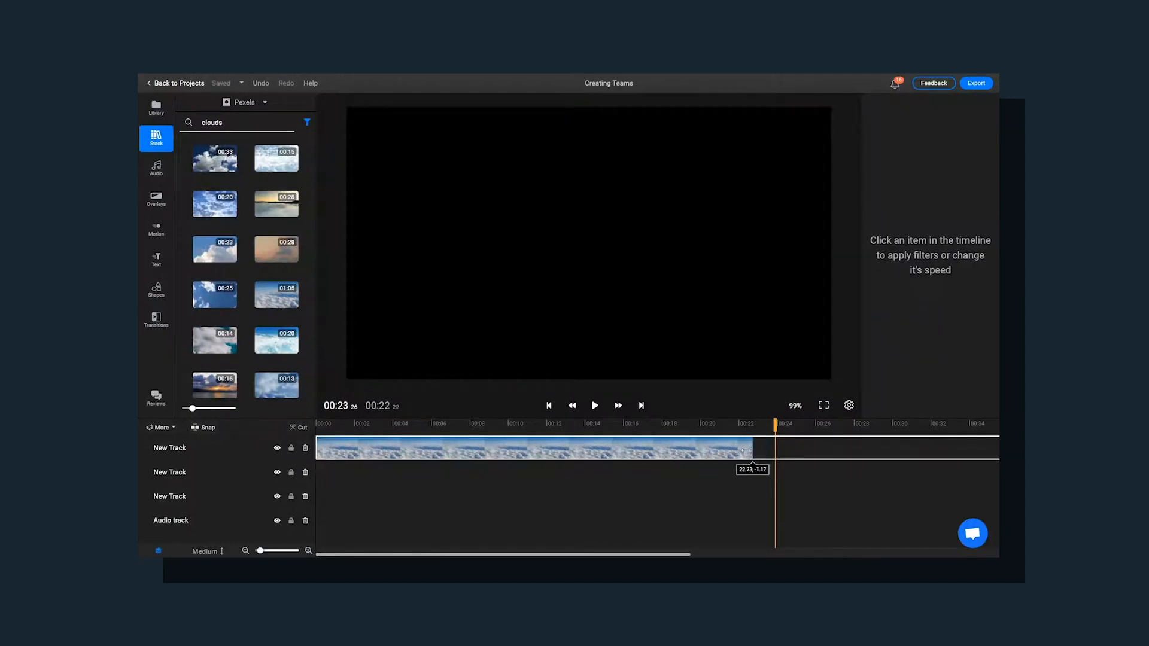
{"action": "left_click", "coordinate": [514, 448]}
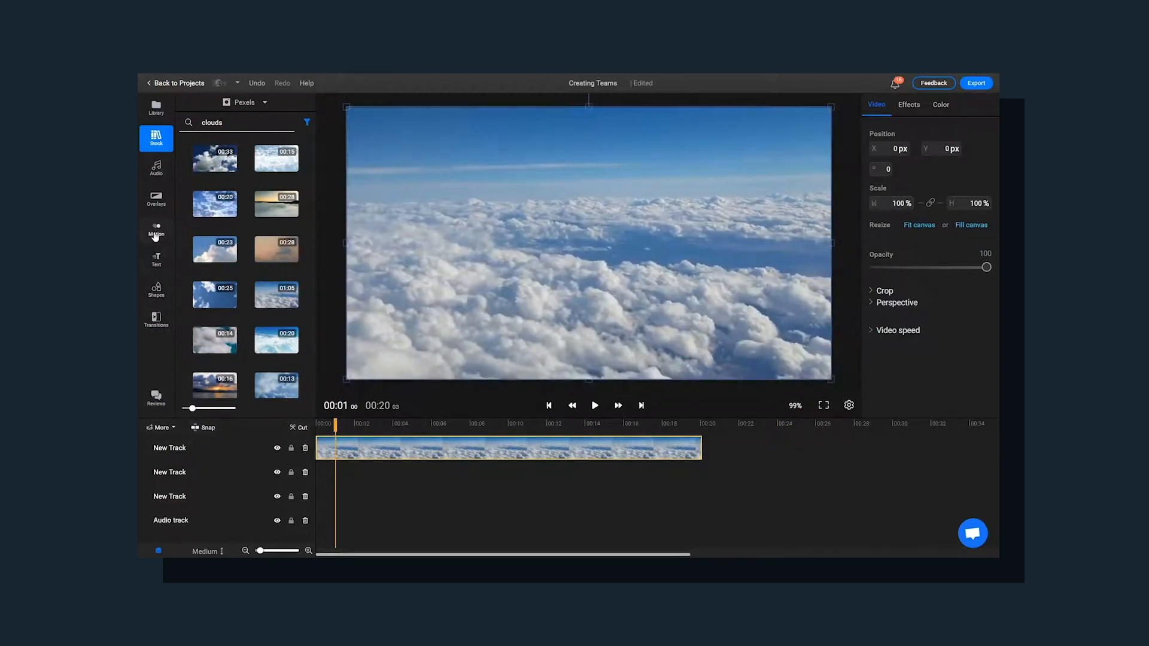
{"action": "left_click", "coordinate": [156, 229]}
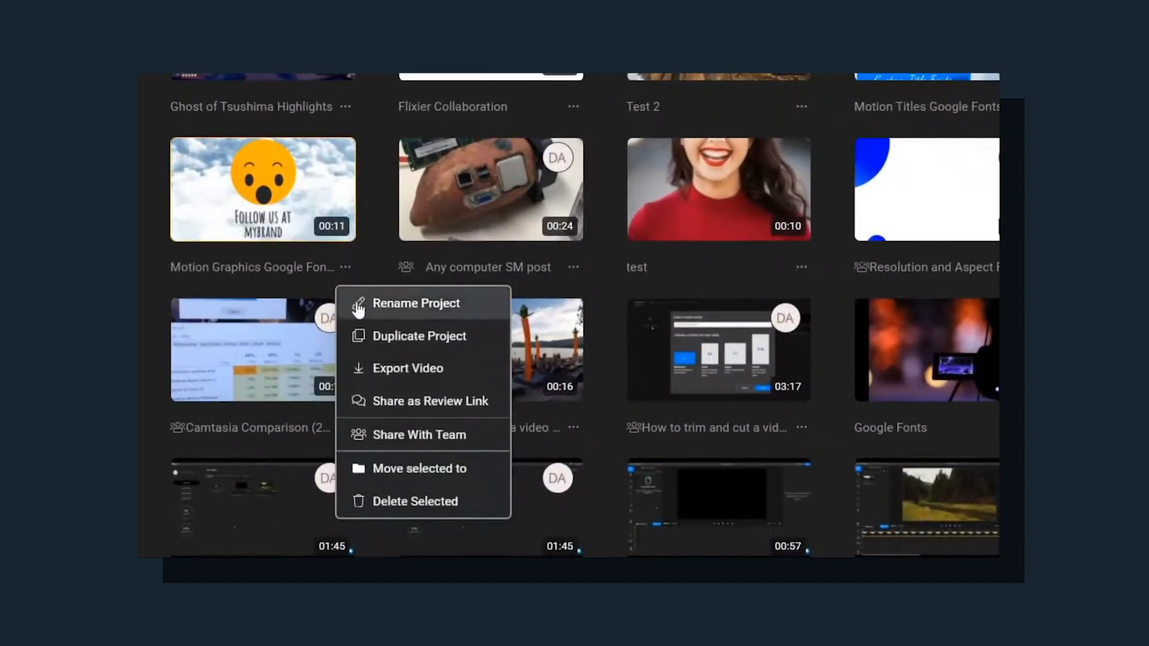
{"action": "mouse_move", "coordinate": [386, 448]}
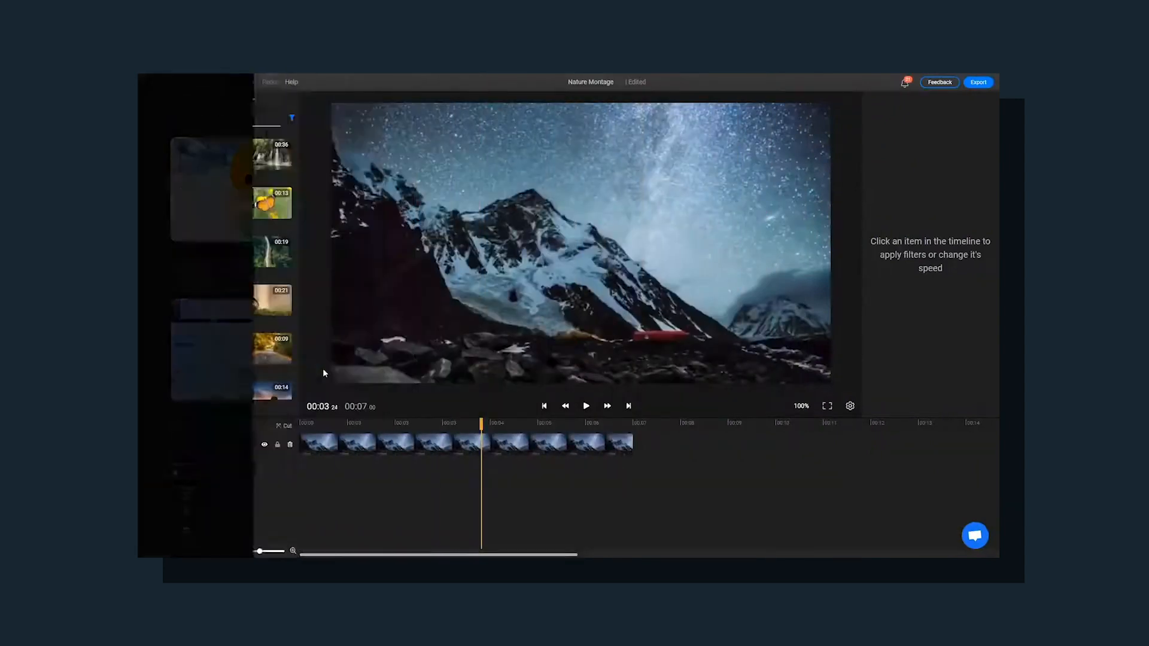
- Generate a review link for Nature Montage, comment 'Loved the transition there', then go to Export
{"action": "left_click", "coordinate": [155, 400]}
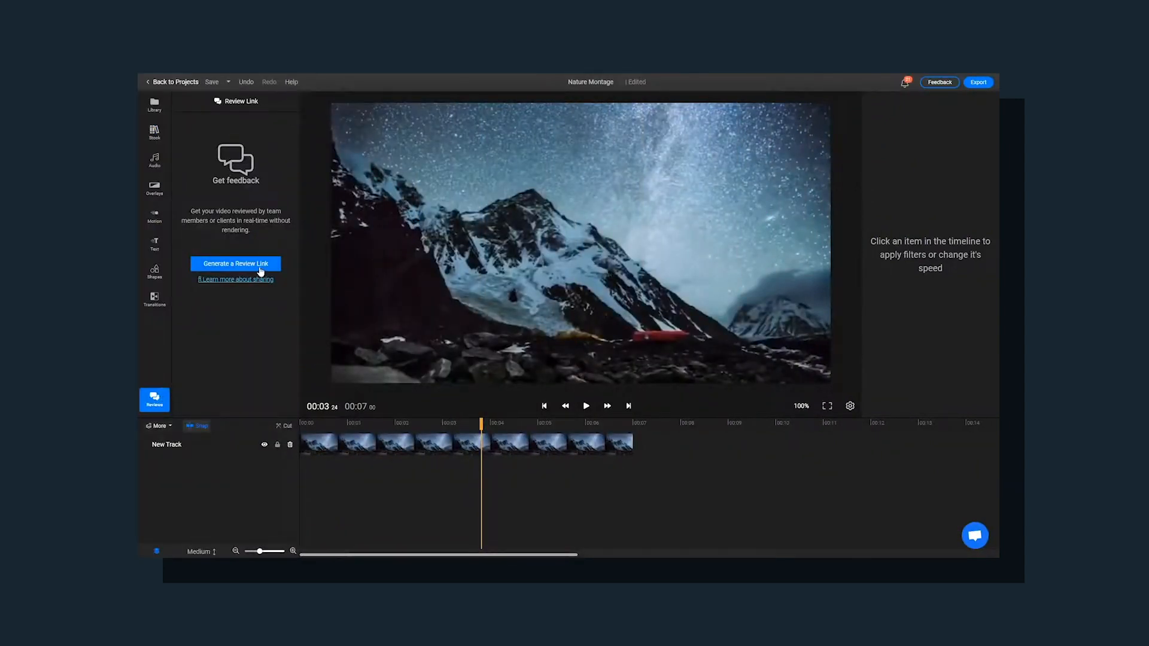
{"action": "left_click", "coordinate": [236, 264]}
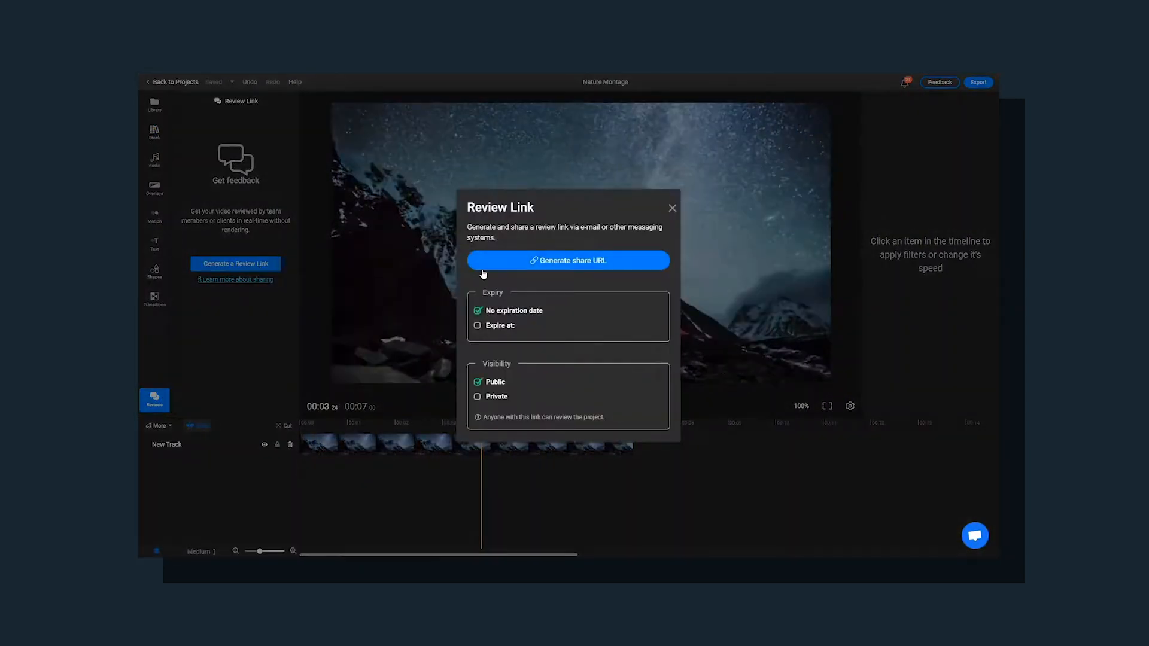
{"action": "left_click", "coordinate": [568, 260]}
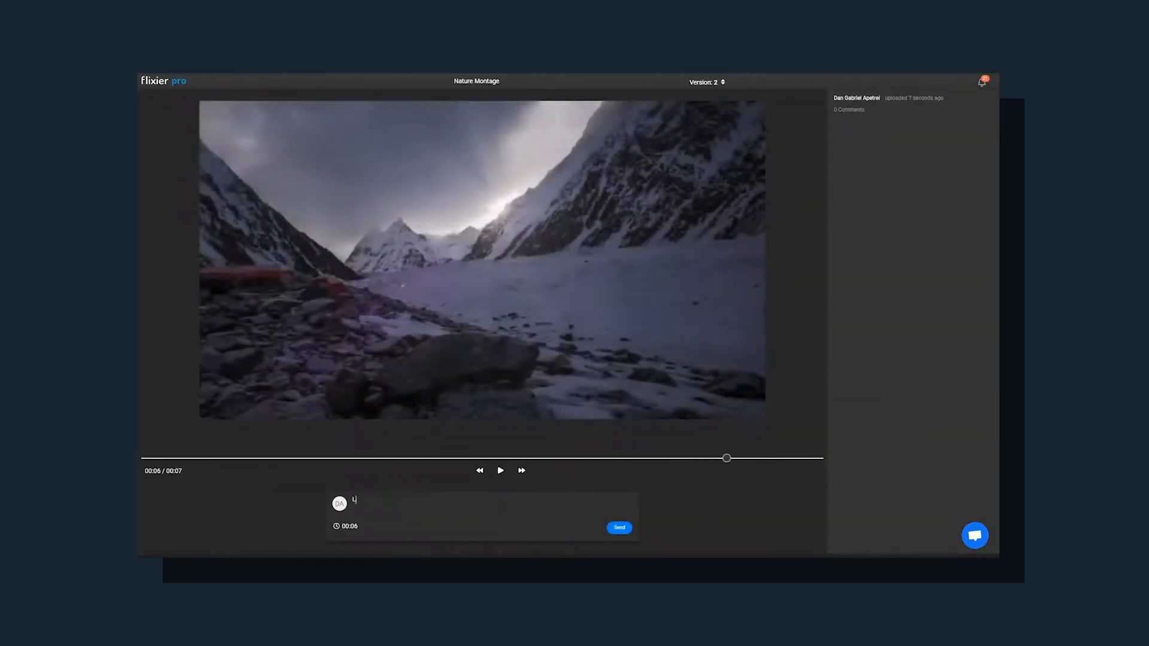
{"action": "type", "text": "Loved the transition there"}
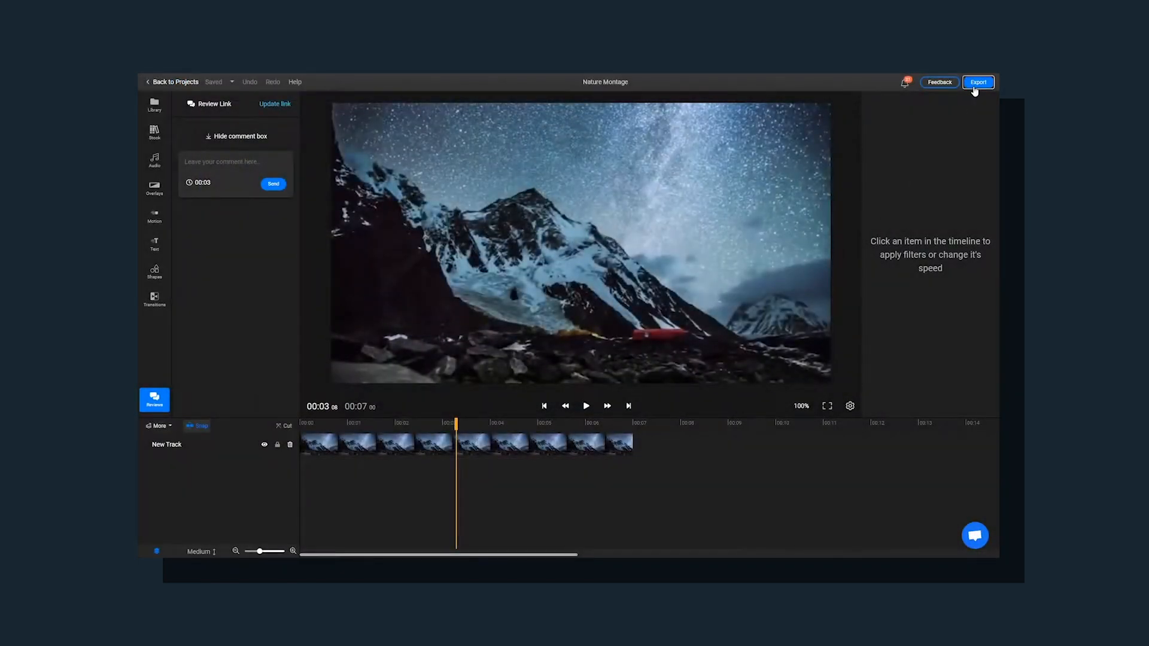
{"action": "left_click", "coordinate": [978, 82]}
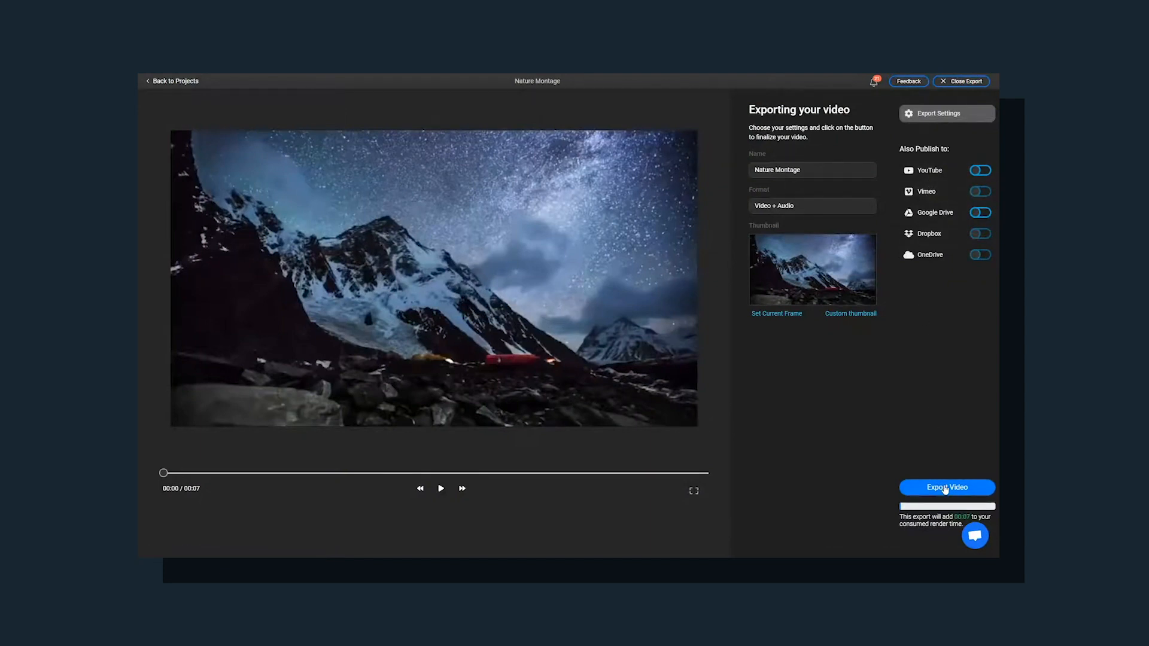
{"action": "left_click", "coordinate": [946, 487]}
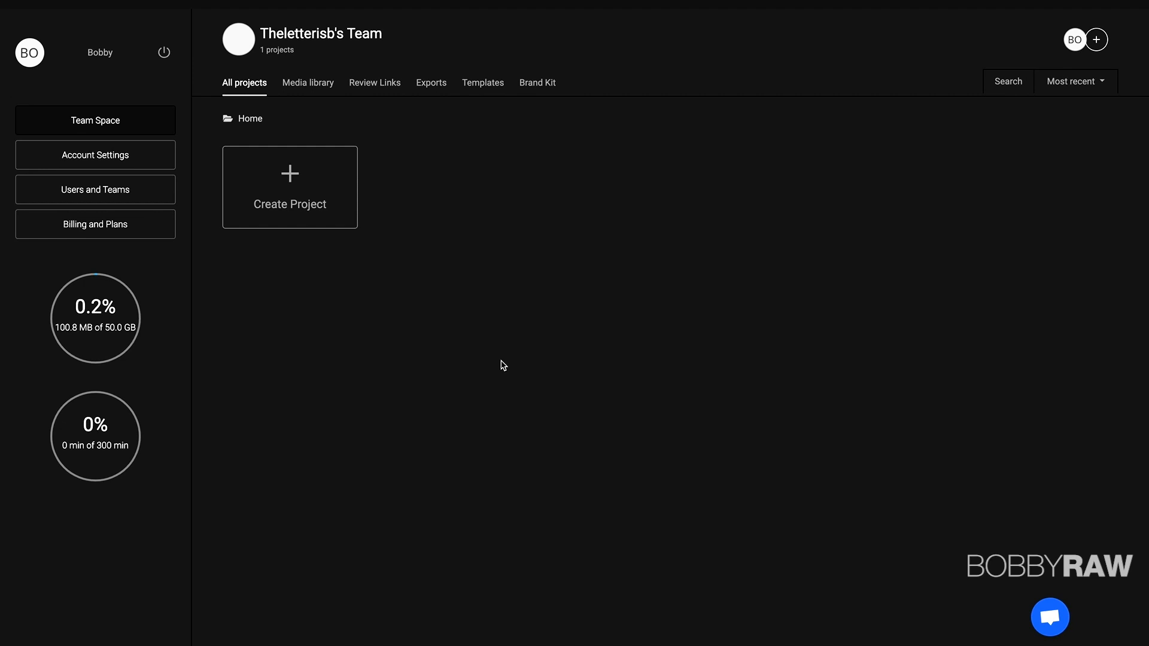
- Create a new widescreen project named 'Car Project'
{"action": "left_click", "coordinate": [290, 187]}
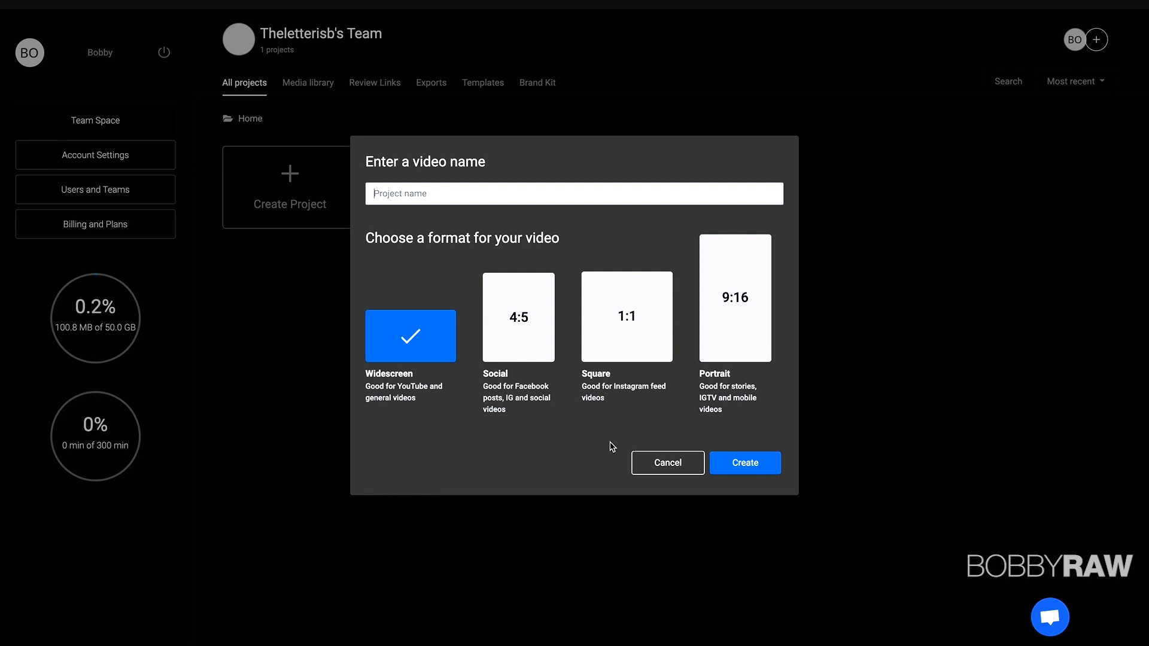
{"action": "type", "text": "Car Proj"}
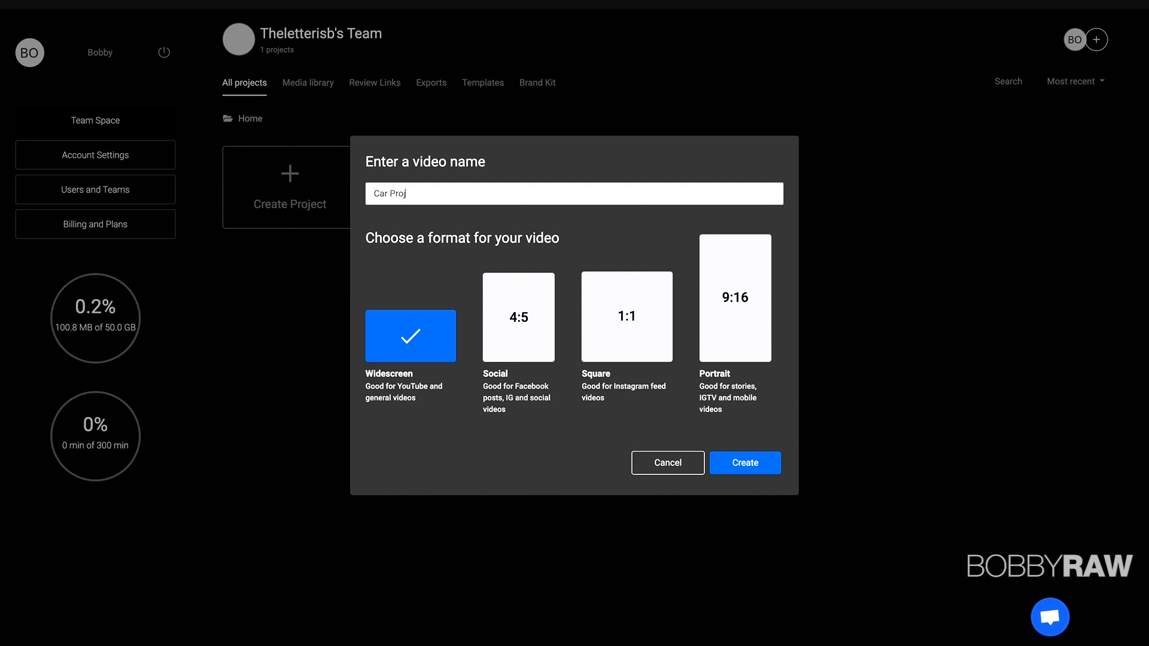
{"action": "type", "text": "ect"}
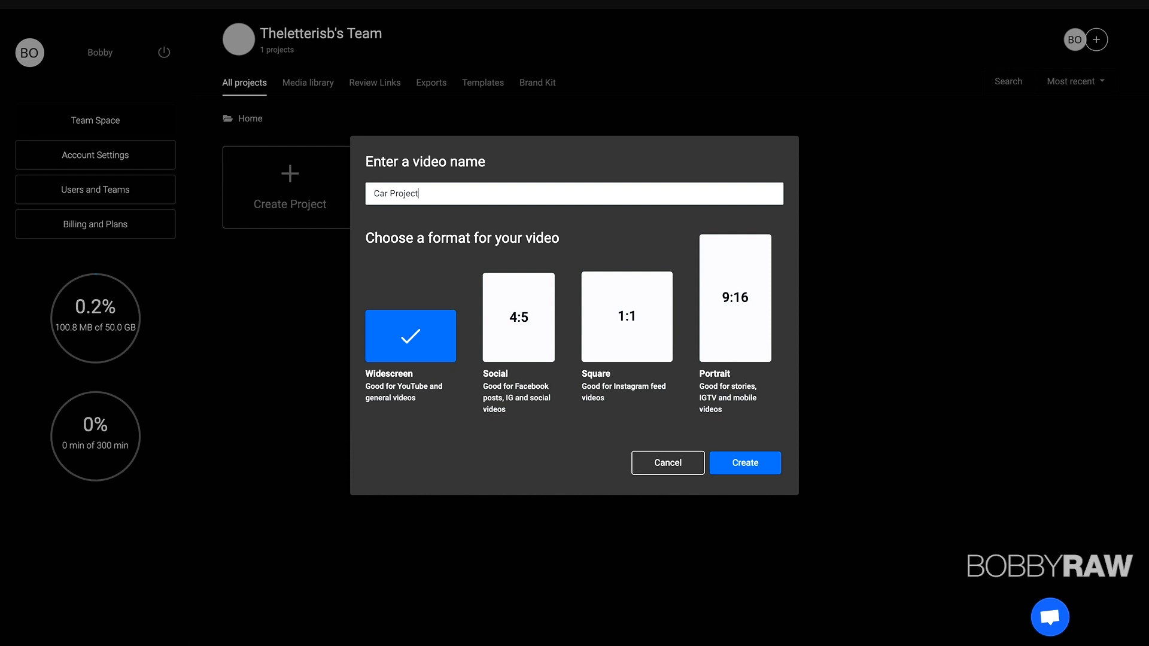
{"action": "mouse_move", "coordinate": [734, 353]}
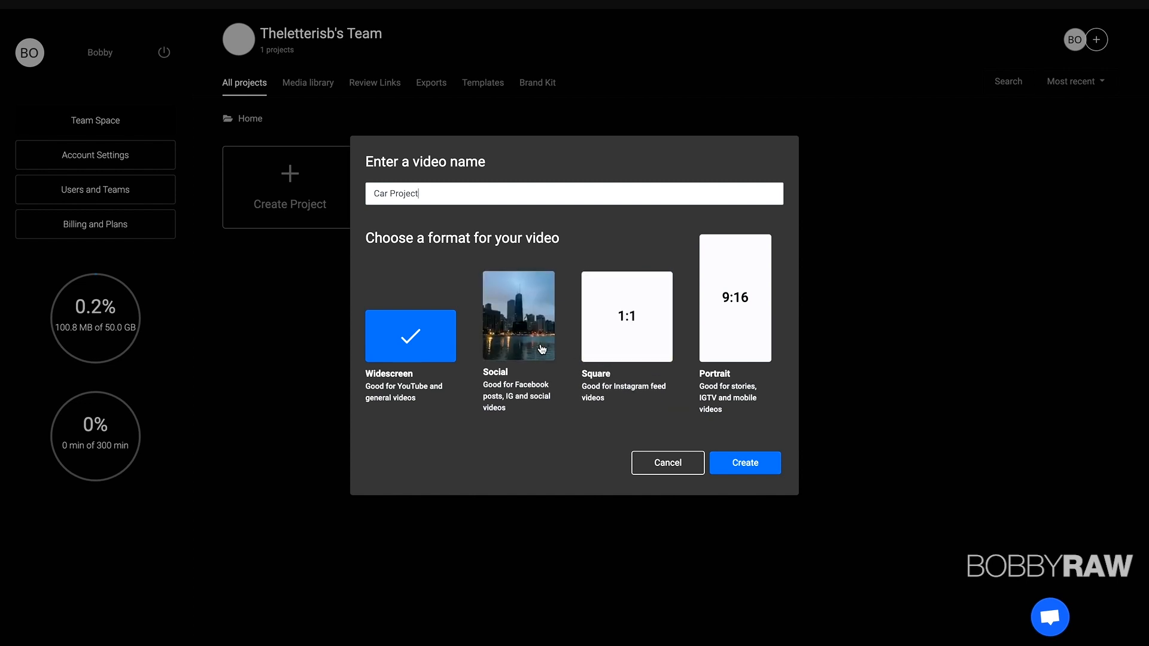
{"action": "mouse_move", "coordinate": [514, 424]}
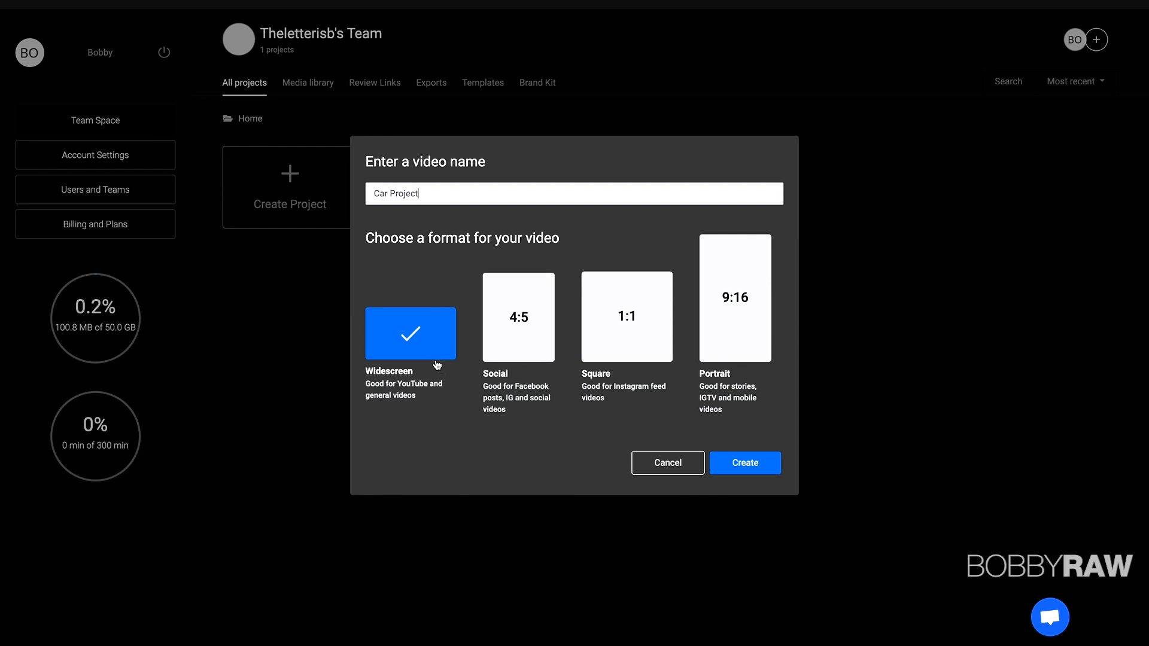
{"action": "left_click", "coordinate": [744, 462]}
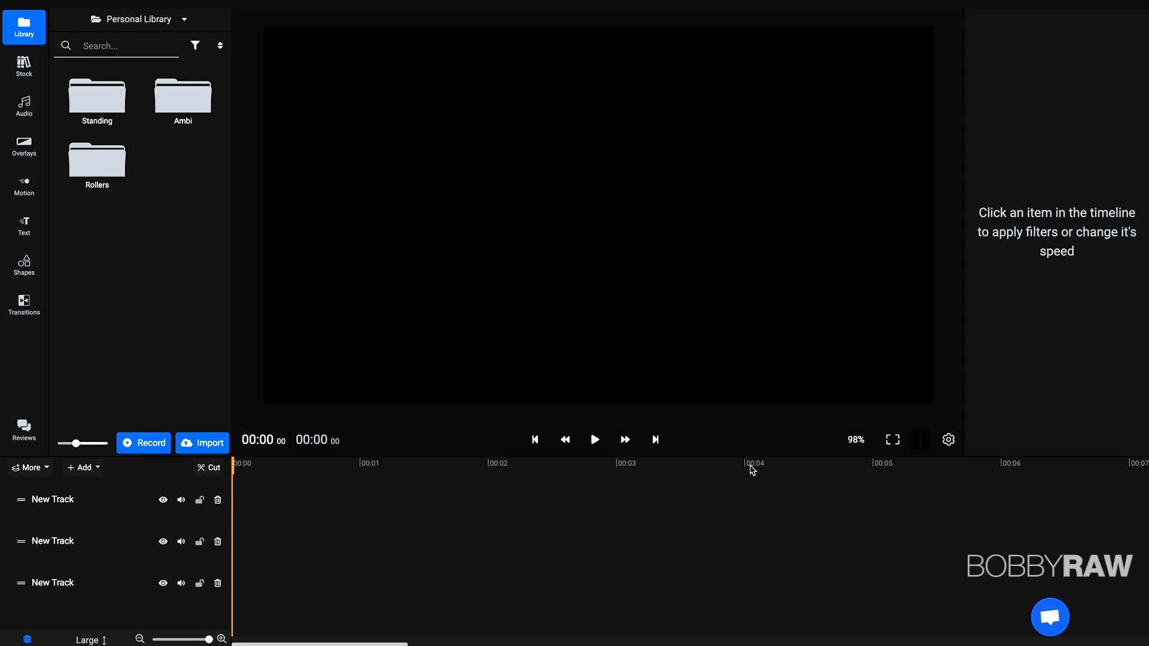
- Bring up the media import sources for the empty Car Project
{"action": "left_click", "coordinate": [202, 443]}
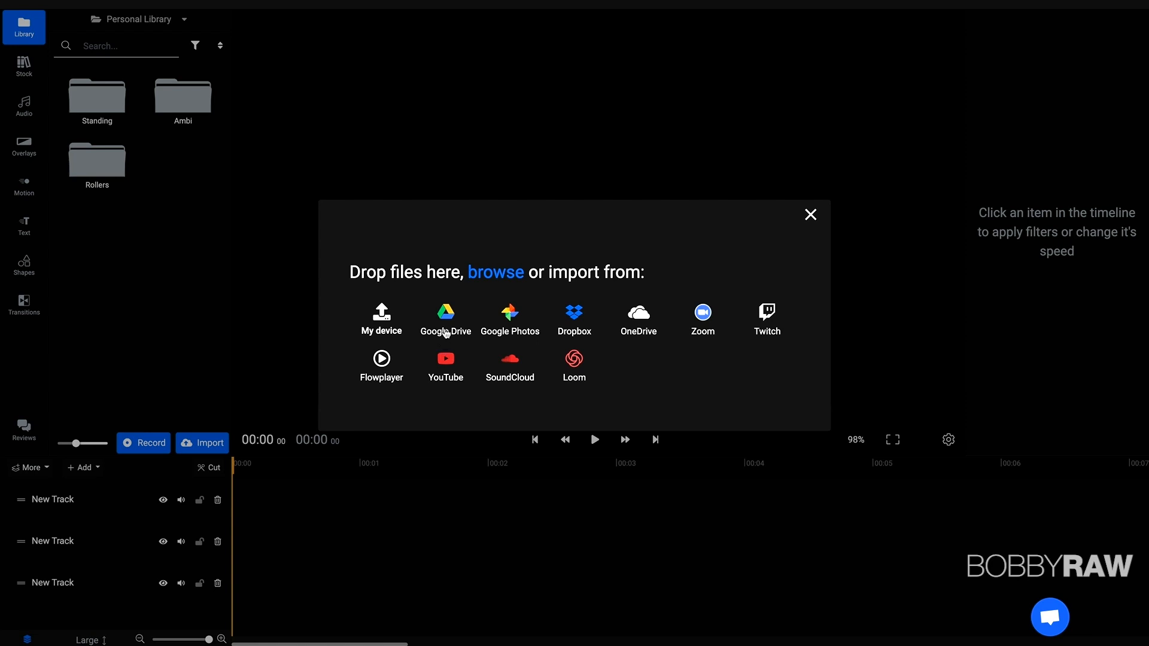
{"action": "mouse_move", "coordinate": [596, 316]}
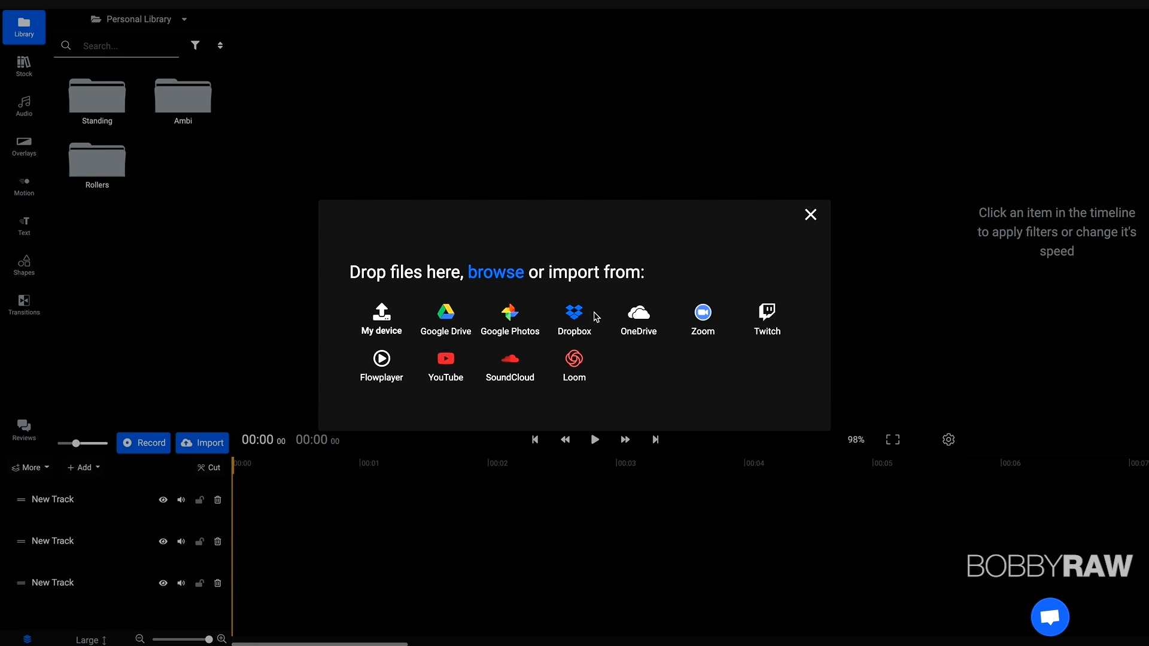
{"action": "mouse_move", "coordinate": [497, 312]}
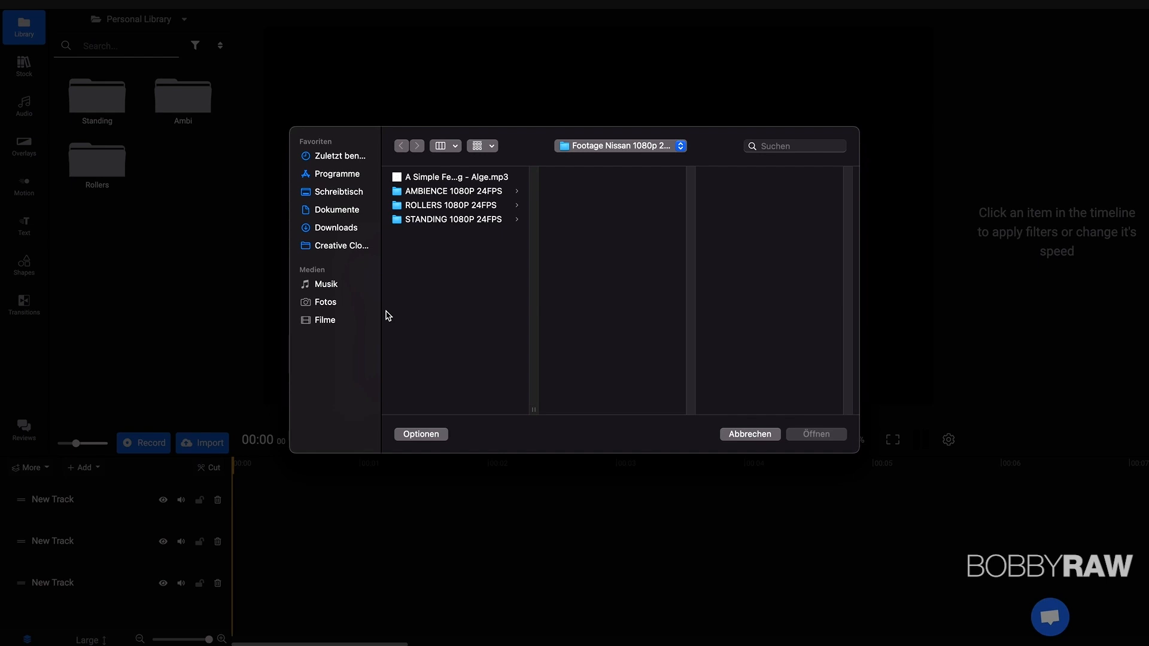
{"action": "mouse_move", "coordinate": [449, 220]}
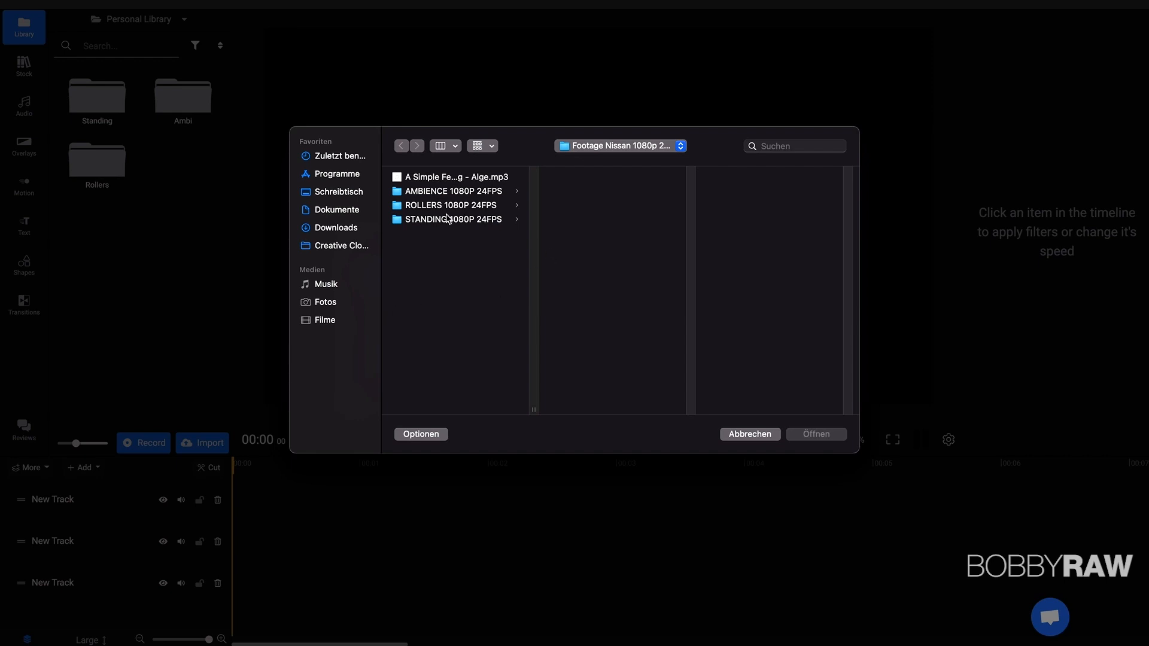
- Select car clips from the STANDING 1080P 24FPS folder, including the front rim close-up
{"action": "left_click", "coordinate": [452, 219]}
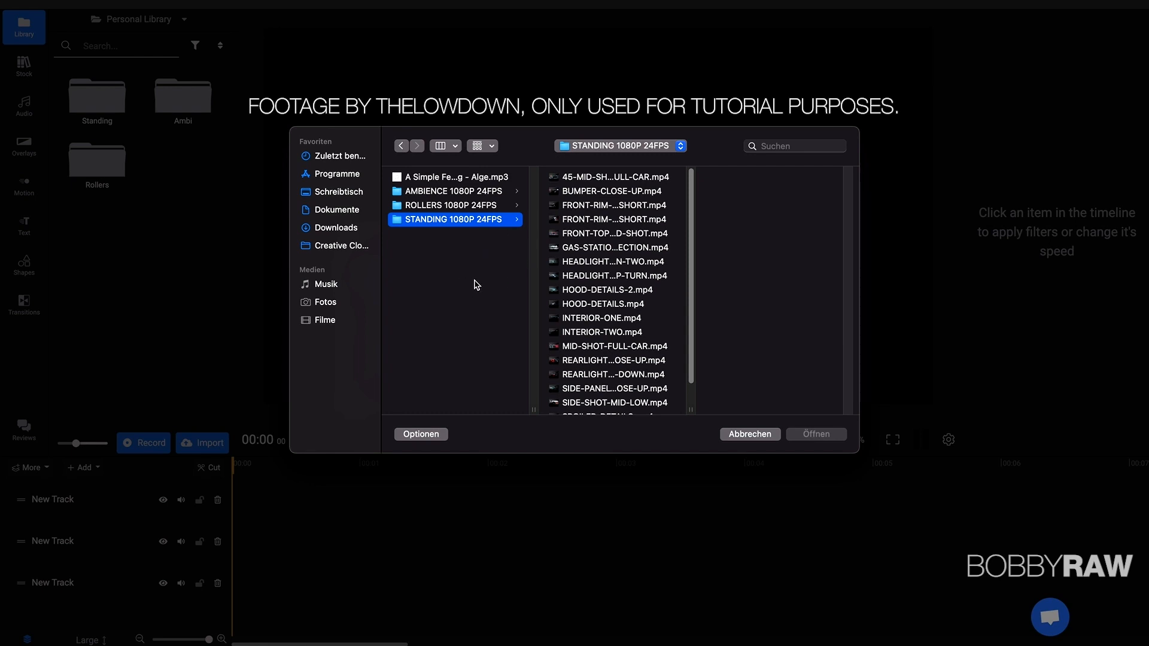
{"action": "mouse_move", "coordinate": [617, 254]}
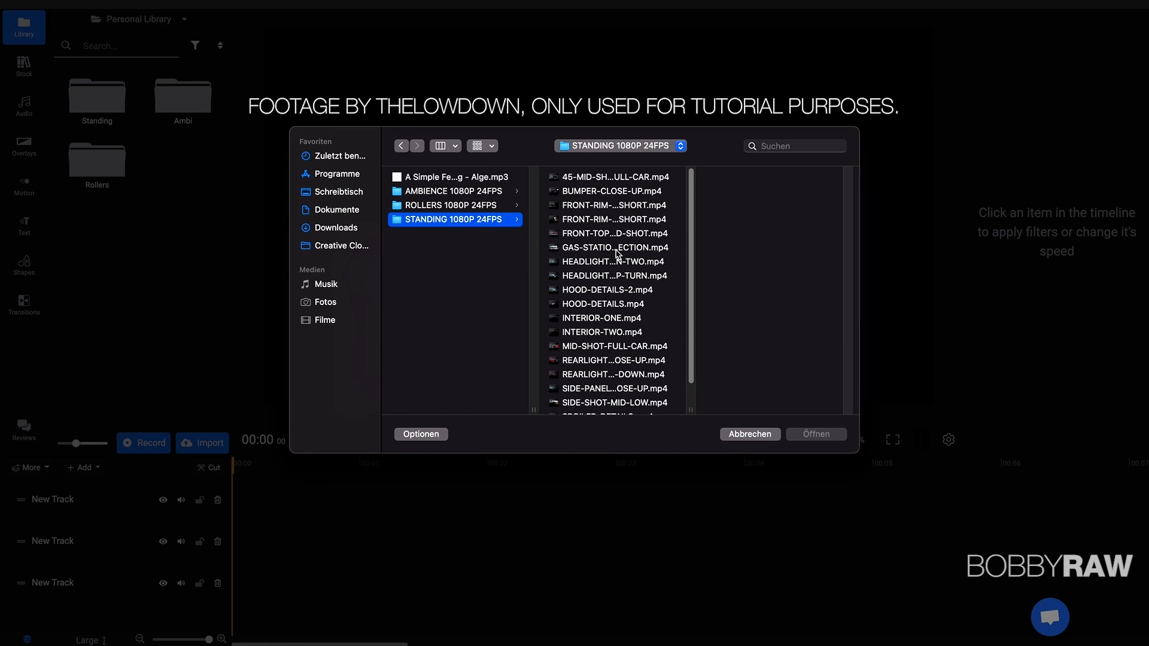
{"action": "left_click", "coordinate": [613, 204]}
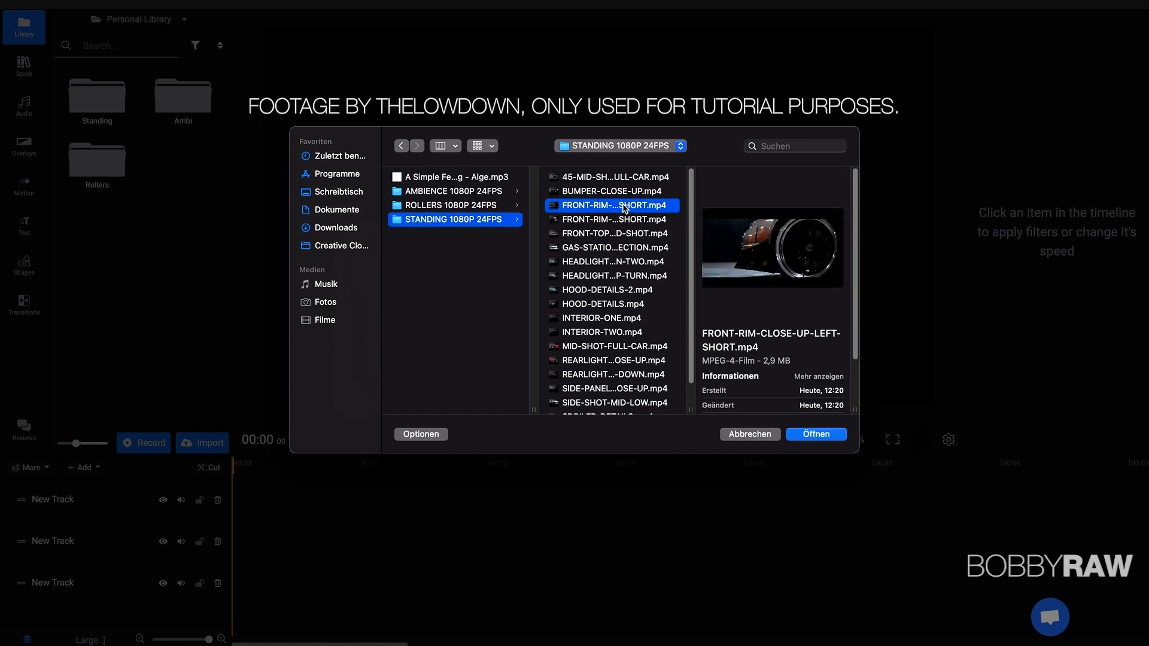
{"action": "left_click", "coordinate": [612, 246]}
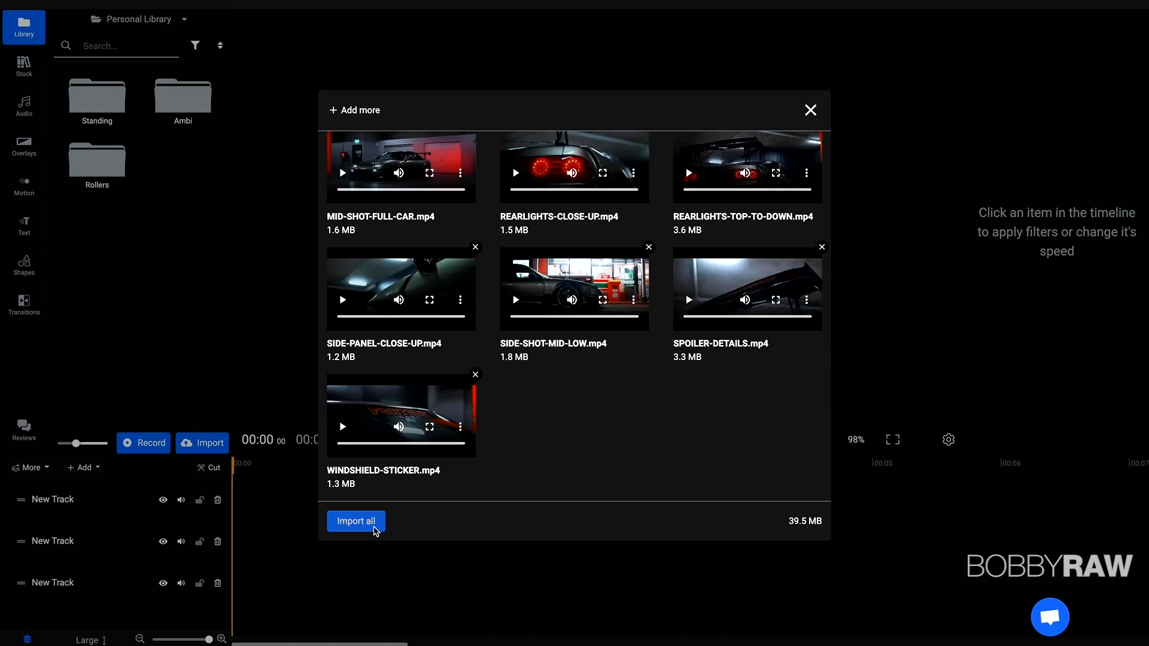
- Import all queued car clips into the library and browse down to the Rollers folder
{"action": "left_click", "coordinate": [356, 521]}
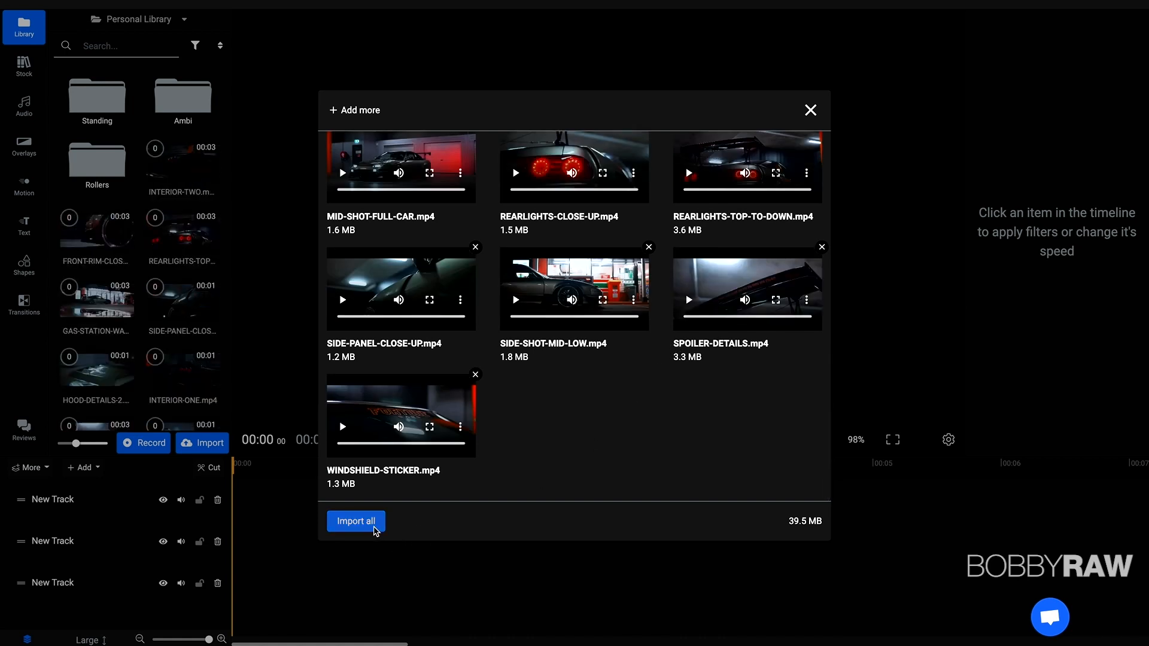
{"action": "left_click", "coordinate": [355, 520]}
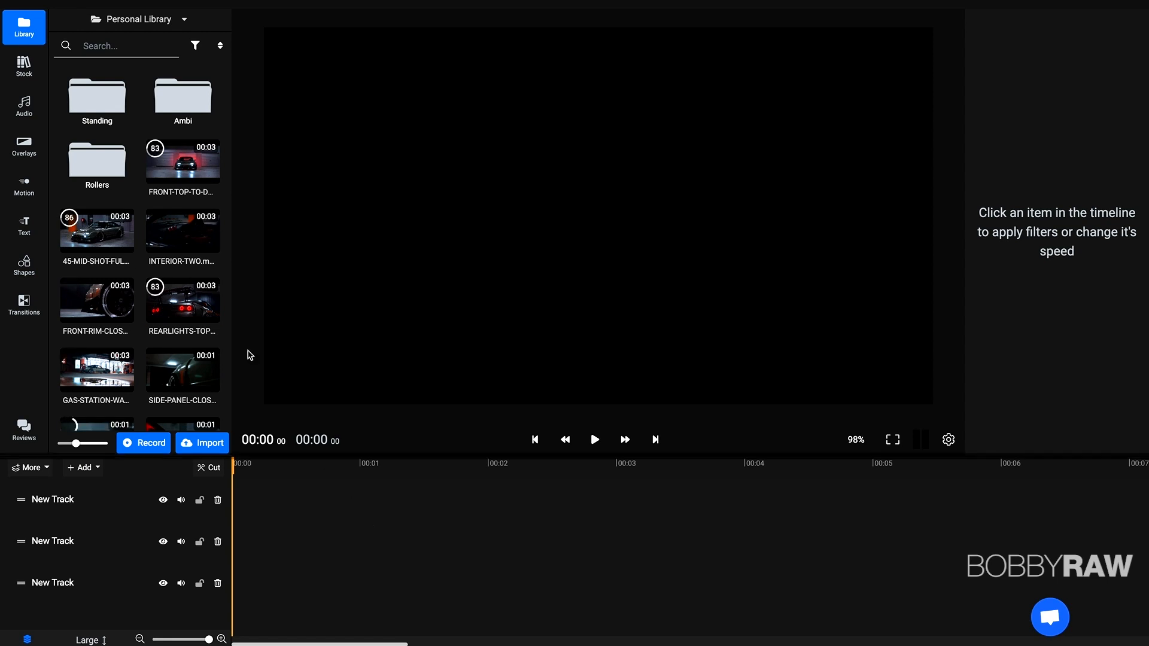
{"action": "scroll", "scroll_direction": "down", "scroll_amount": 3}
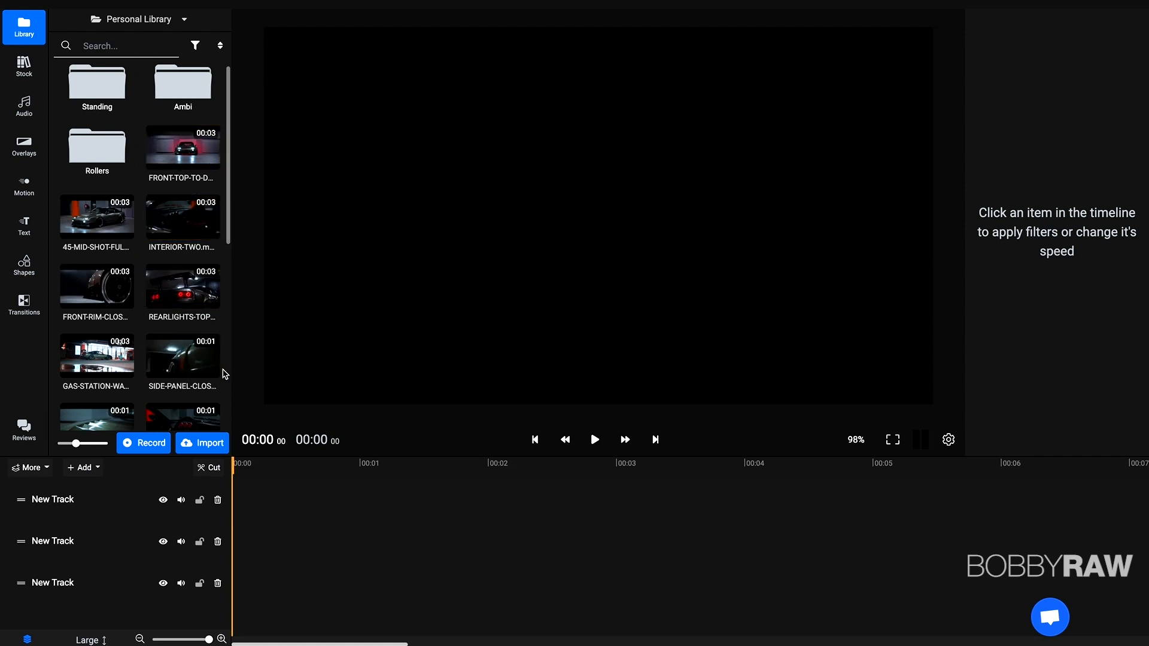
{"action": "scroll", "scroll_direction": "down", "scroll_amount": 3}
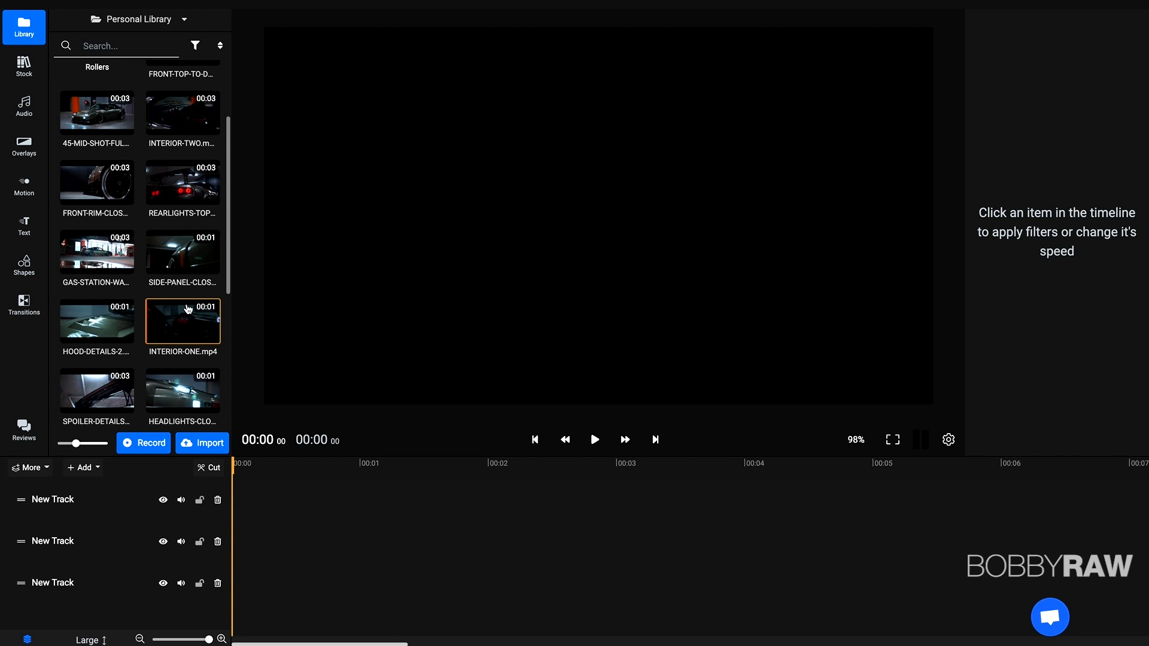
{"action": "scroll", "scroll_direction": "down", "scroll_amount": 3}
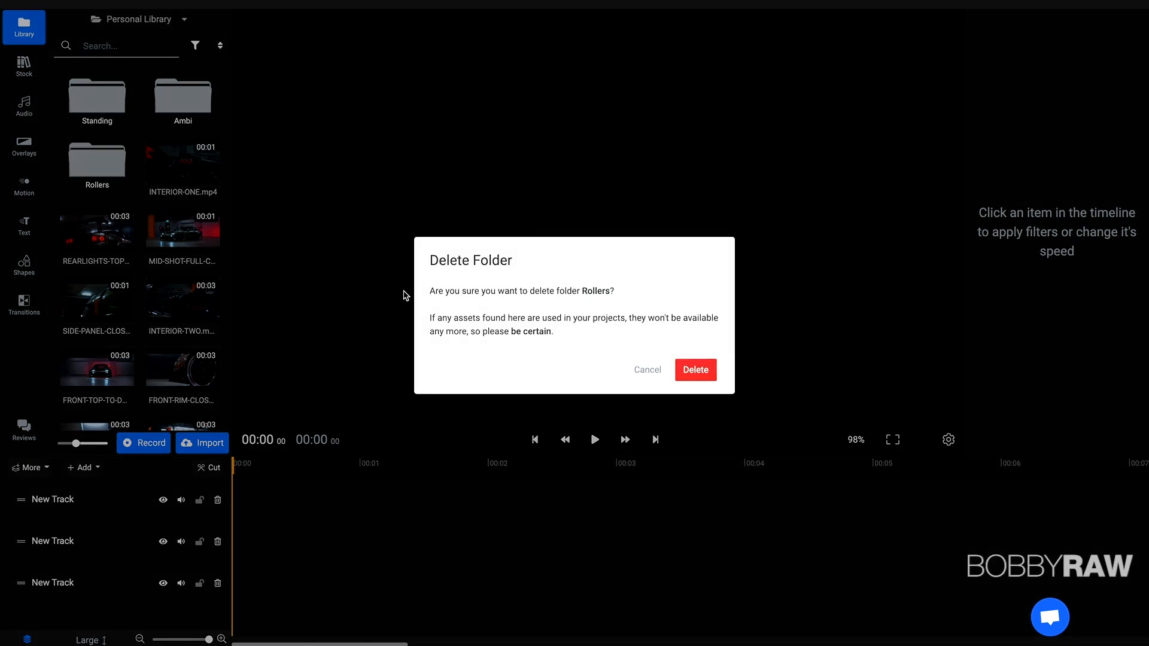
- Delete the old Rollers and Standing library folders
{"action": "left_click", "coordinate": [694, 370]}
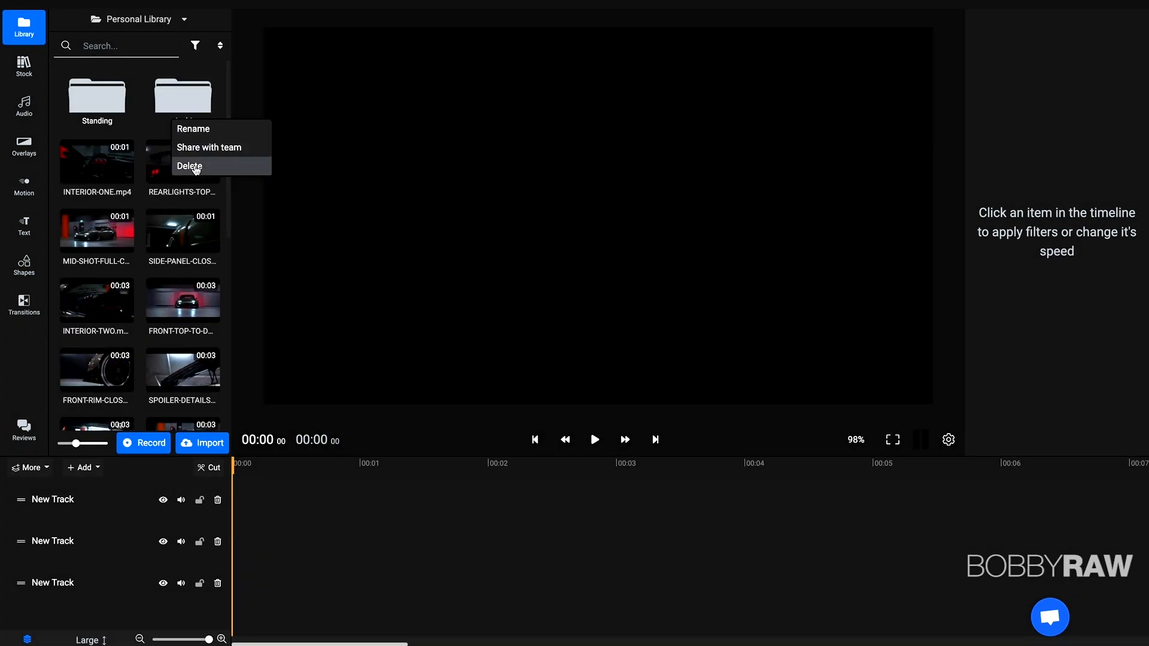
{"action": "left_click", "coordinate": [189, 165]}
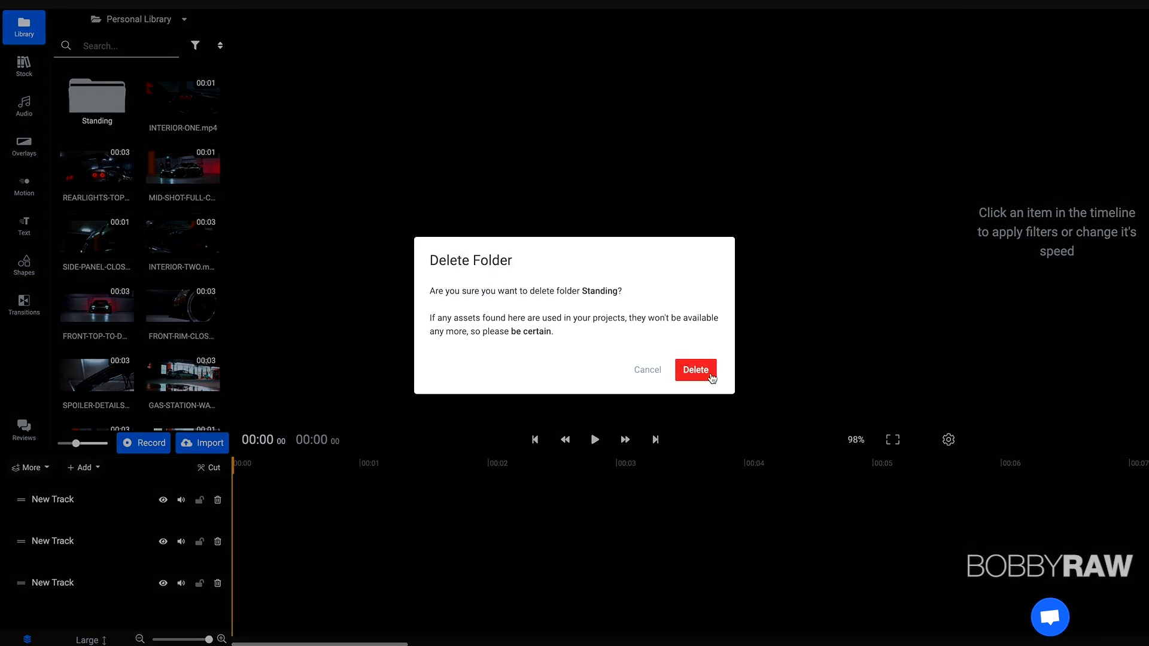
{"action": "left_click", "coordinate": [694, 370]}
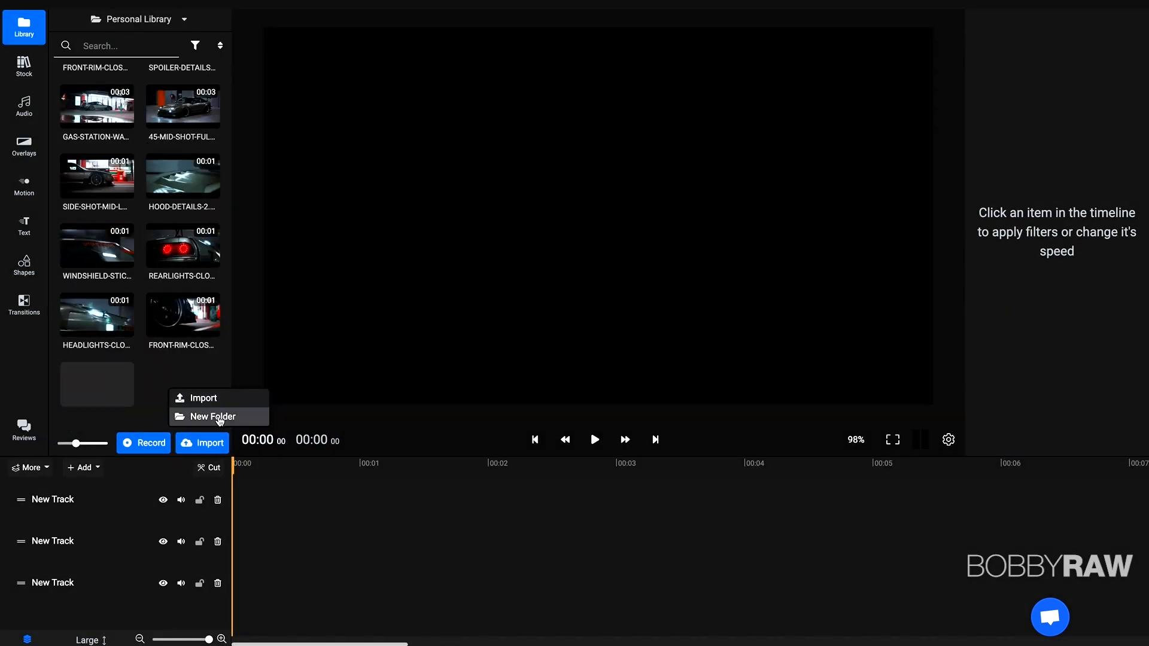
- Create a new library folder named 'Standing Shots'
{"action": "left_click", "coordinate": [211, 417]}
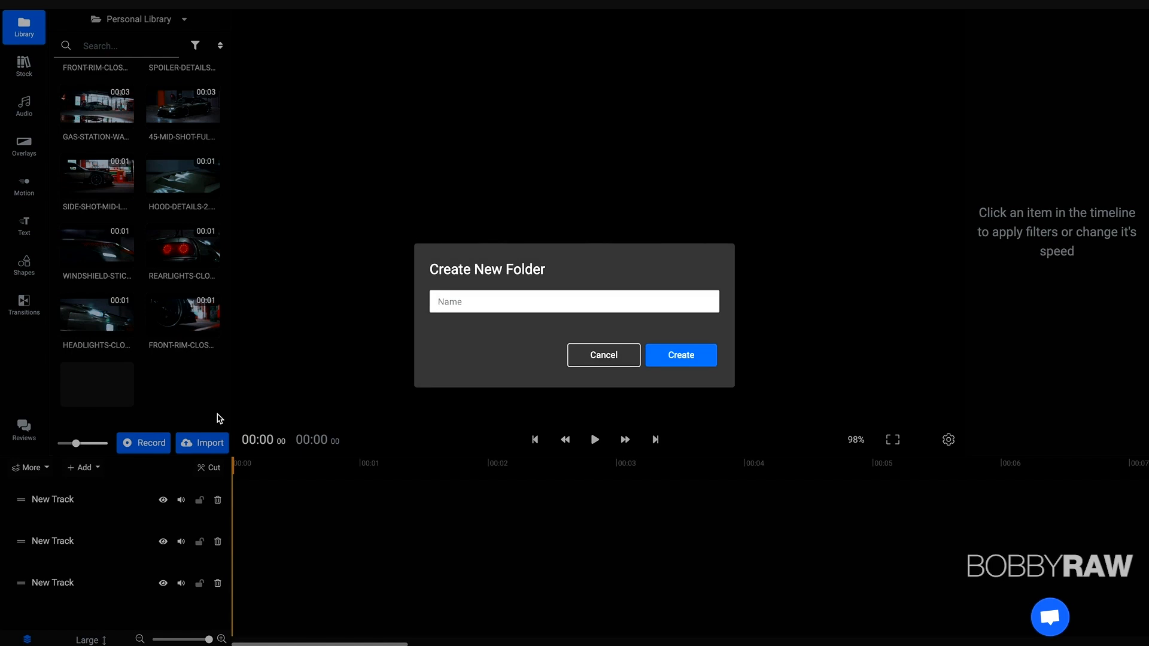
{"action": "type", "text": "Stadnin"}
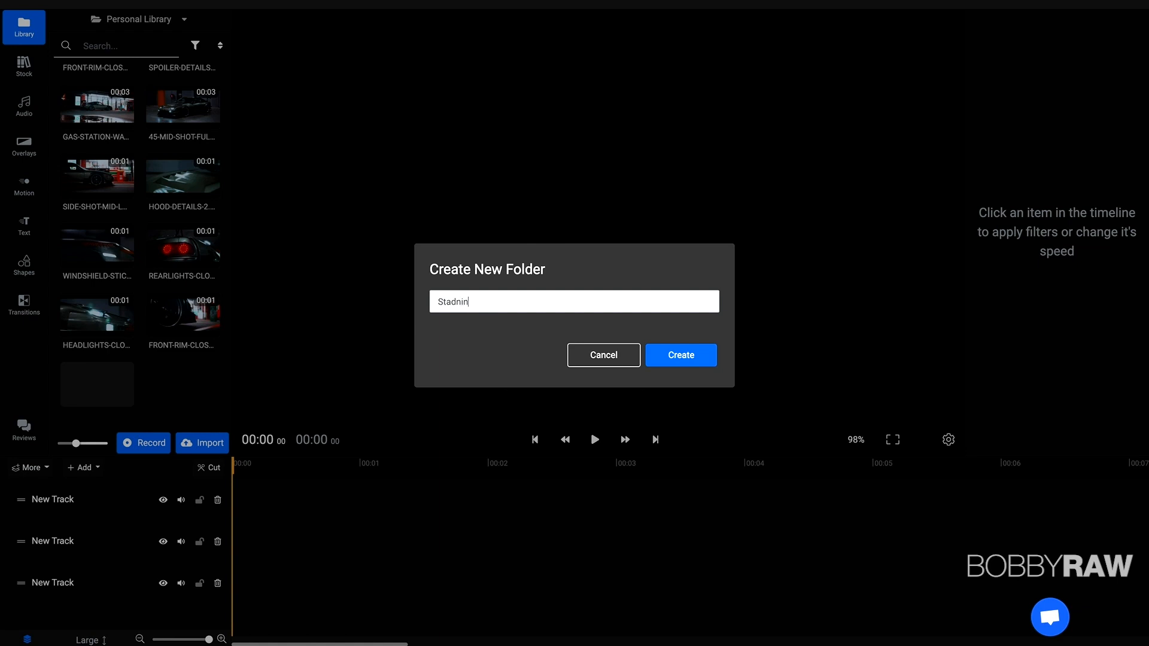
{"action": "type", "text": "Standing Sh"}
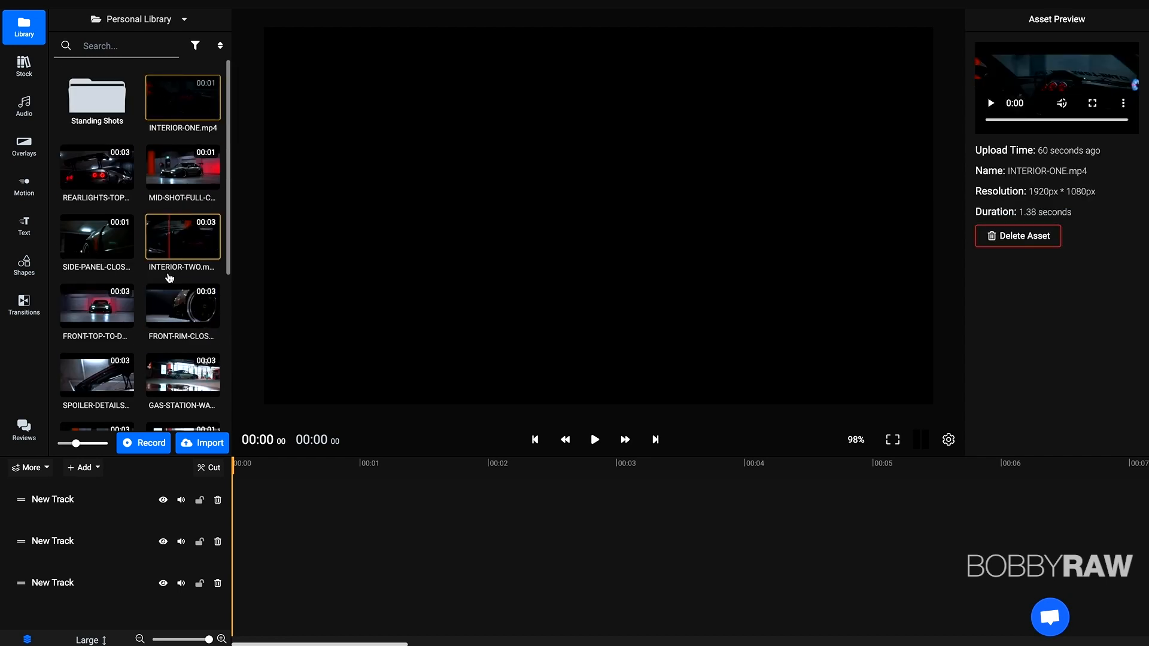
- Multi-select the car clips in the library to move them into Standing Shots
{"action": "left_click", "coordinate": [96, 171]}
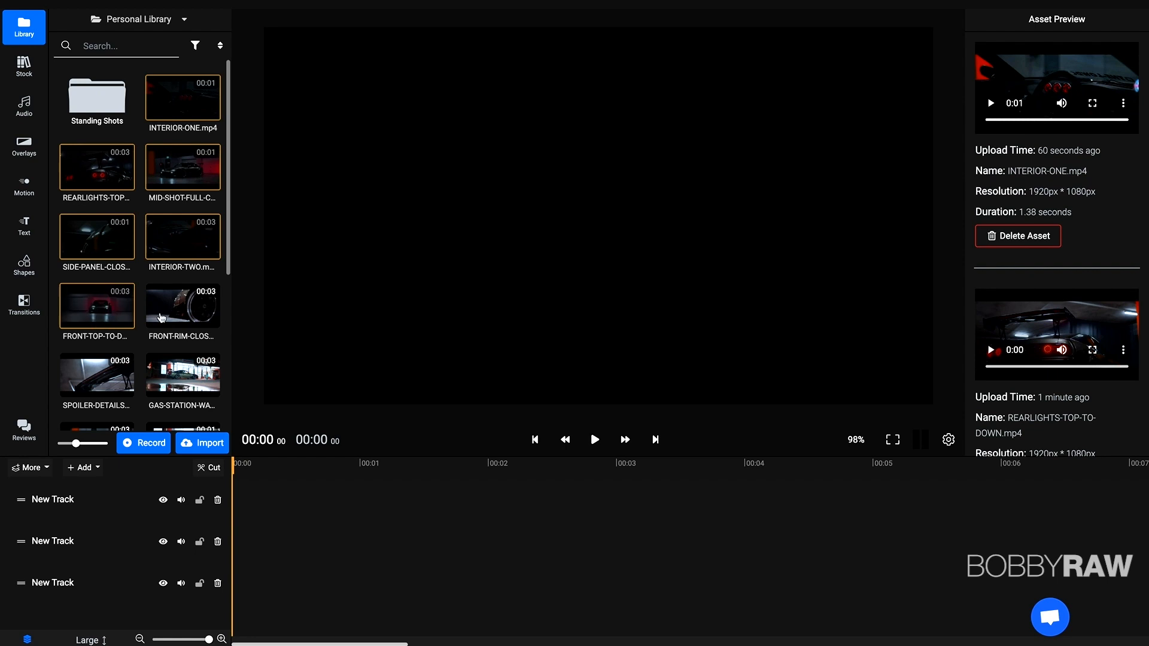
{"action": "scroll", "scroll_direction": "down", "scroll_amount": 3}
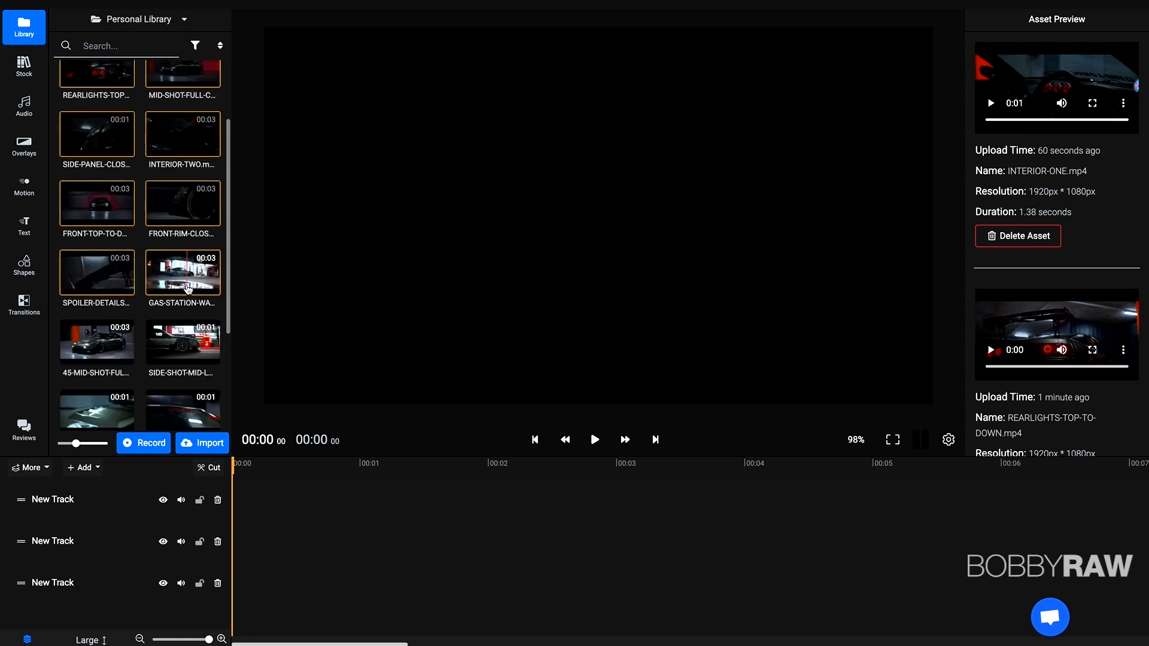
{"action": "scroll", "scroll_direction": "down", "scroll_amount": 3}
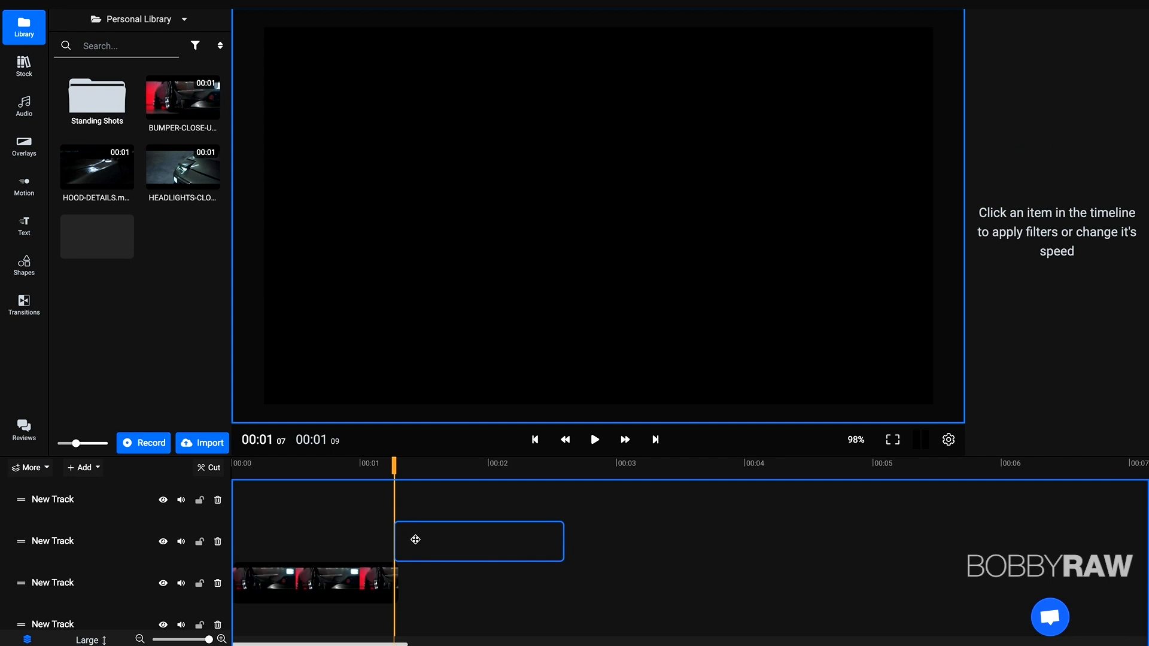
- Preview the bumper, hood and headlights sequence and move the hood clip to the upper track
{"action": "left_click", "coordinate": [477, 541]}
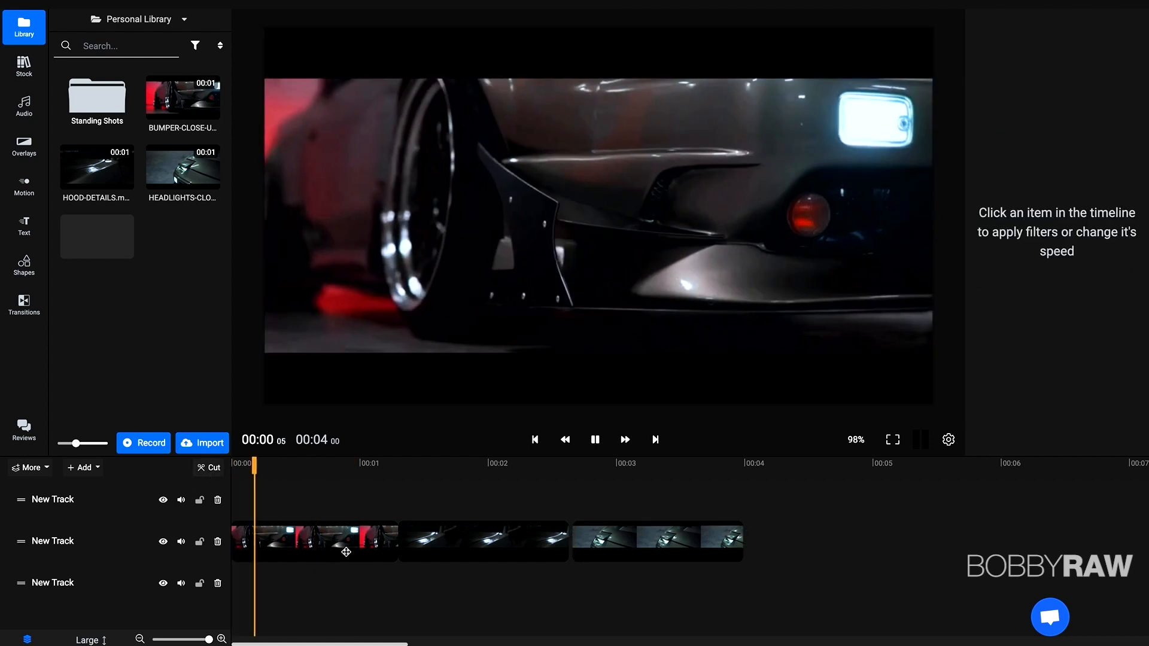
{"action": "left_click", "coordinate": [501, 463]}
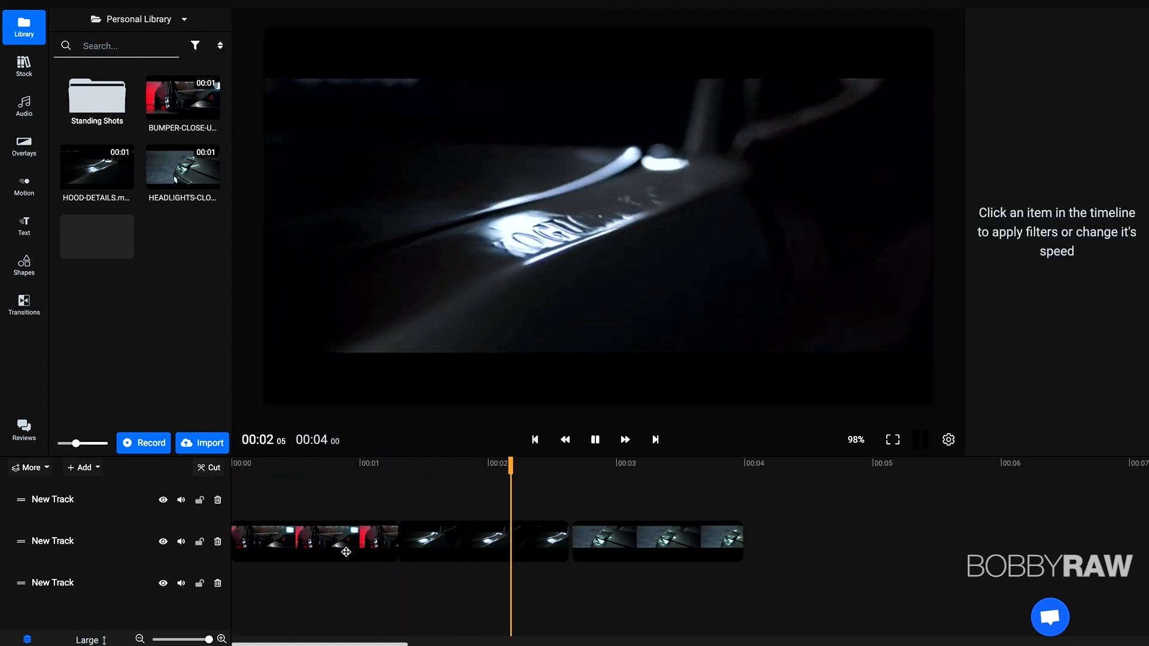
{"action": "left_click", "coordinate": [656, 541]}
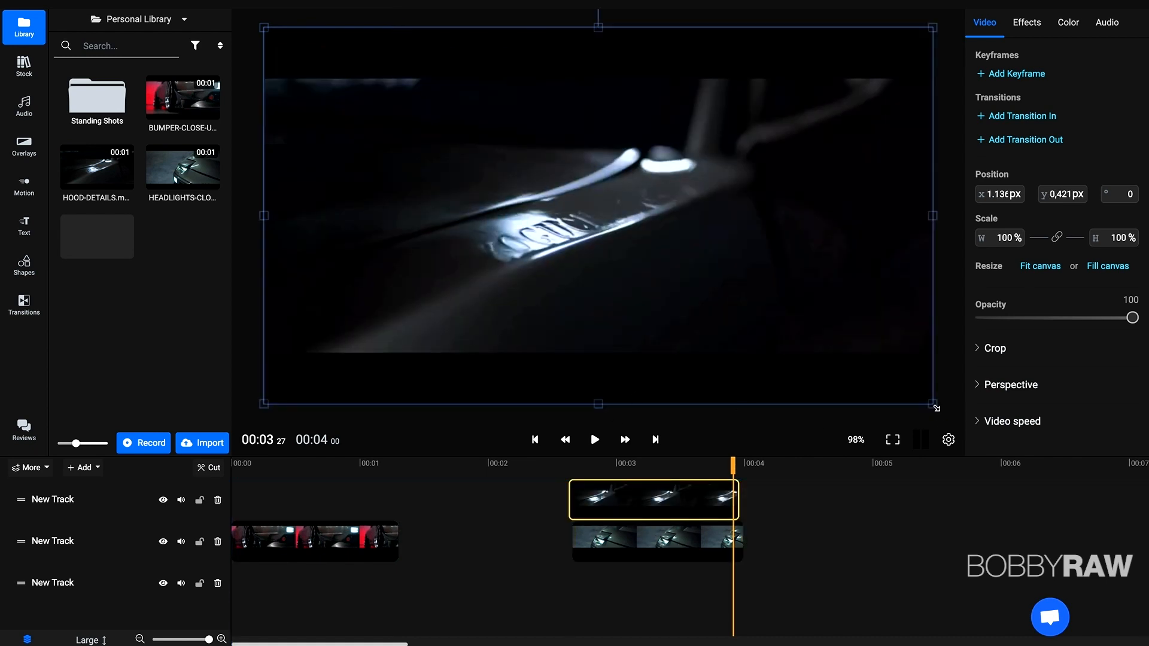
- Shrink the hood clip to a quarter, place it bottom-right and preview the split screen
{"action": "left_click_drag", "start_coordinate": [934, 407], "coordinate": [597, 217]}
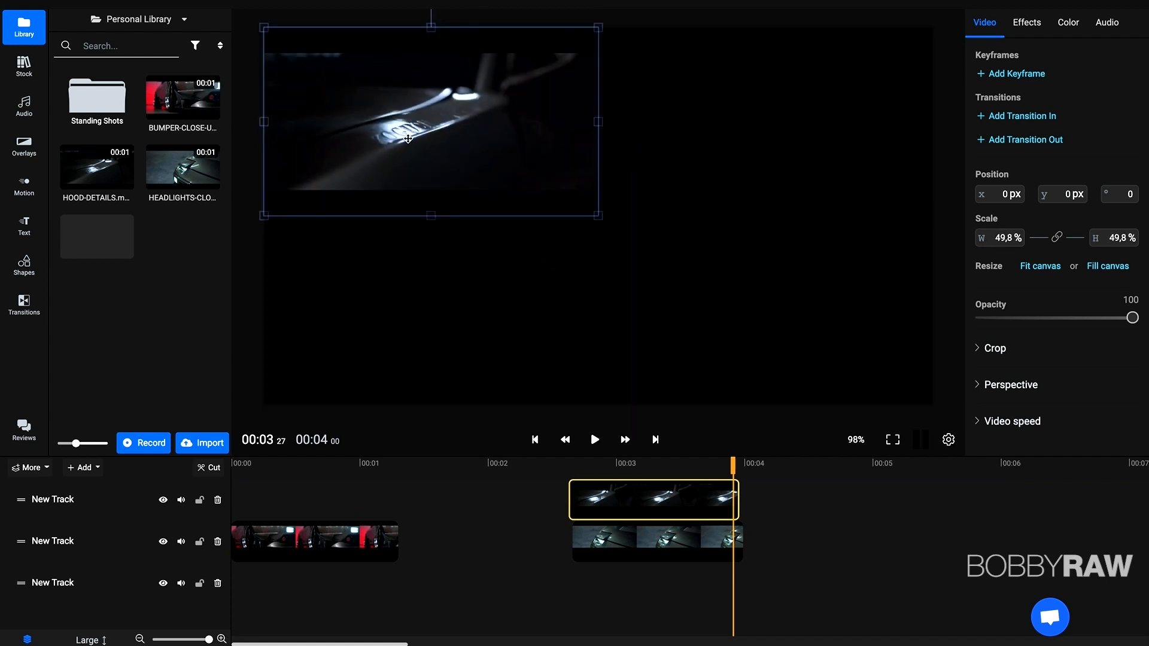
{"action": "left_click_drag", "start_coordinate": [432, 123], "coordinate": [765, 303]}
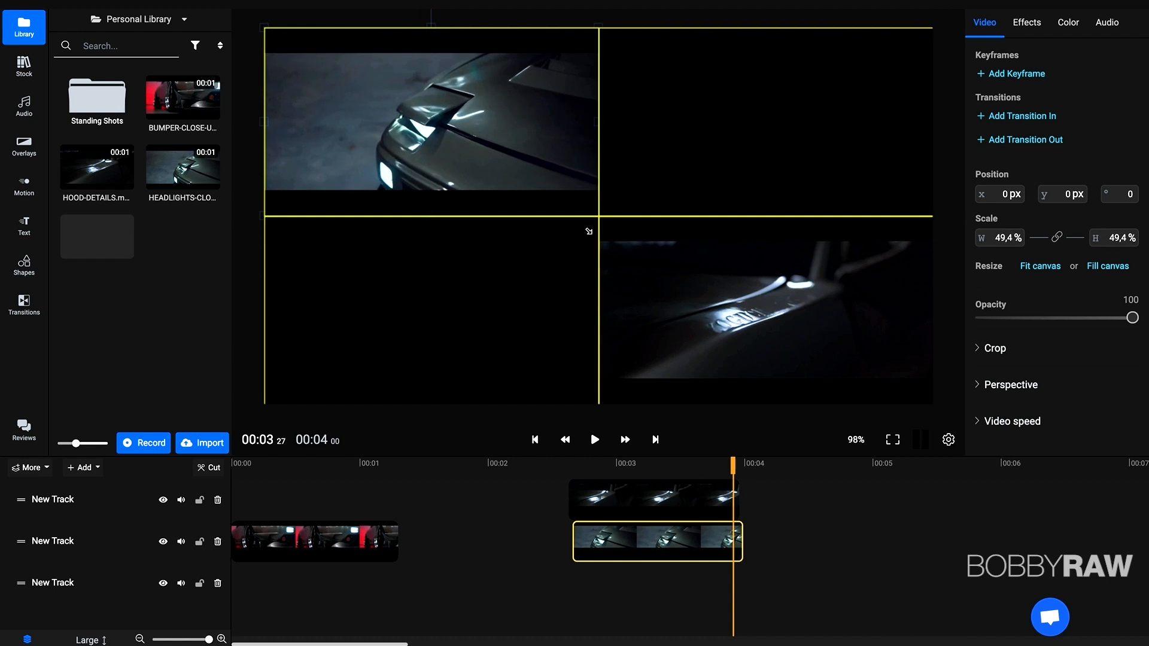
{"action": "left_click", "coordinate": [653, 500]}
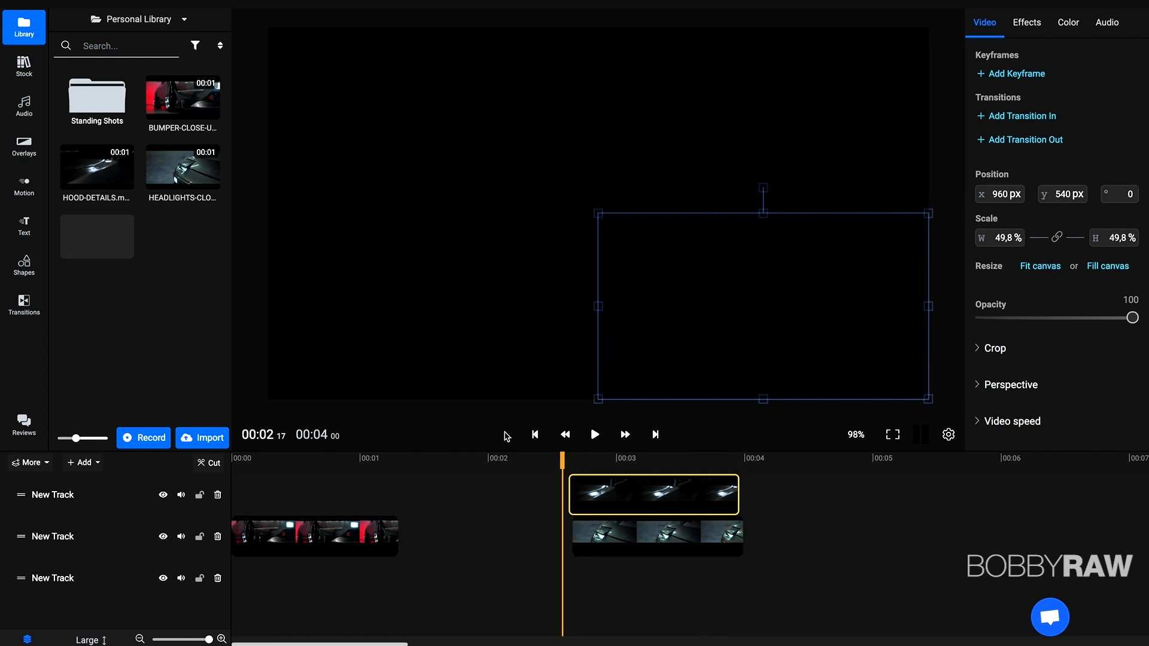
{"action": "mouse_move", "coordinate": [539, 504]}
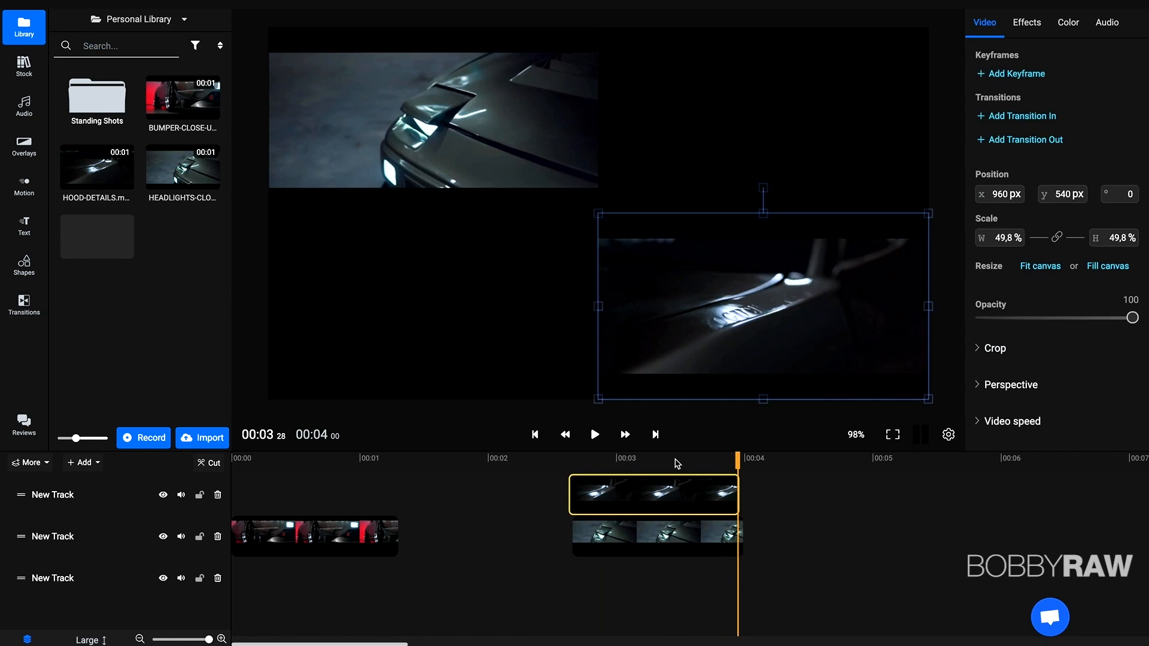
{"action": "left_click", "coordinate": [595, 434]}
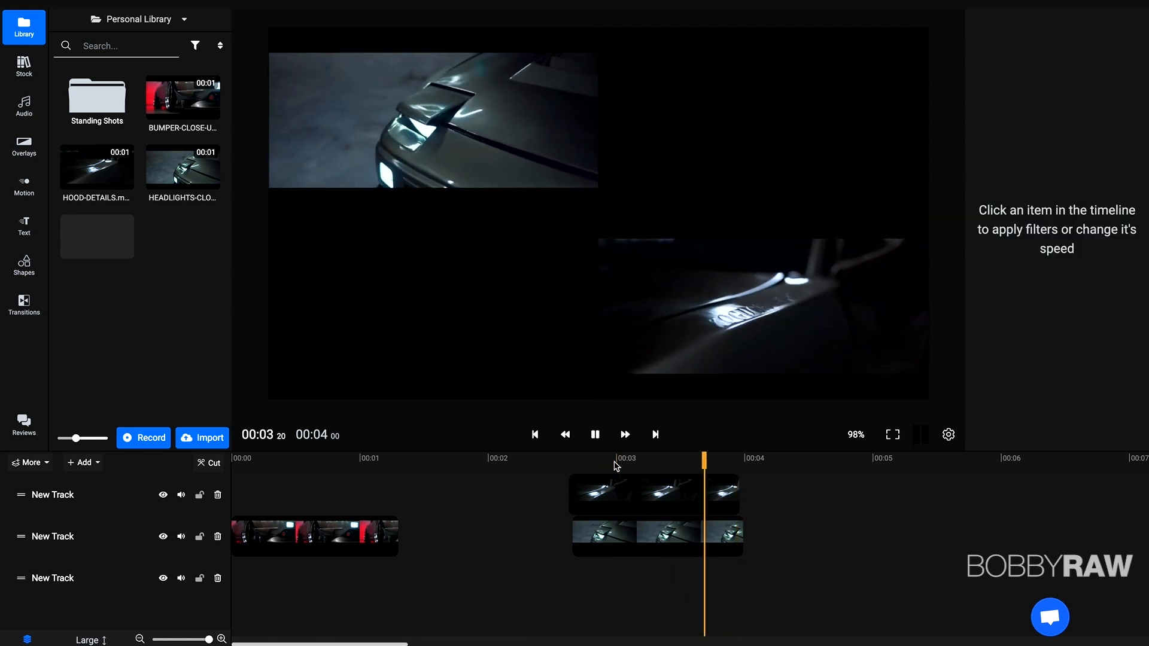
- Preview the layered bumper and hood clips and reselect the bumper clip for re-sequencing
{"action": "left_click", "coordinate": [644, 577]}
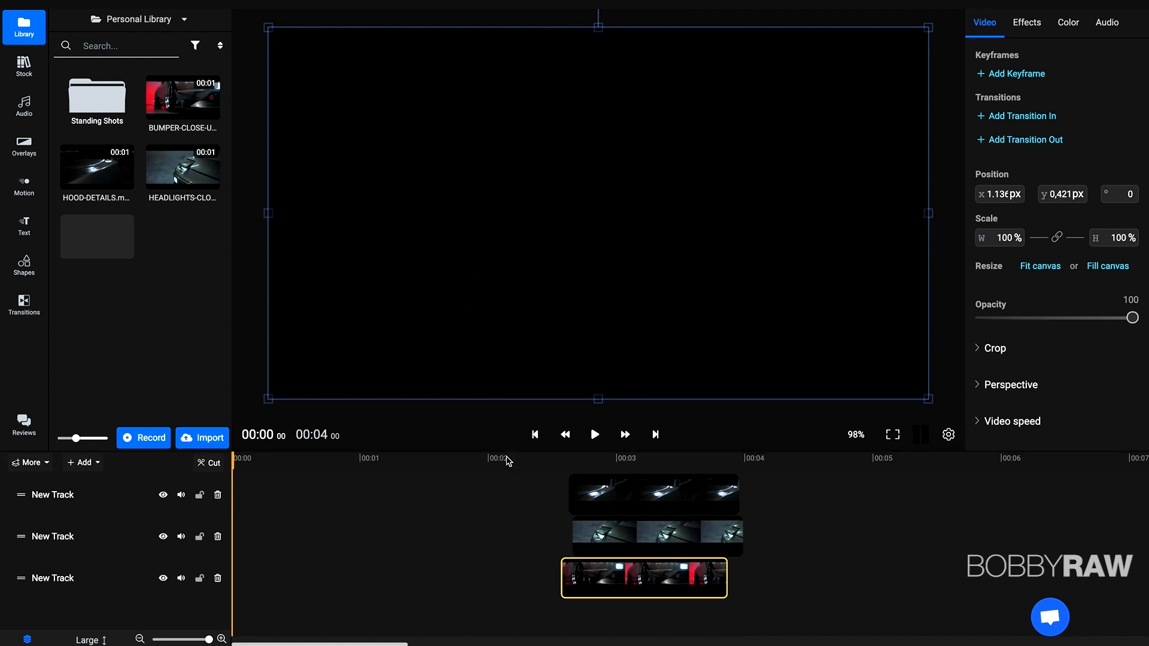
{"action": "left_click", "coordinate": [595, 434]}
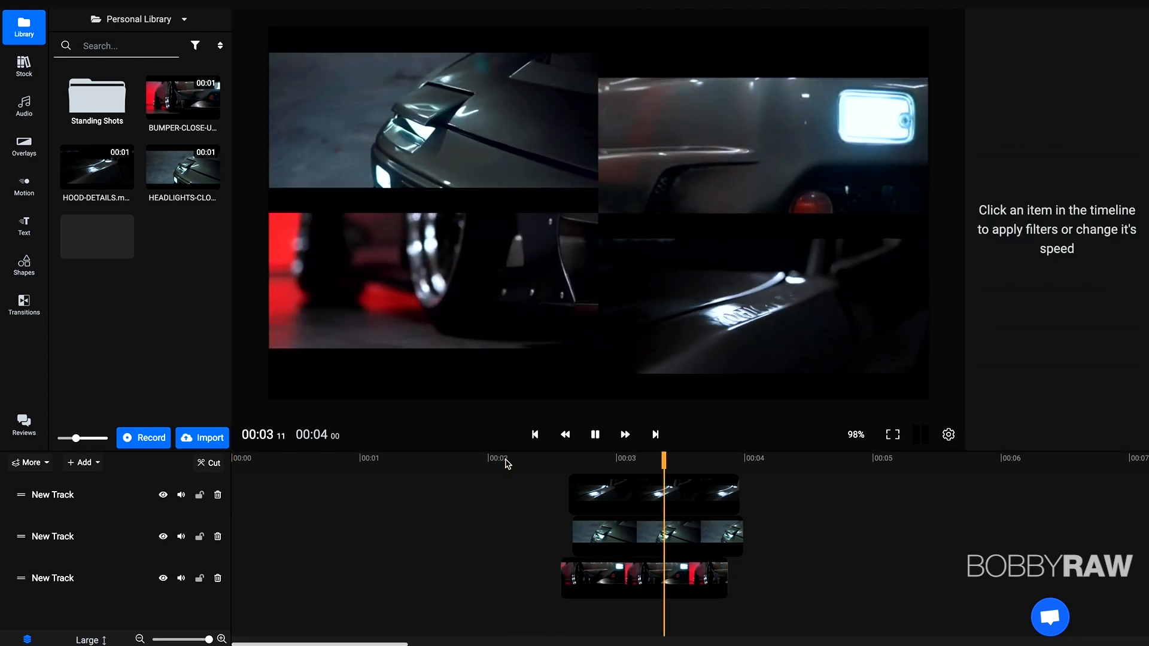
{"action": "left_click", "coordinate": [644, 577]}
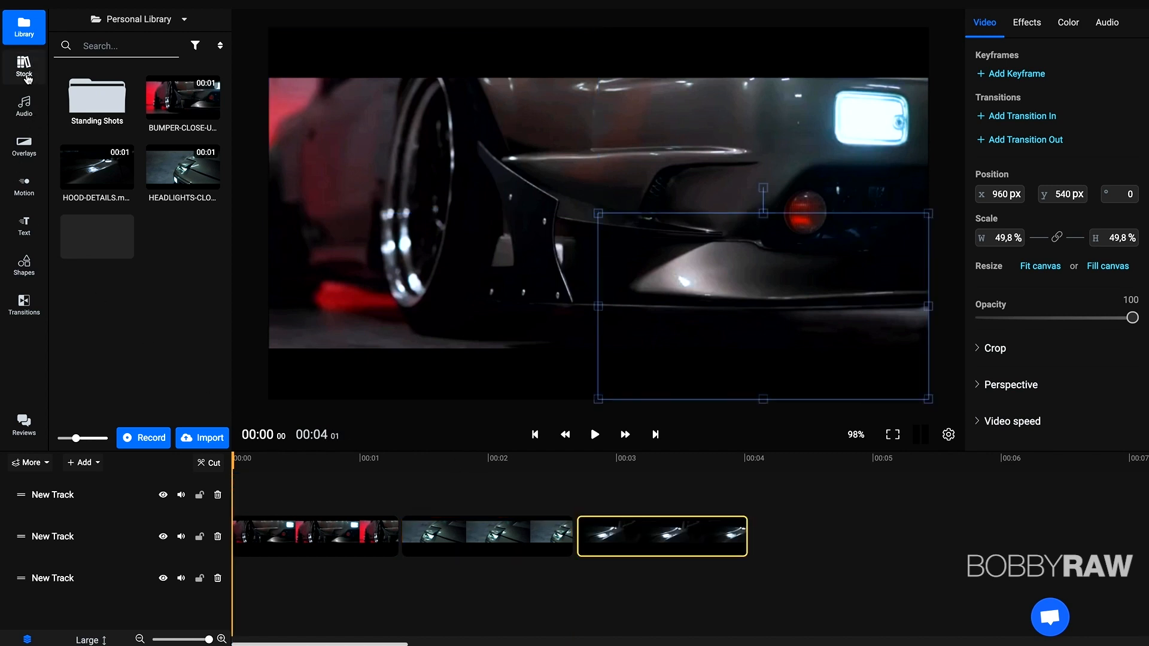
- Search stock for 'offic', place an office photo in the frame, then return to the personal library
{"action": "left_click", "coordinate": [24, 66]}
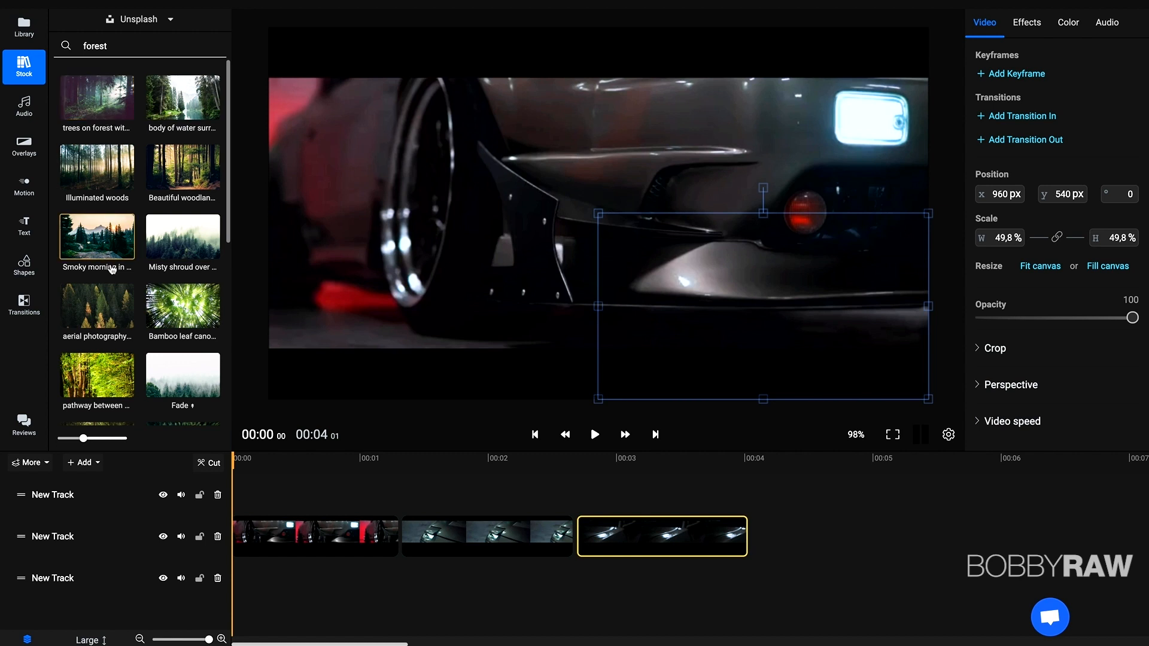
{"action": "mouse_move", "coordinate": [120, 281]}
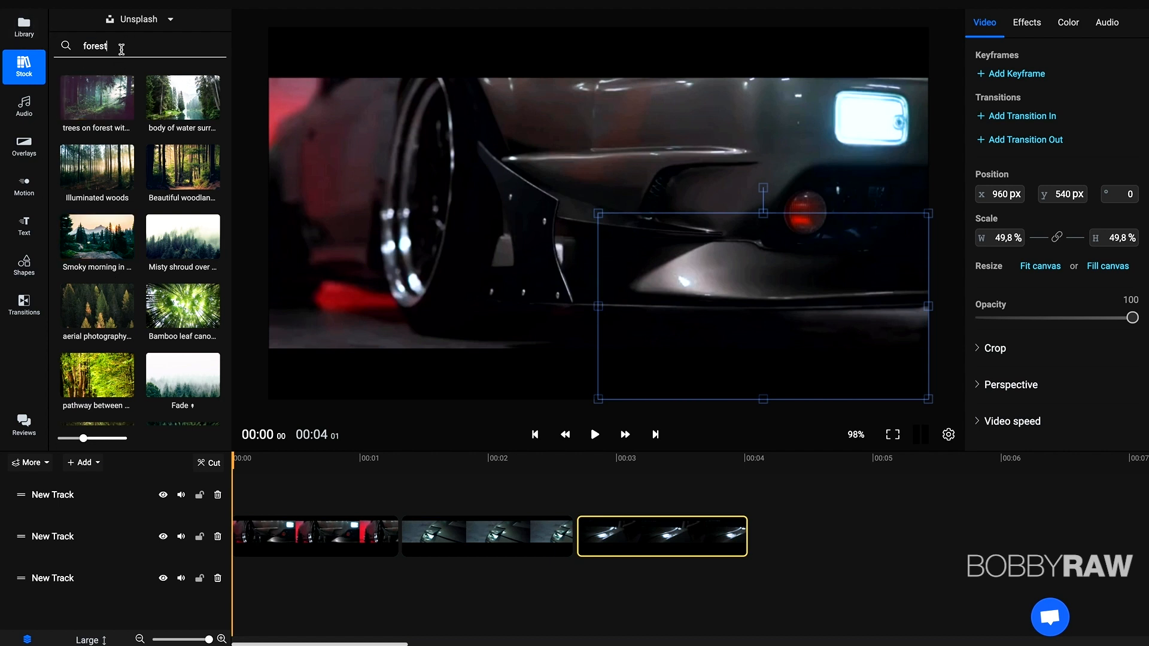
{"action": "type", "text": "office"}
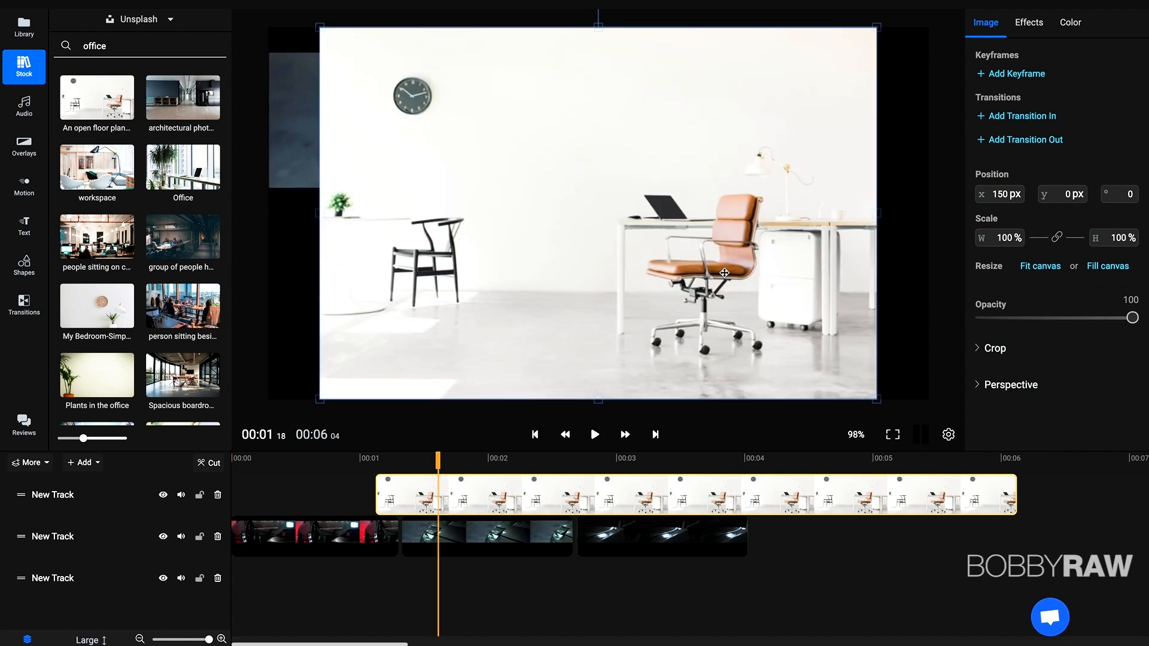
{"action": "left_click_drag", "start_coordinate": [875, 214], "coordinate": [932, 214]}
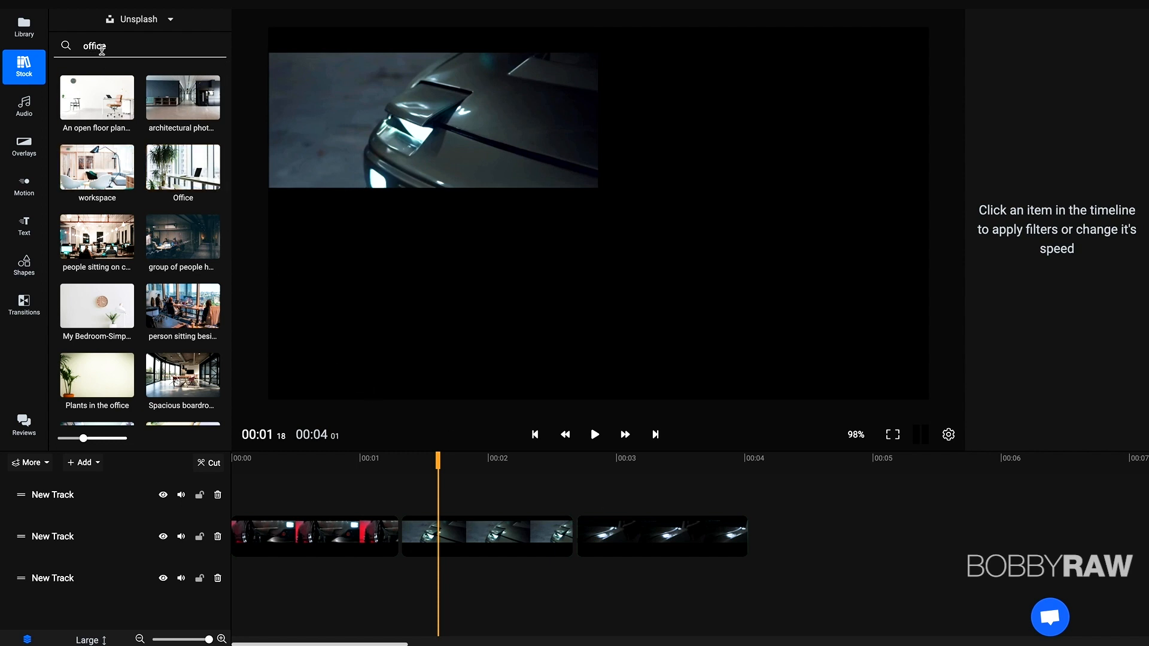
{"action": "mouse_move", "coordinate": [97, 100]}
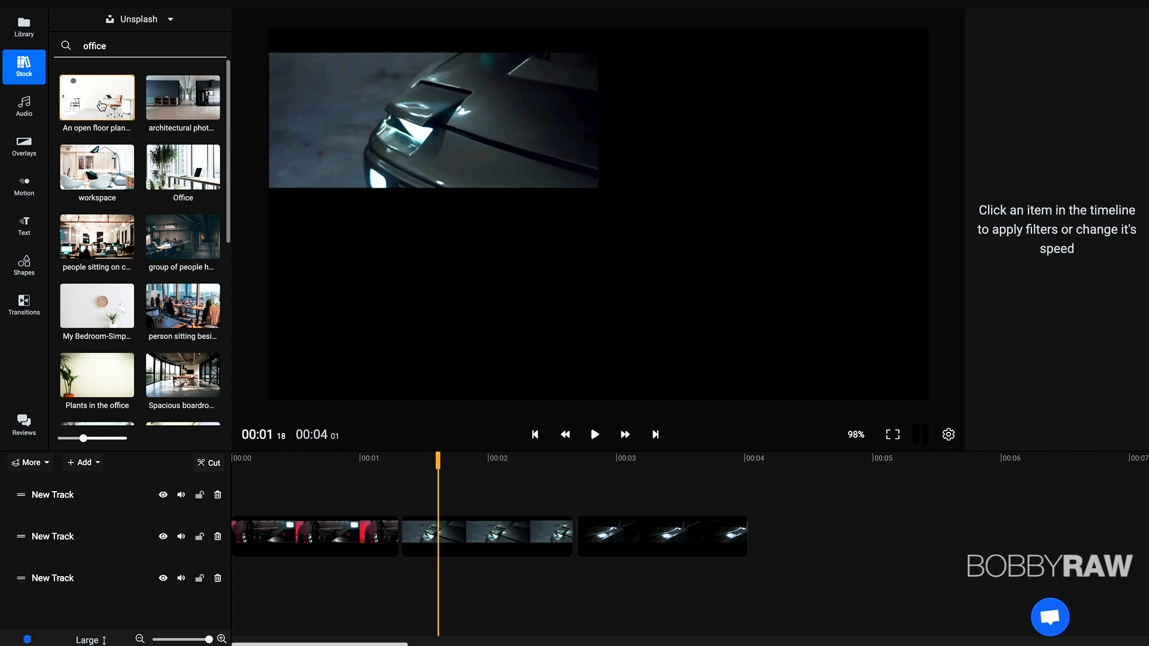
{"action": "left_click", "coordinate": [24, 107]}
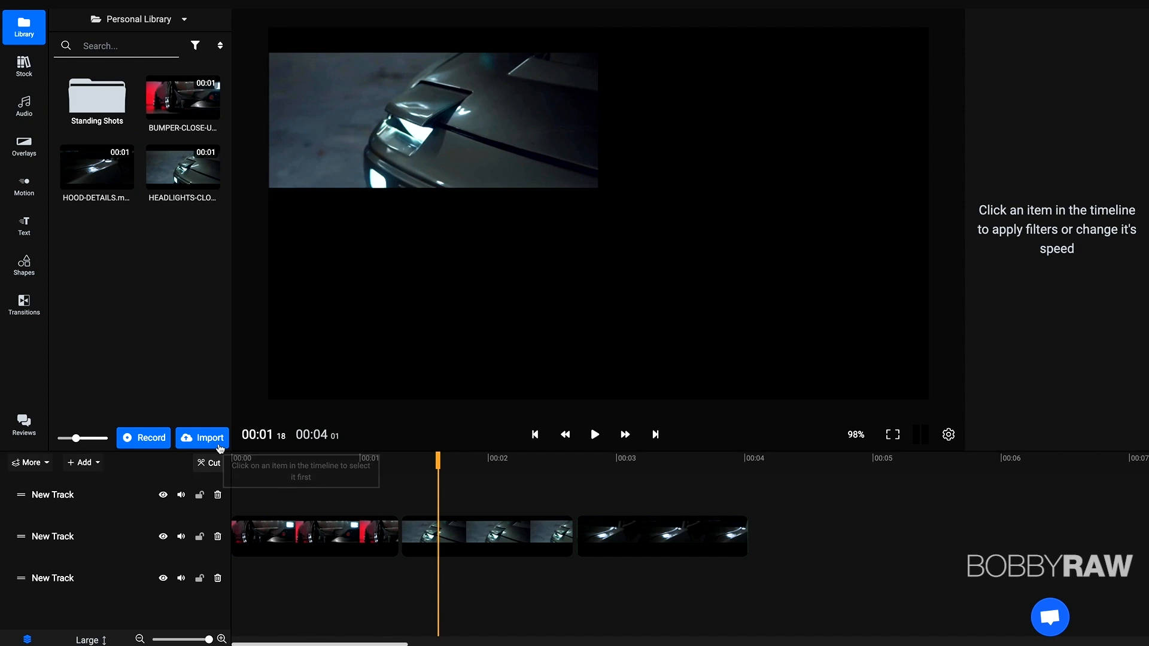
- Import the A Simple Feeling mp3 from the Footage Nissan 1080p 24fps folder
{"action": "left_click", "coordinate": [203, 439]}
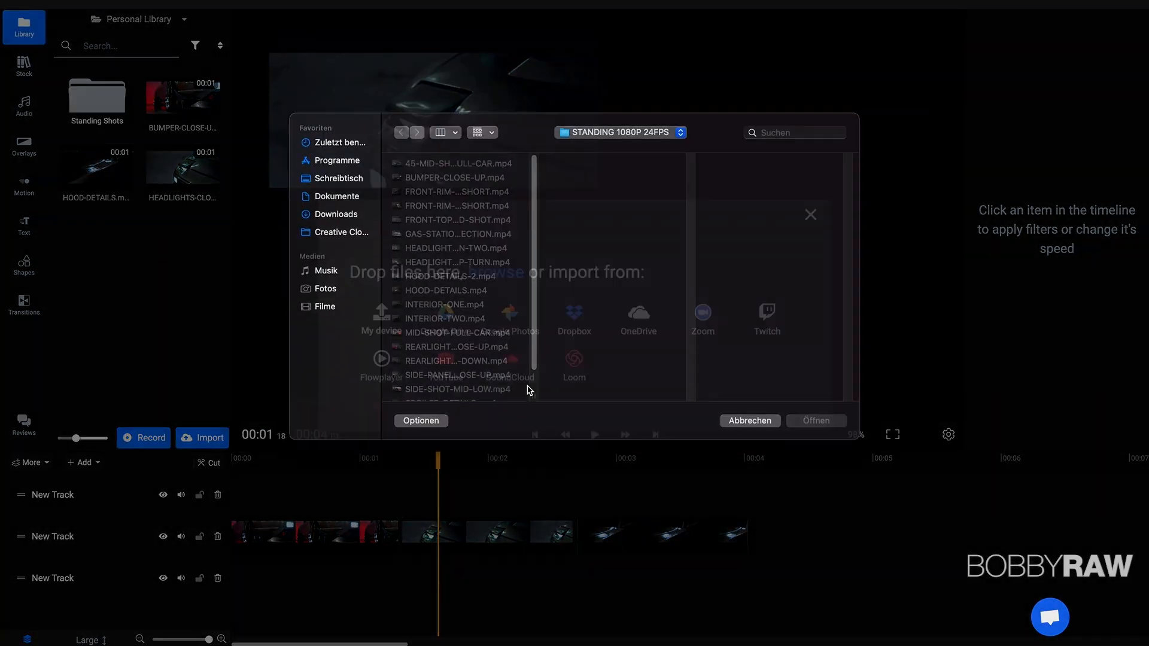
{"action": "left_click", "coordinate": [620, 133]}
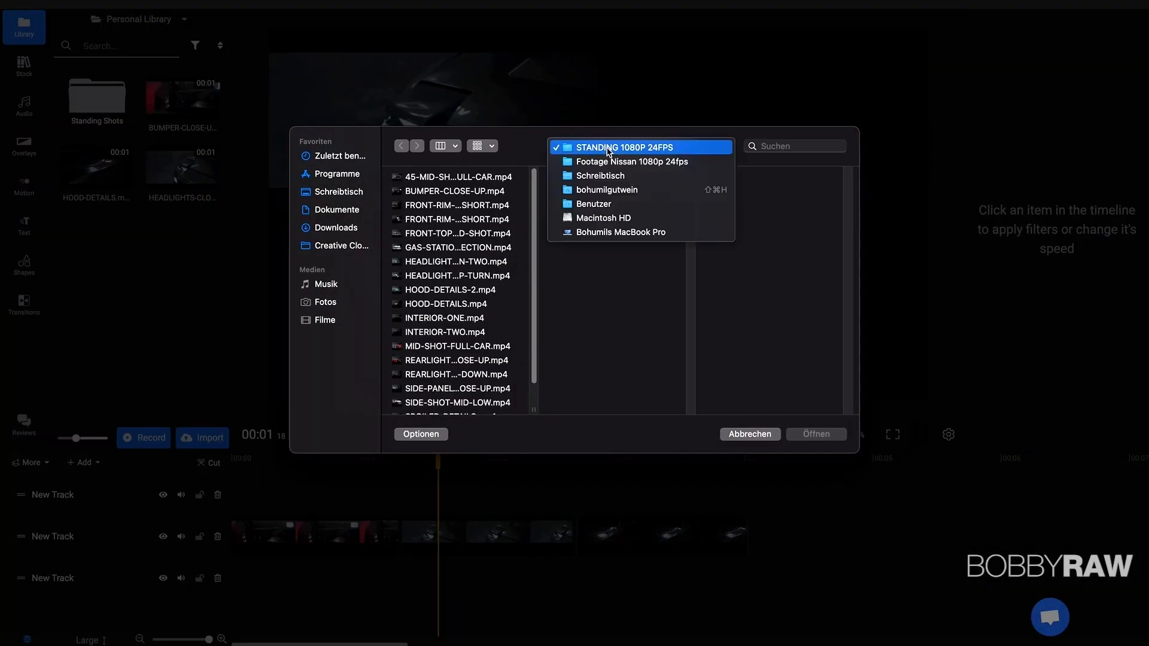
{"action": "left_click", "coordinate": [632, 162]}
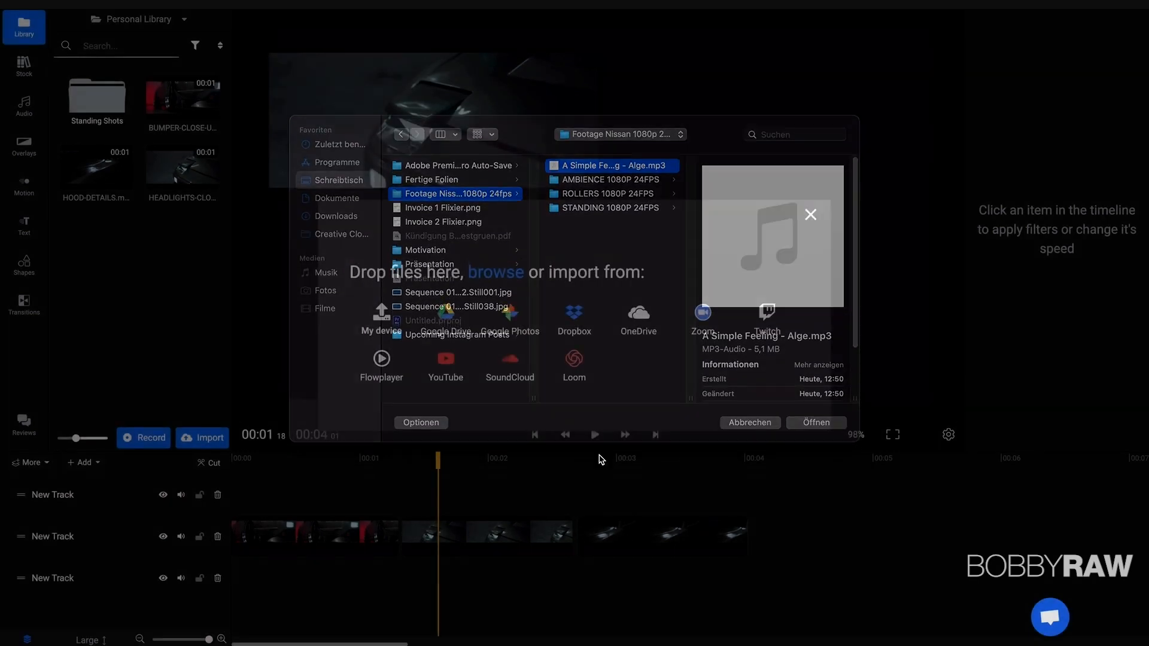
{"action": "left_click", "coordinate": [815, 423]}
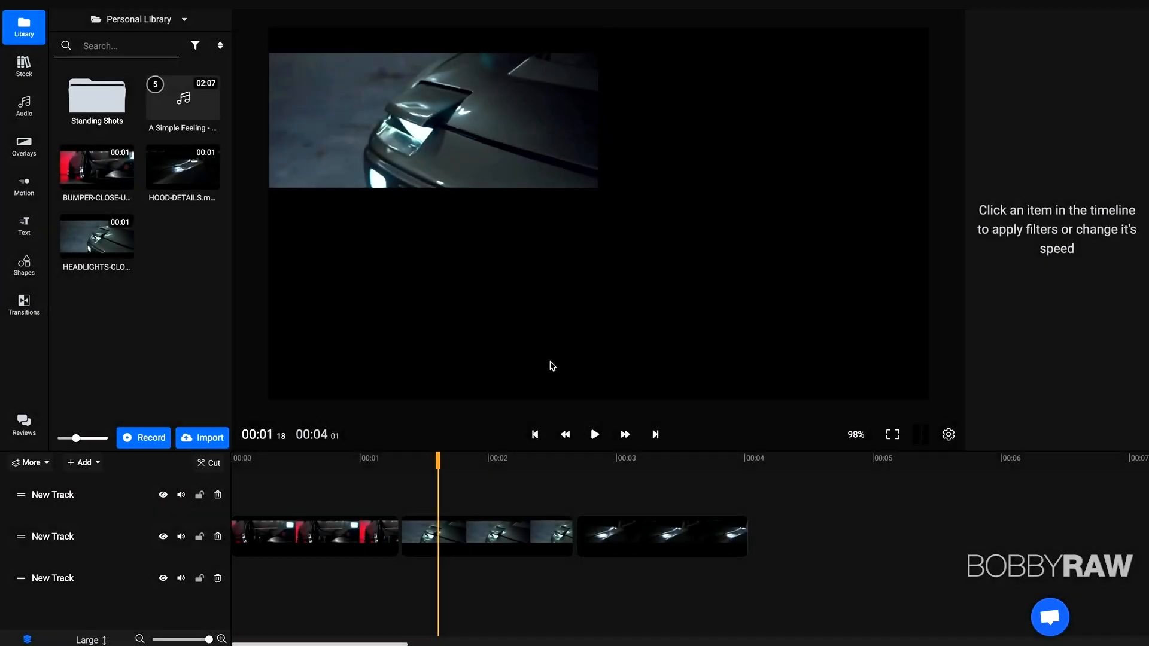
{"action": "left_click", "coordinate": [182, 100]}
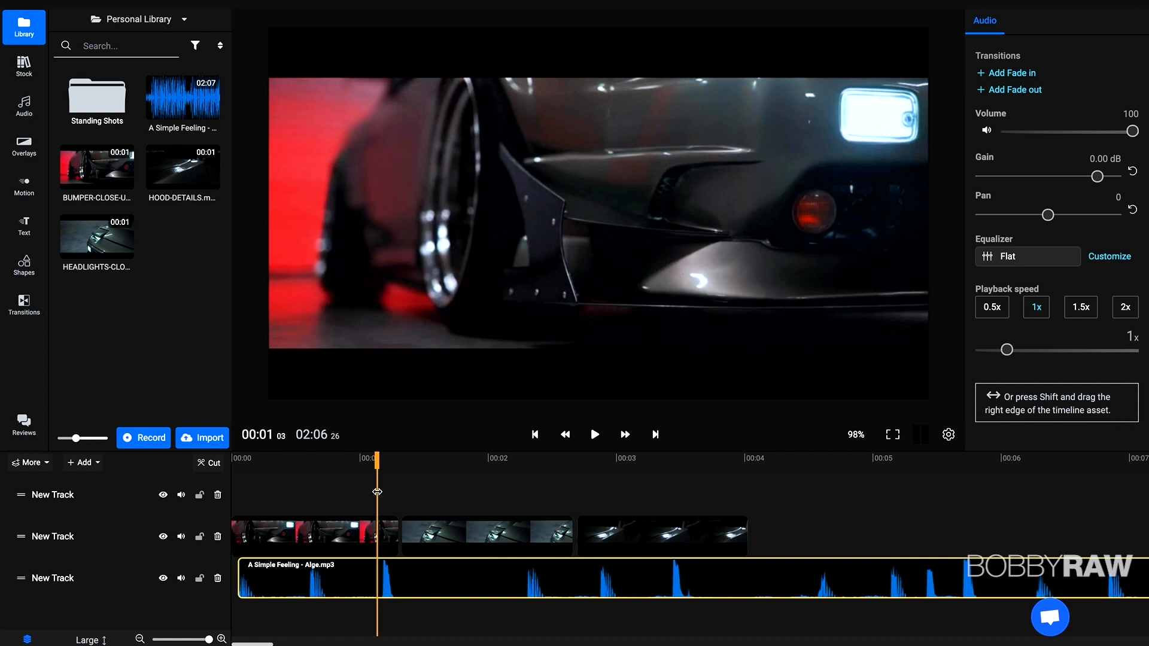
{"action": "mouse_move", "coordinate": [611, 589]}
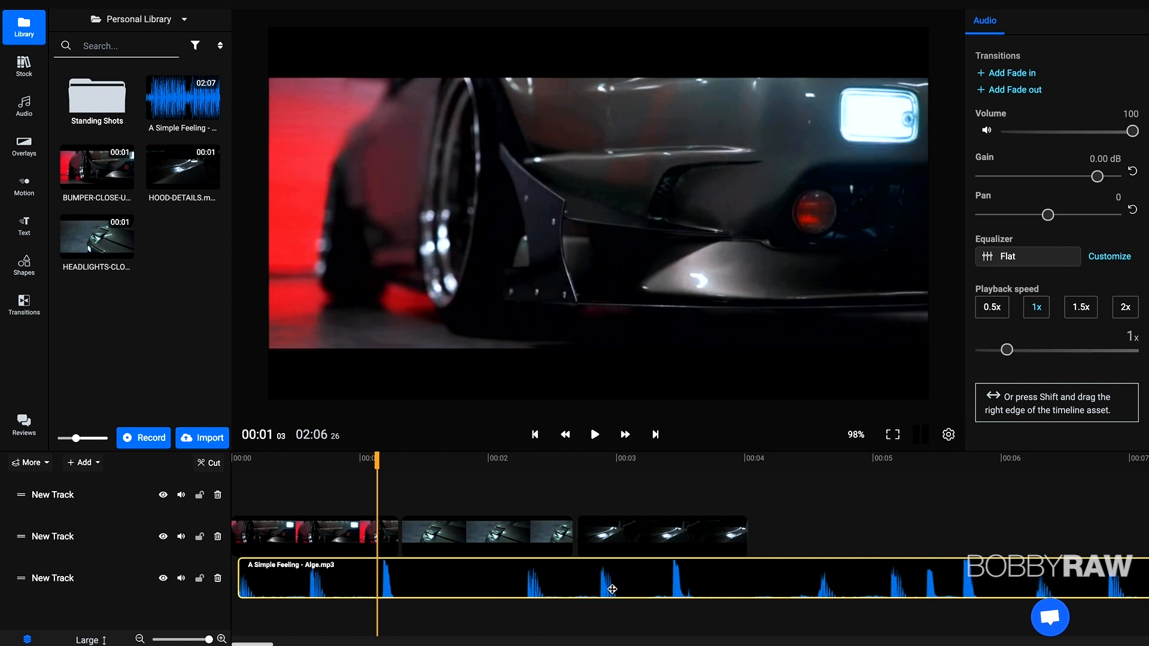
- Move the playhead further along the song track past the car clips
{"action": "left_click", "coordinate": [595, 435]}
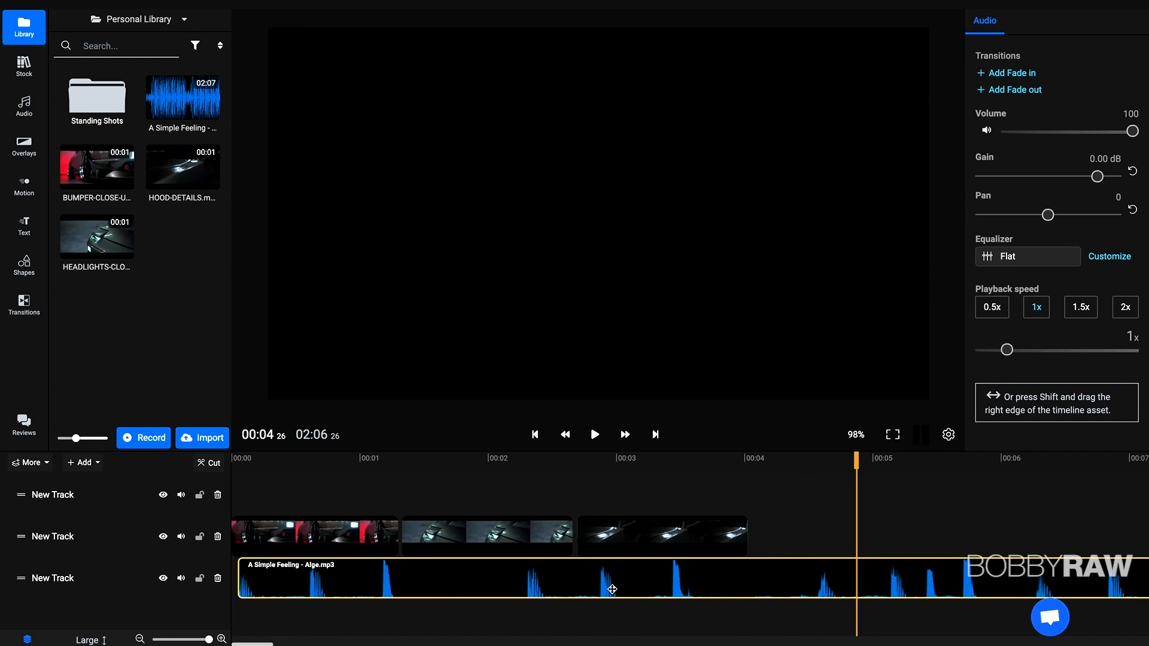
{"action": "mouse_move", "coordinate": [687, 485]}
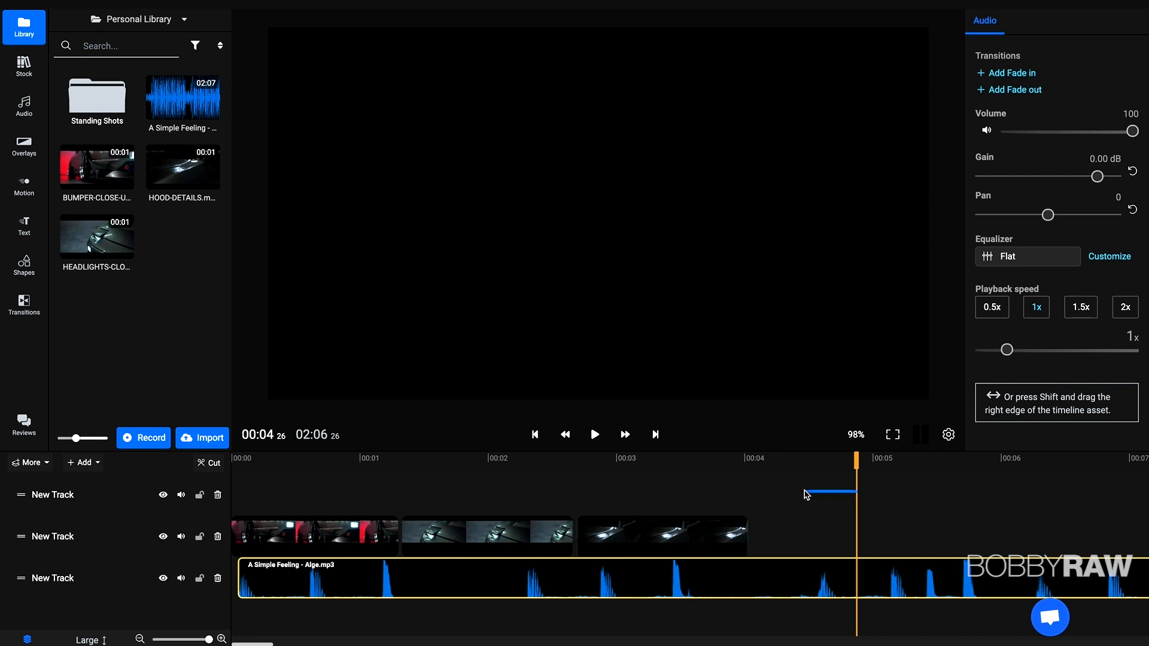
- Trim the end of the middle hood clip and review the cut with the music
{"action": "left_click", "coordinate": [526, 459]}
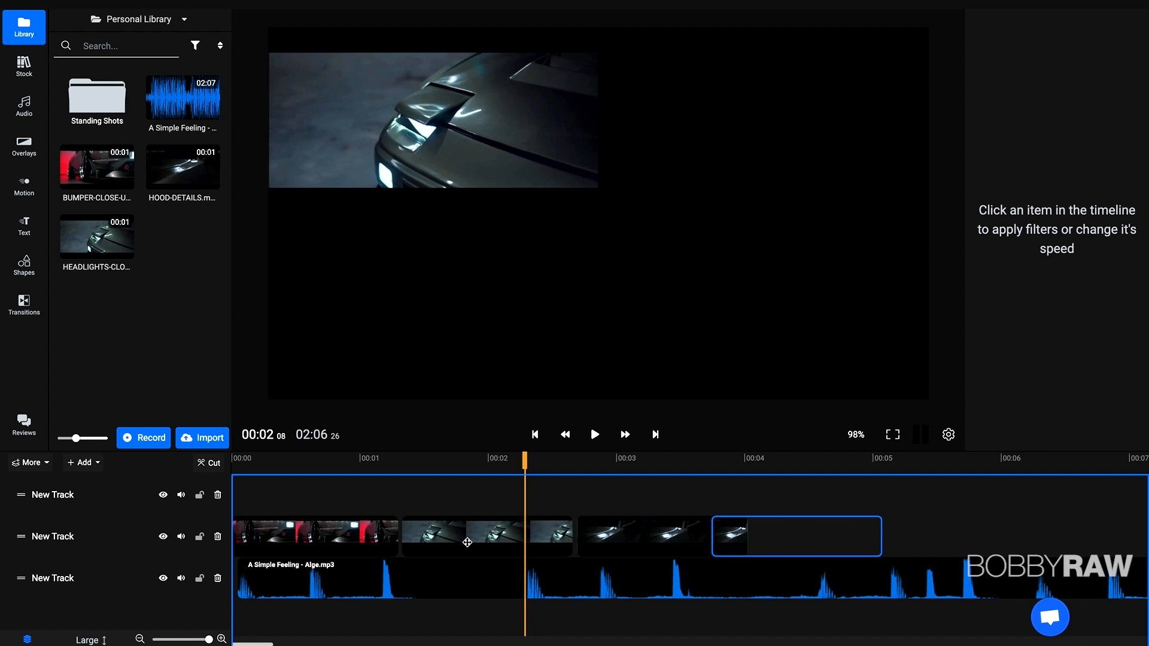
{"action": "left_click", "coordinate": [796, 537]}
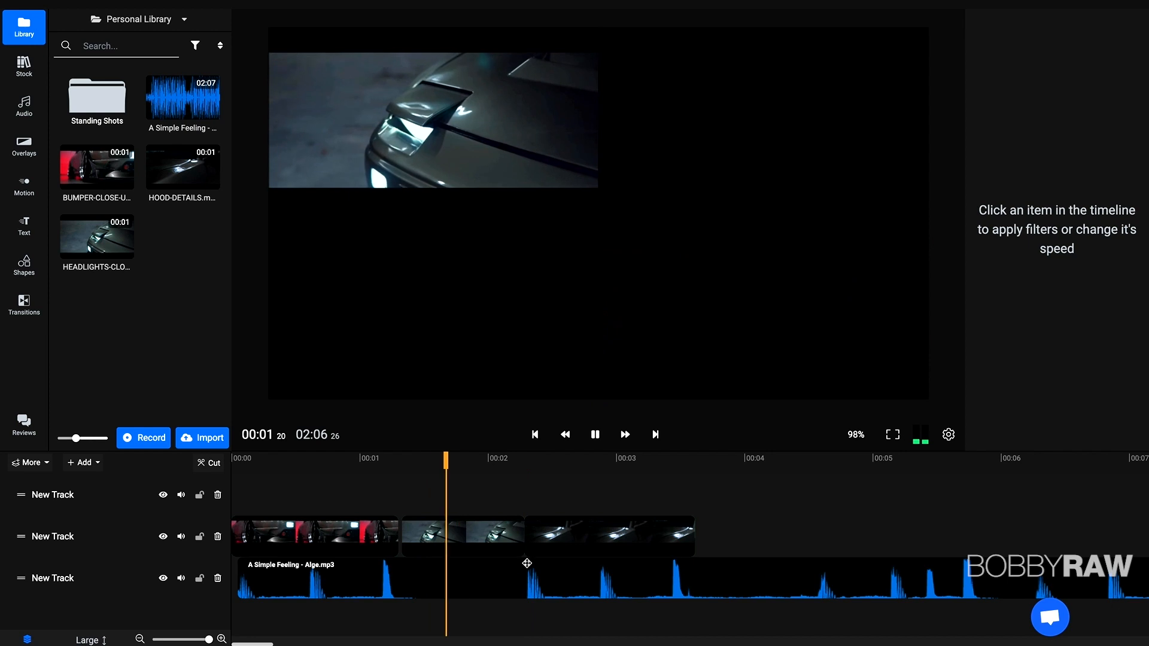
{"action": "left_click", "coordinate": [610, 537]}
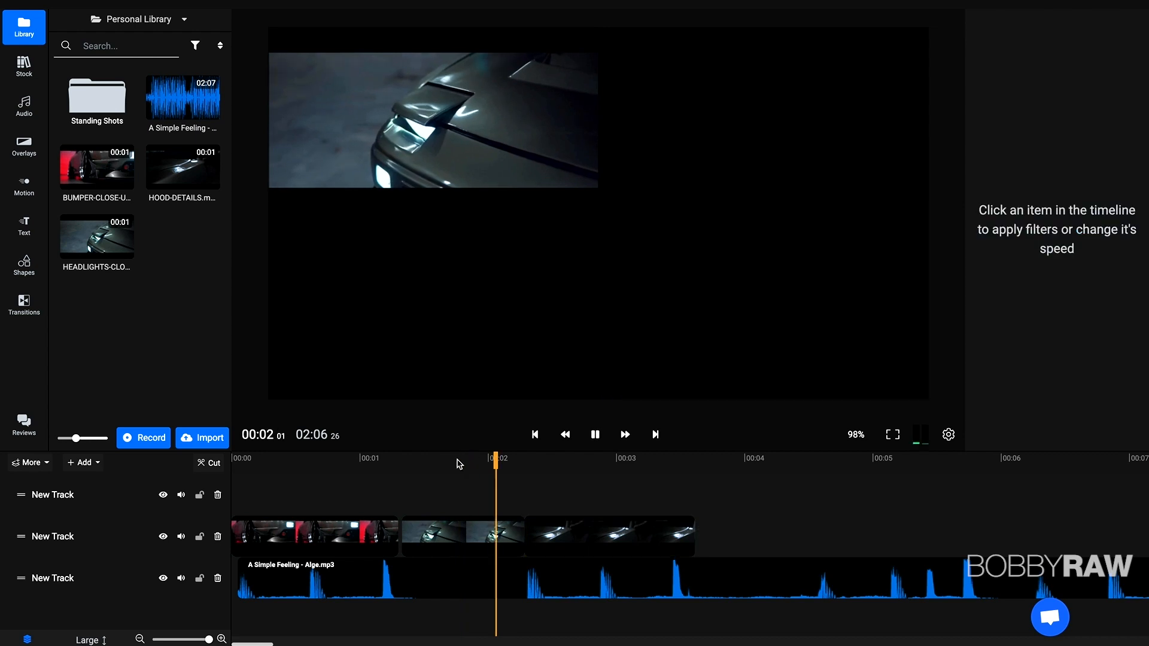
{"action": "left_click", "coordinate": [610, 537]}
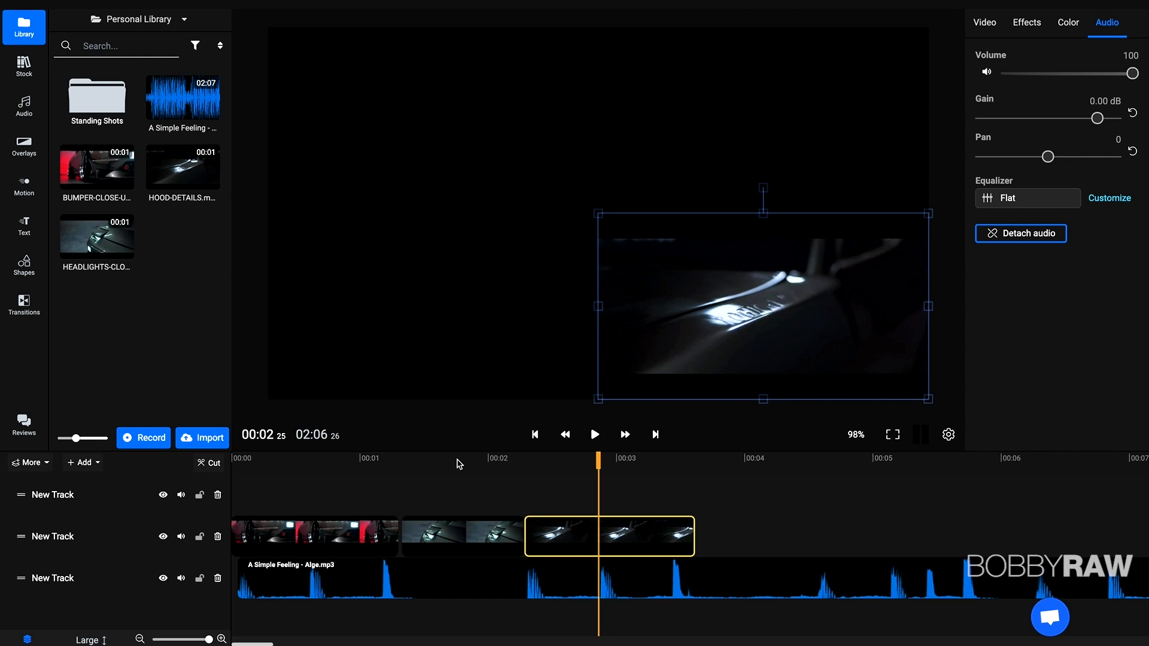
- Show the Overlays motion graphics collection of subscribe badges
{"action": "left_click", "coordinate": [24, 146]}
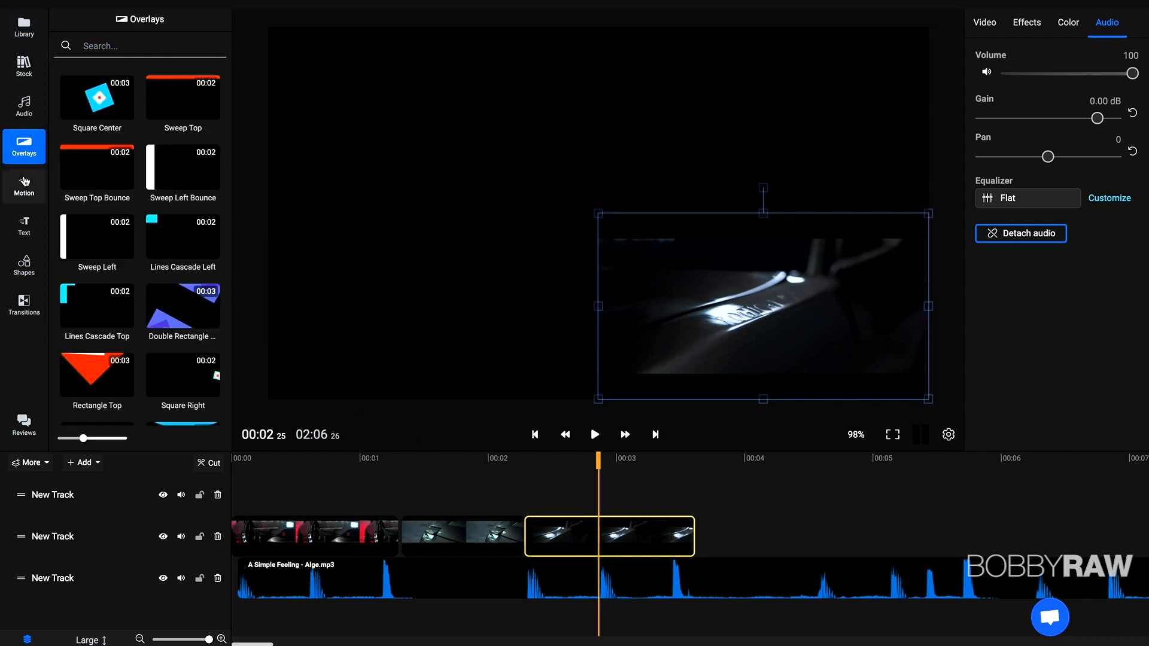
{"action": "left_click", "coordinate": [24, 184]}
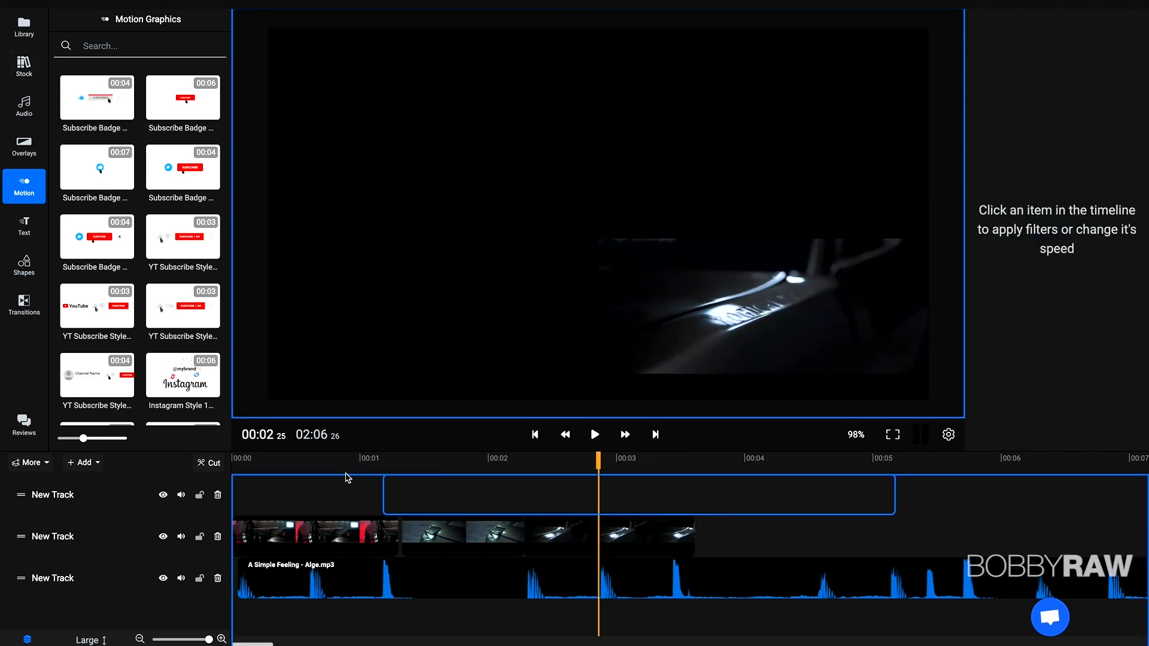
- Place a Subscribe Badge graphic on the top track and enlarge it to 188%, centred in the frame
{"action": "left_click", "coordinate": [595, 433]}
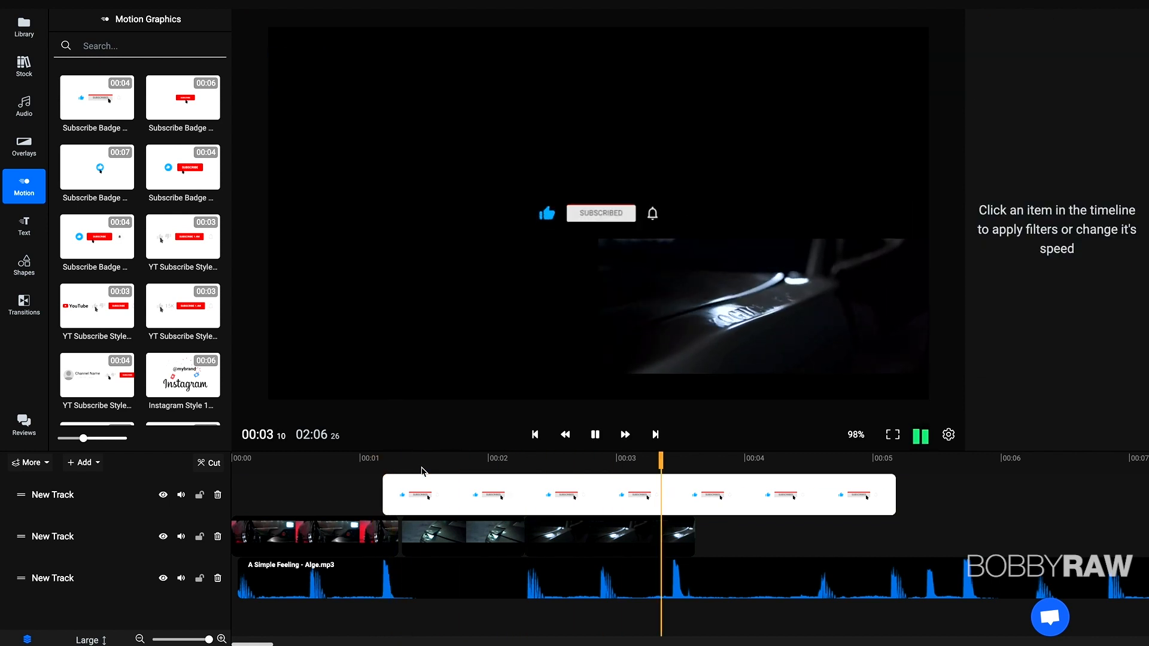
{"action": "left_click", "coordinate": [638, 495]}
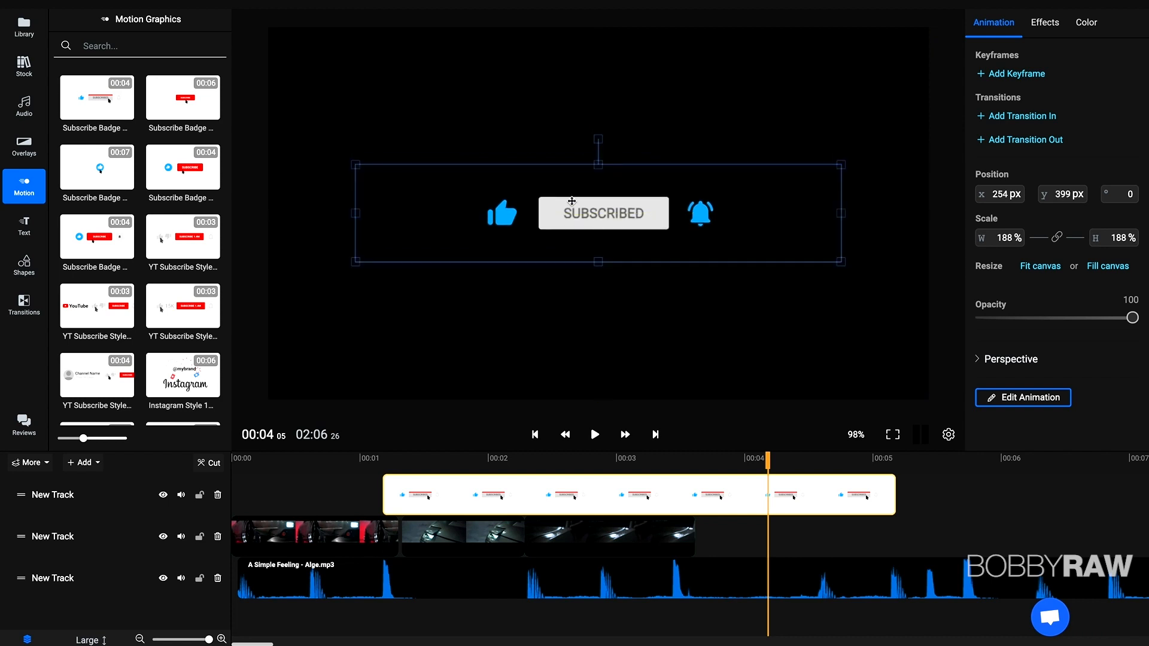
{"action": "left_click_drag", "start_coordinate": [601, 213], "coordinate": [587, 217]}
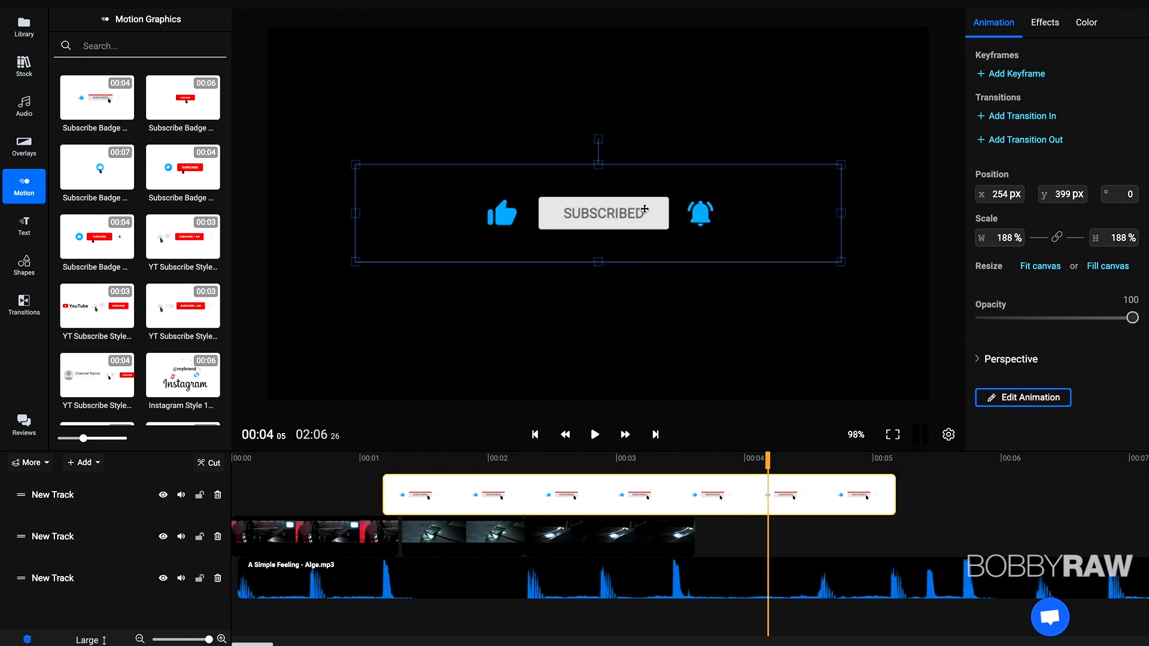
{"action": "left_click", "coordinate": [24, 226]}
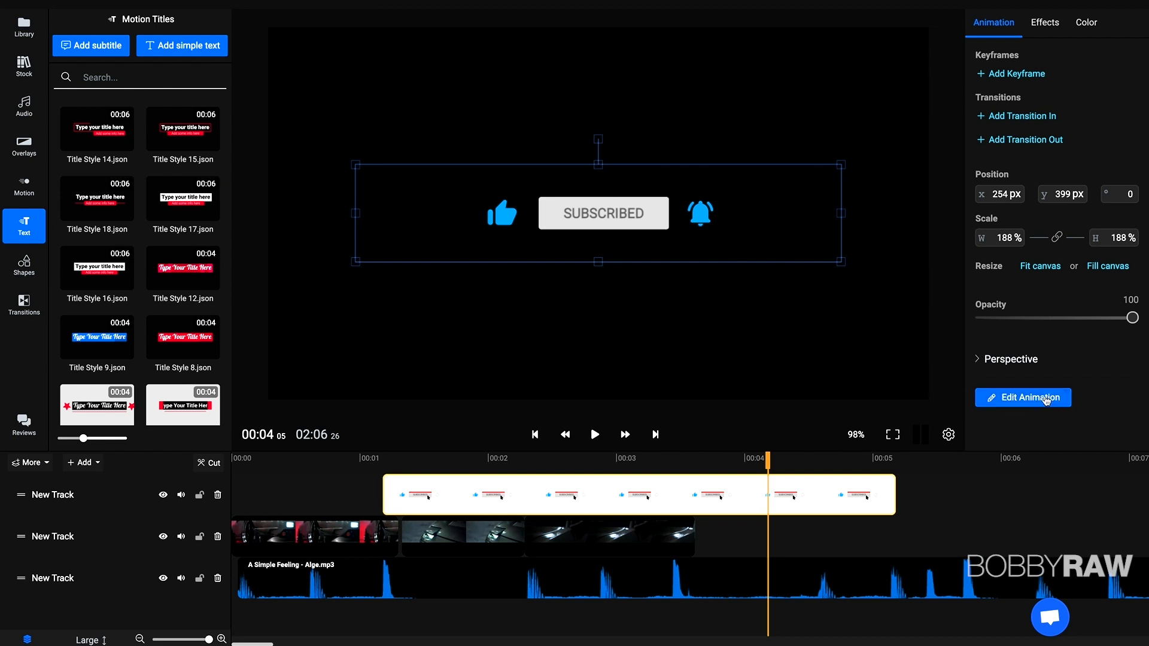
{"action": "left_click", "coordinate": [1022, 397]}
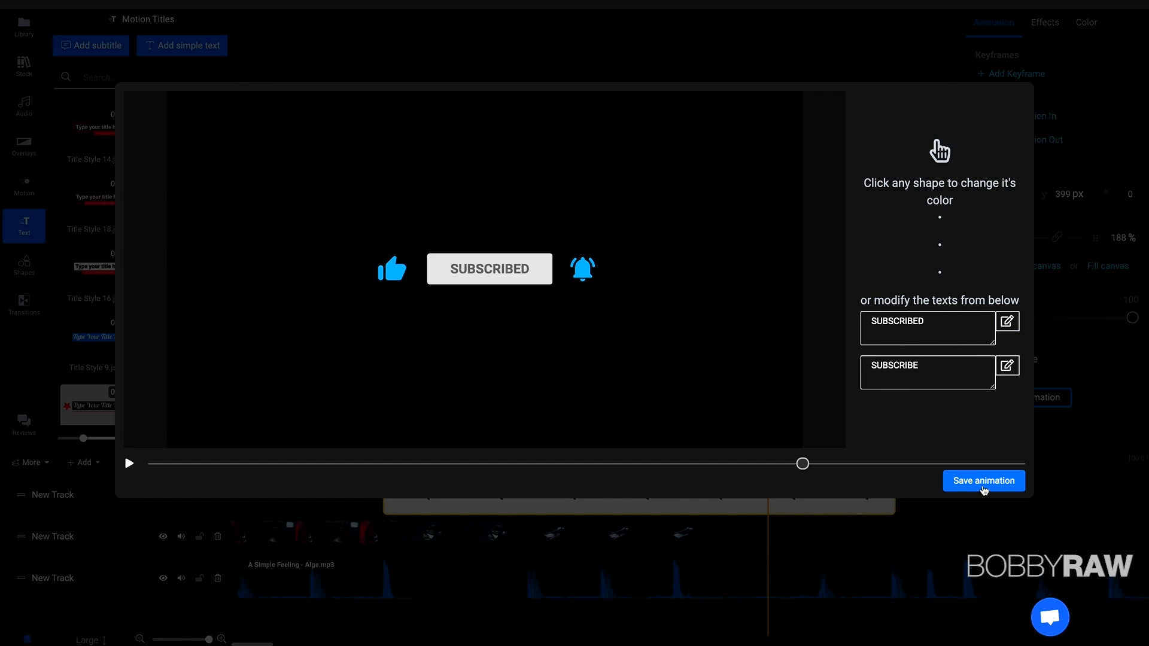
{"action": "left_click", "coordinate": [984, 481]}
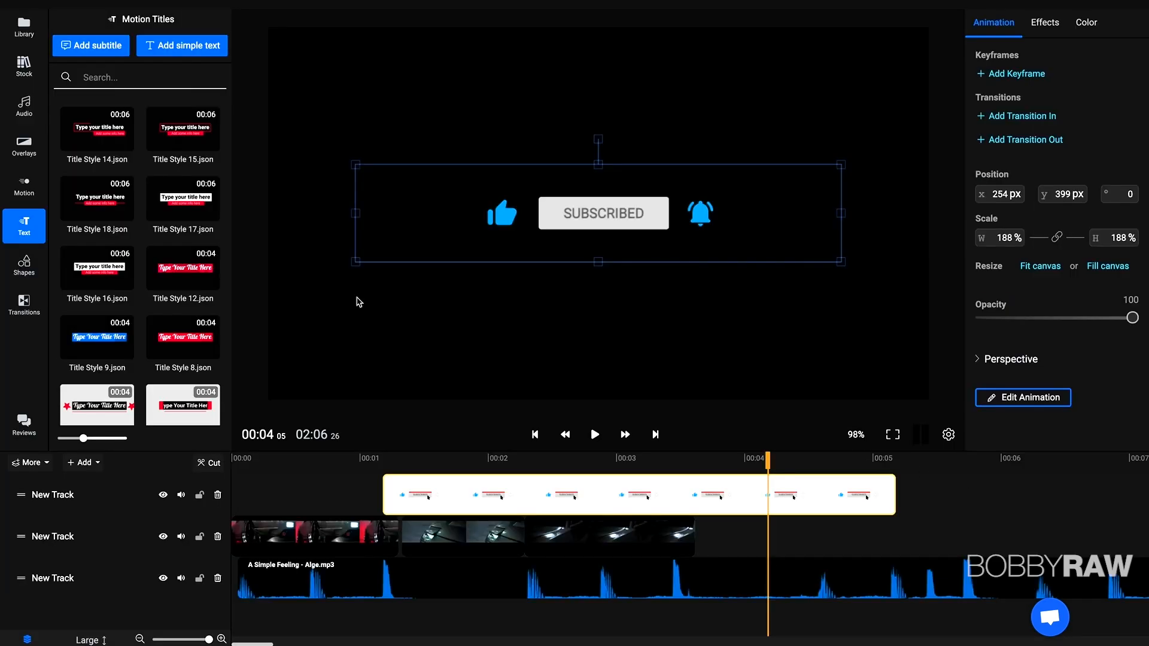
{"action": "left_click", "coordinate": [24, 304]}
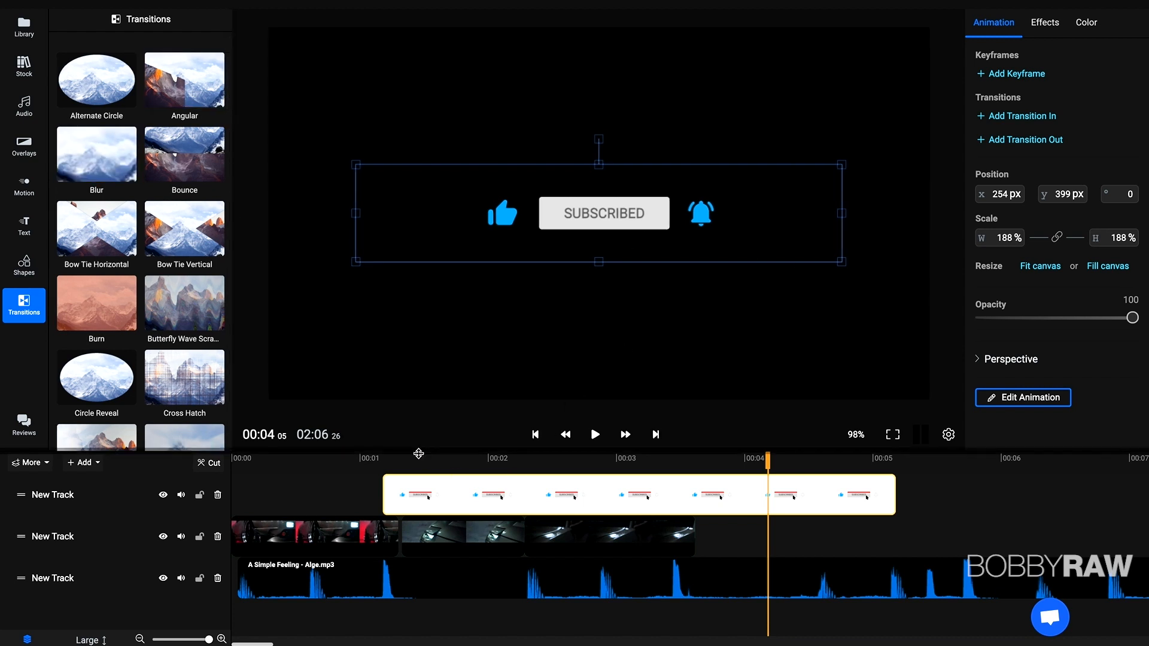
- Delete the subscribe animation and select the third car clip to show its effects
{"action": "left_click", "coordinate": [1044, 22]}
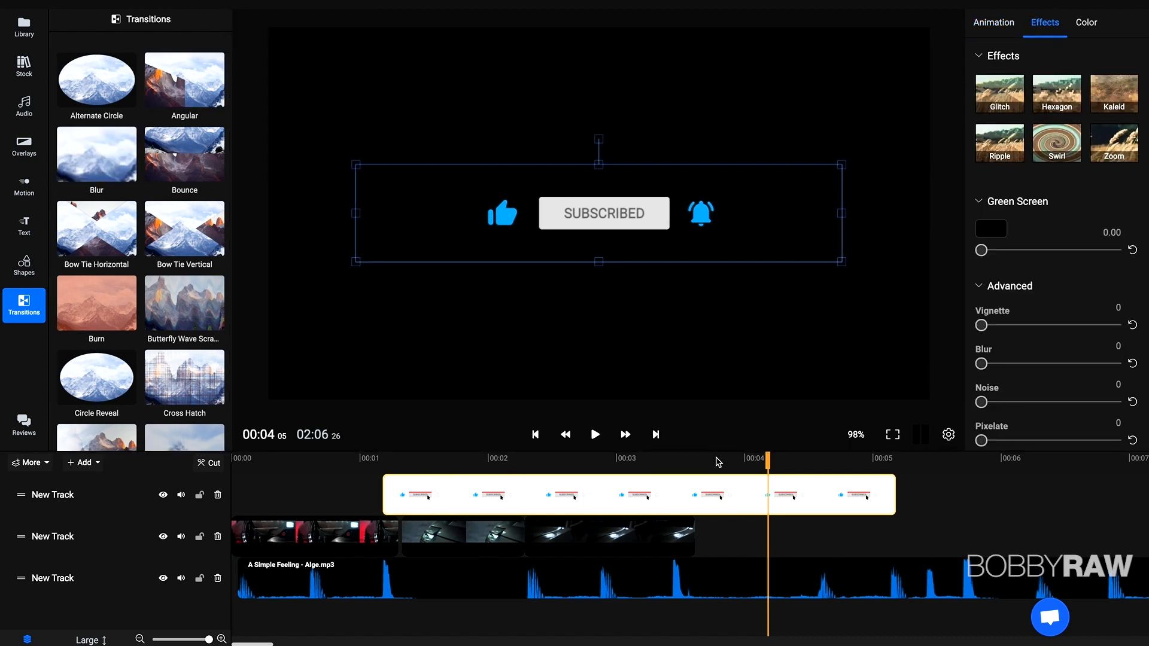
{"action": "mouse_move", "coordinate": [775, 463]}
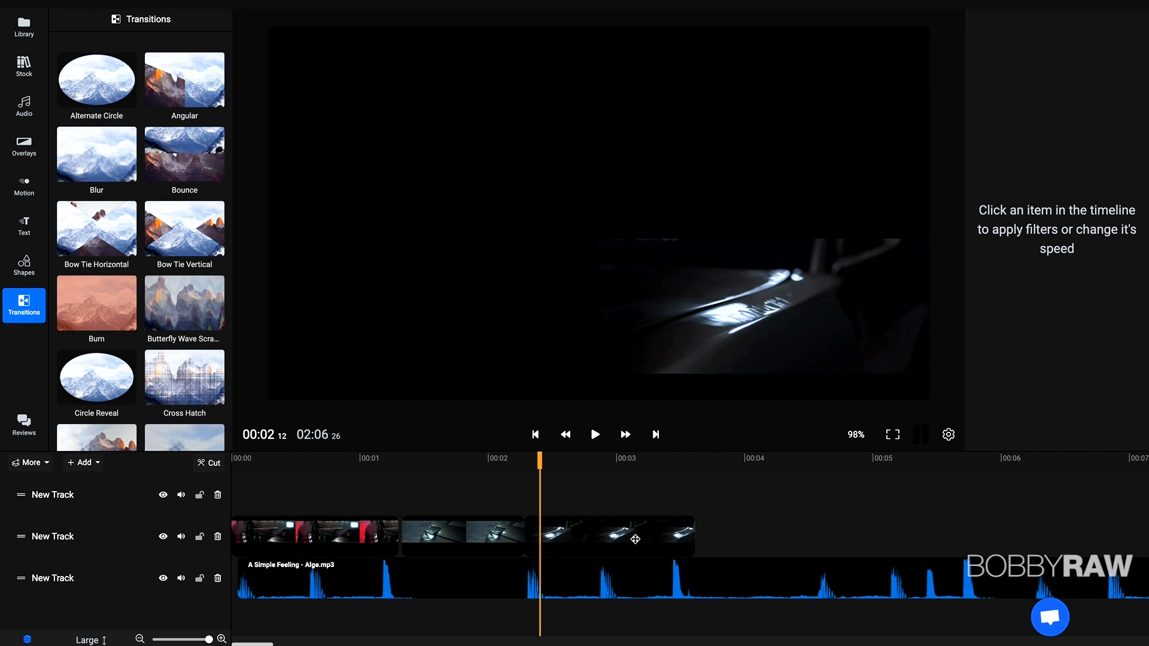
{"action": "left_click", "coordinate": [608, 536]}
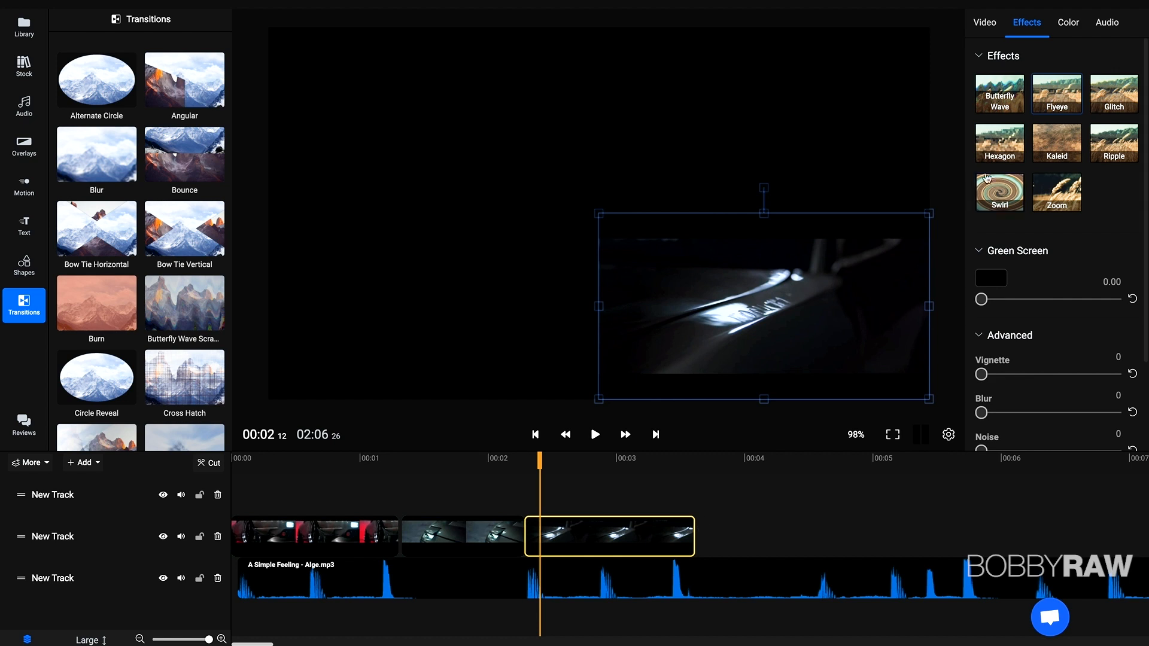
{"action": "left_click", "coordinate": [1057, 93]}
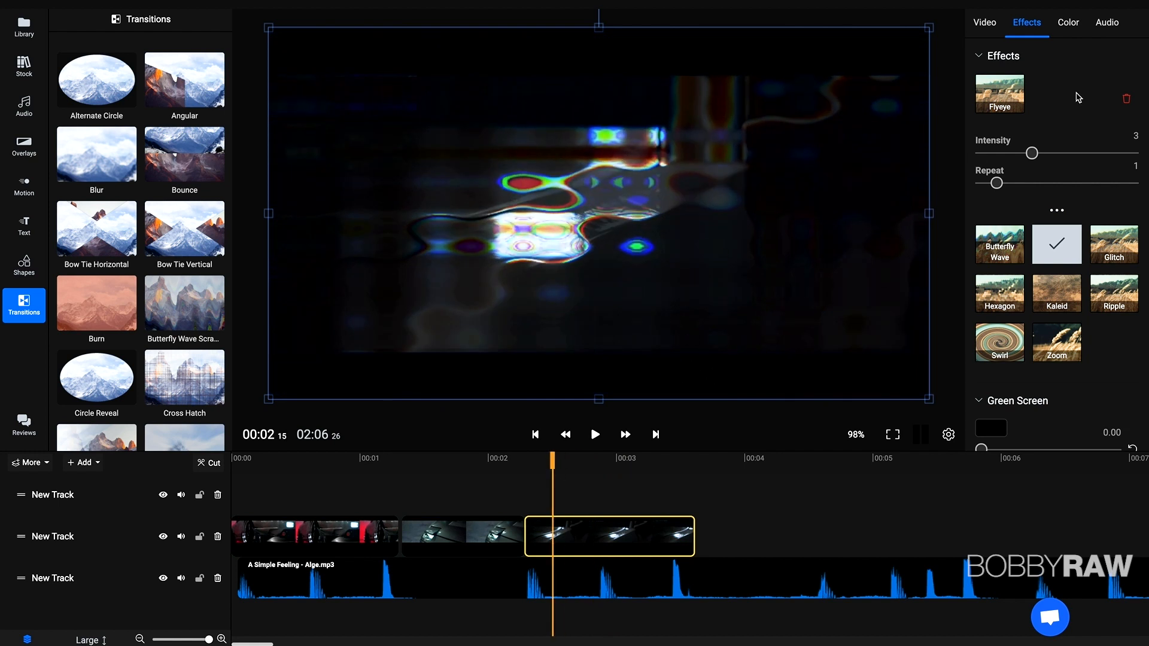
{"action": "left_click", "coordinate": [1126, 99]}
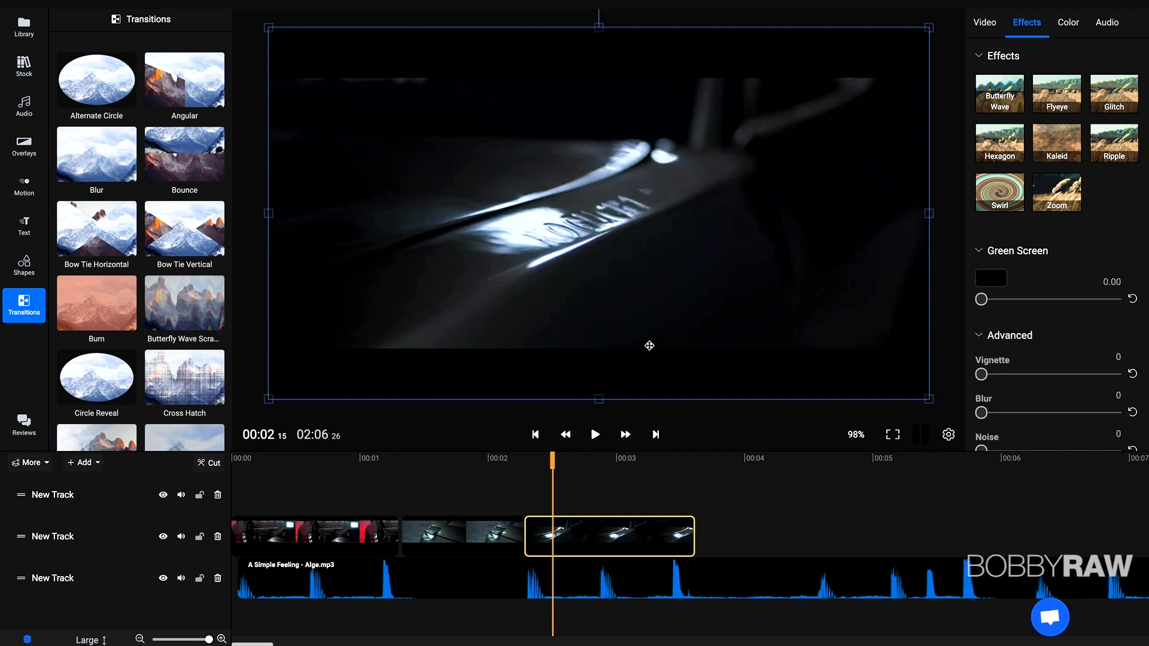
{"action": "mouse_move", "coordinate": [821, 531]}
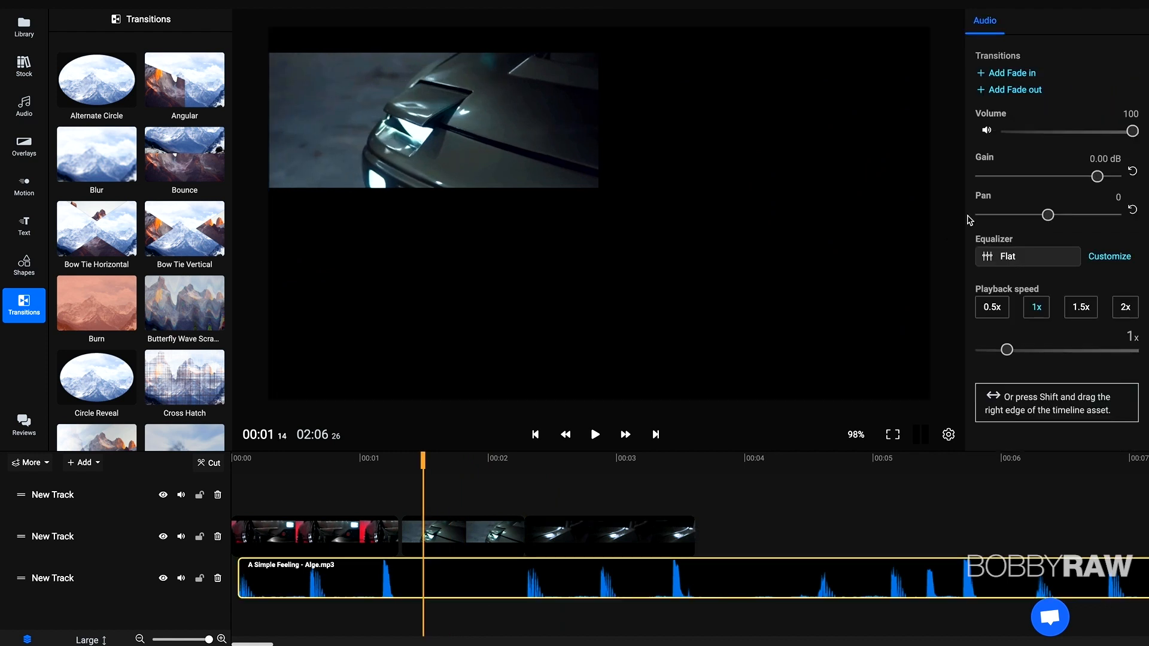
{"action": "mouse_move", "coordinate": [1041, 177]}
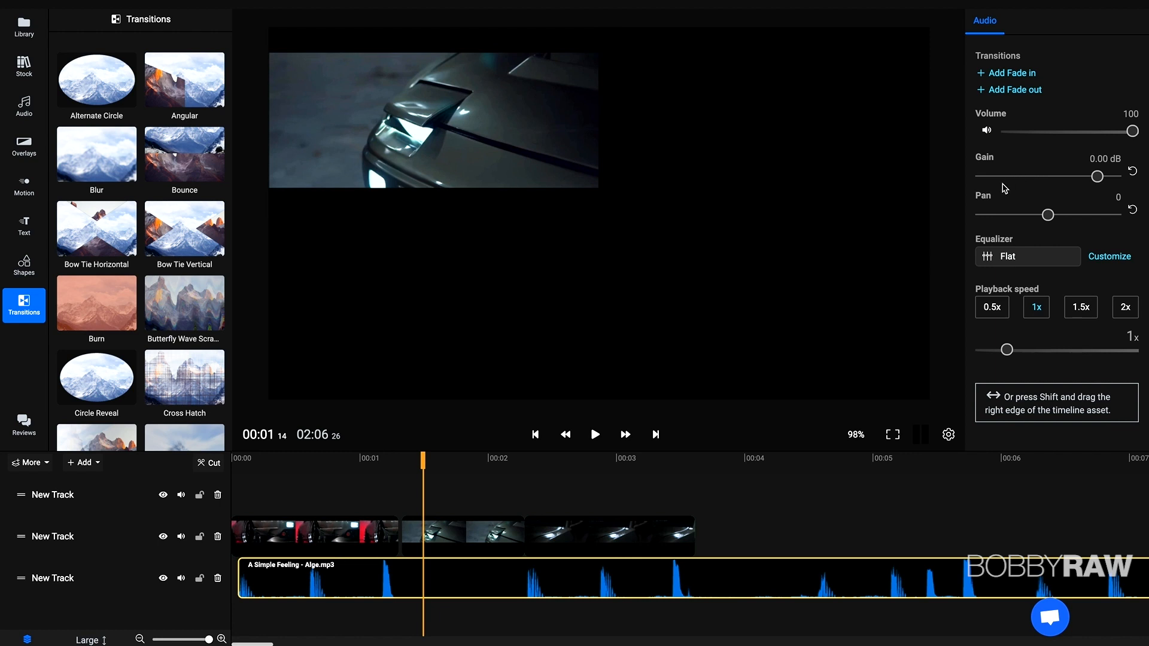
{"action": "mouse_move", "coordinate": [289, 586]}
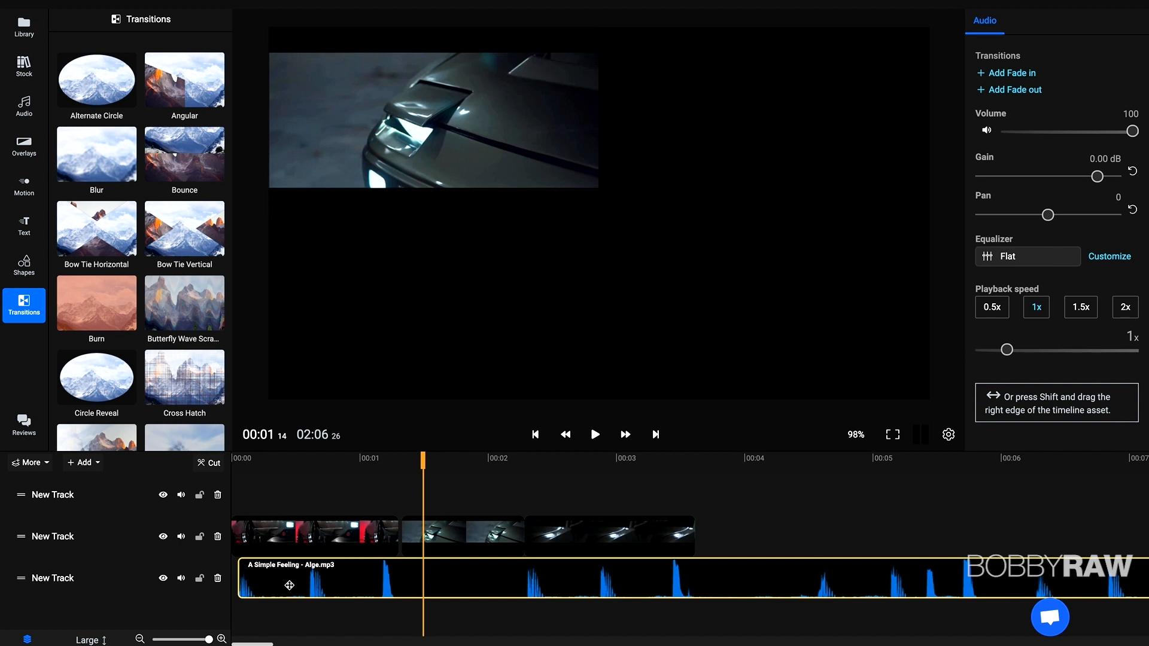
{"action": "mouse_move", "coordinate": [648, 541]}
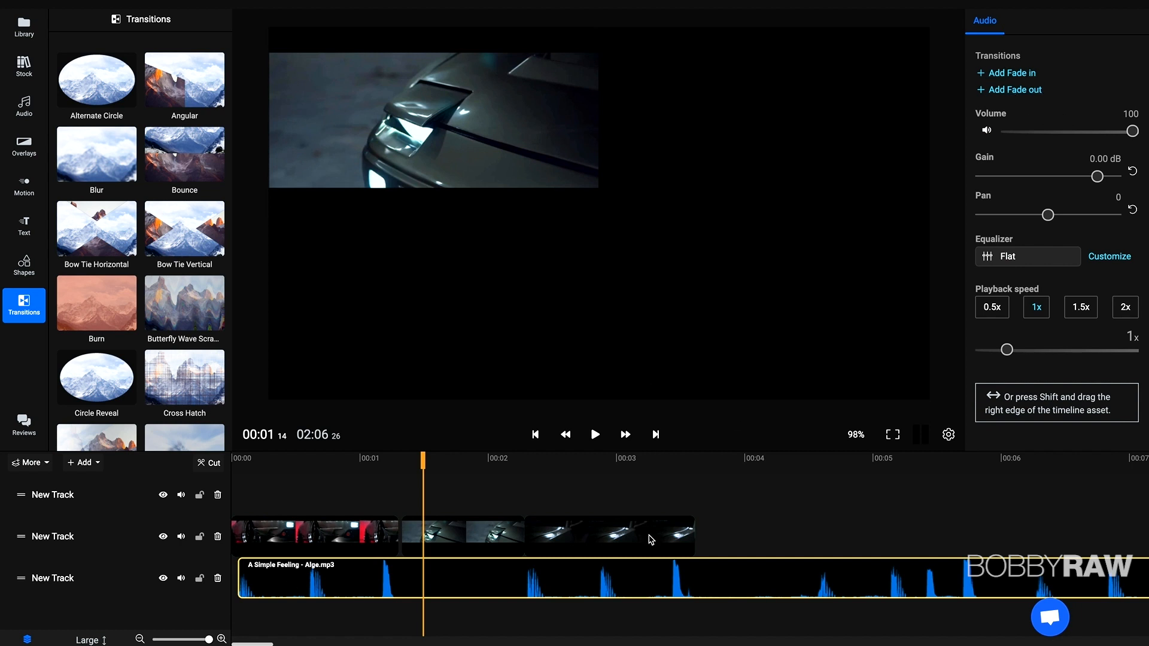
- Select the second hood clip so its audio settings show
{"action": "left_click", "coordinate": [463, 535]}
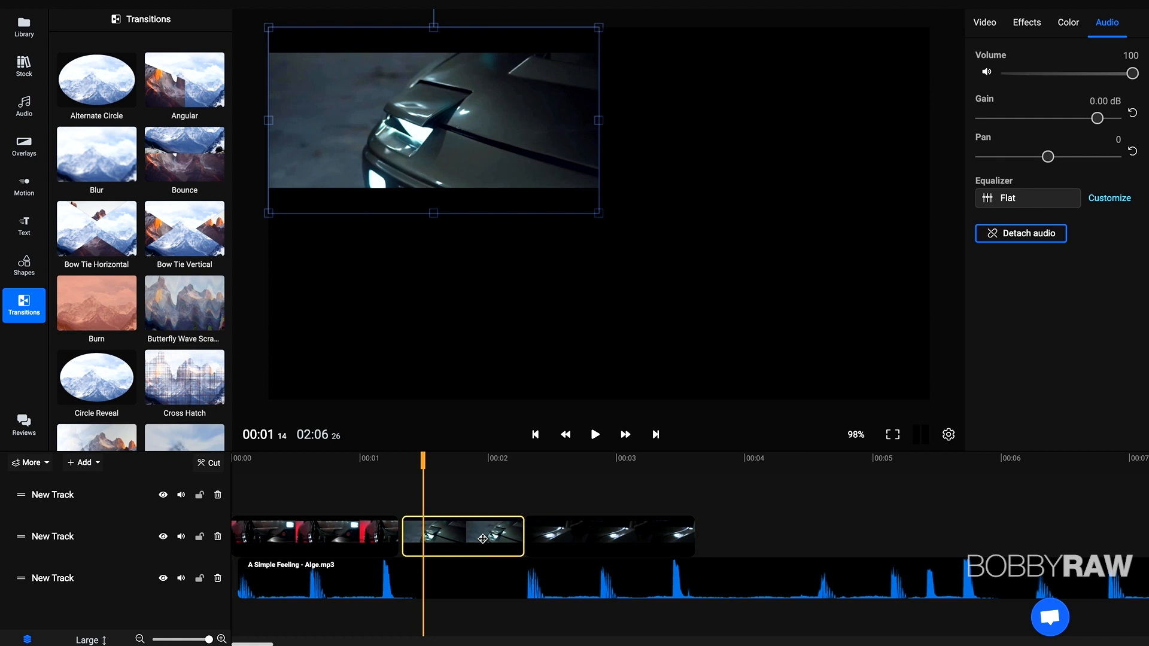
{"action": "mouse_move", "coordinate": [1021, 193]}
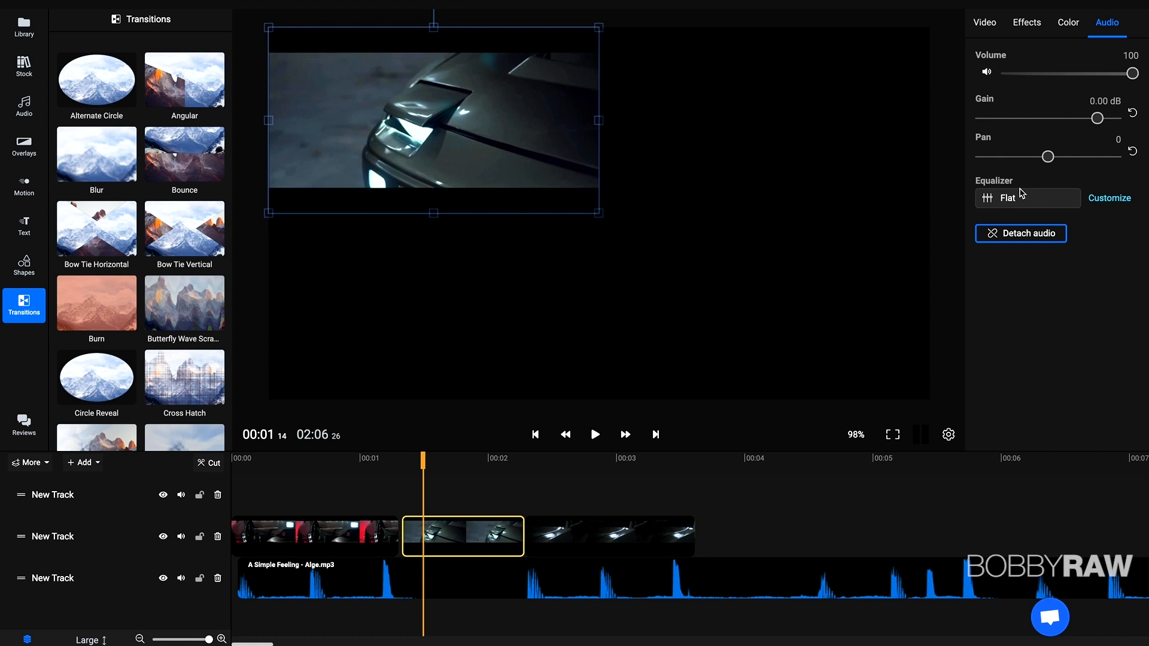
- Try the Sepia colour filter on the clip and remove it again
{"action": "left_click", "coordinate": [1066, 22]}
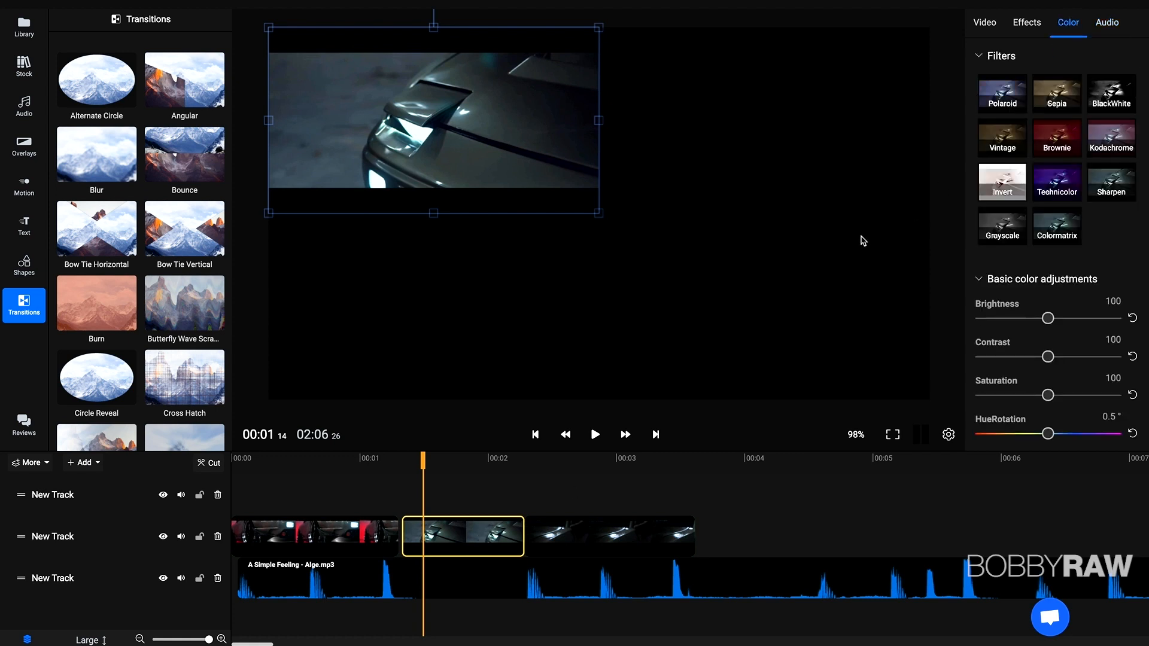
{"action": "left_click", "coordinate": [1056, 227]}
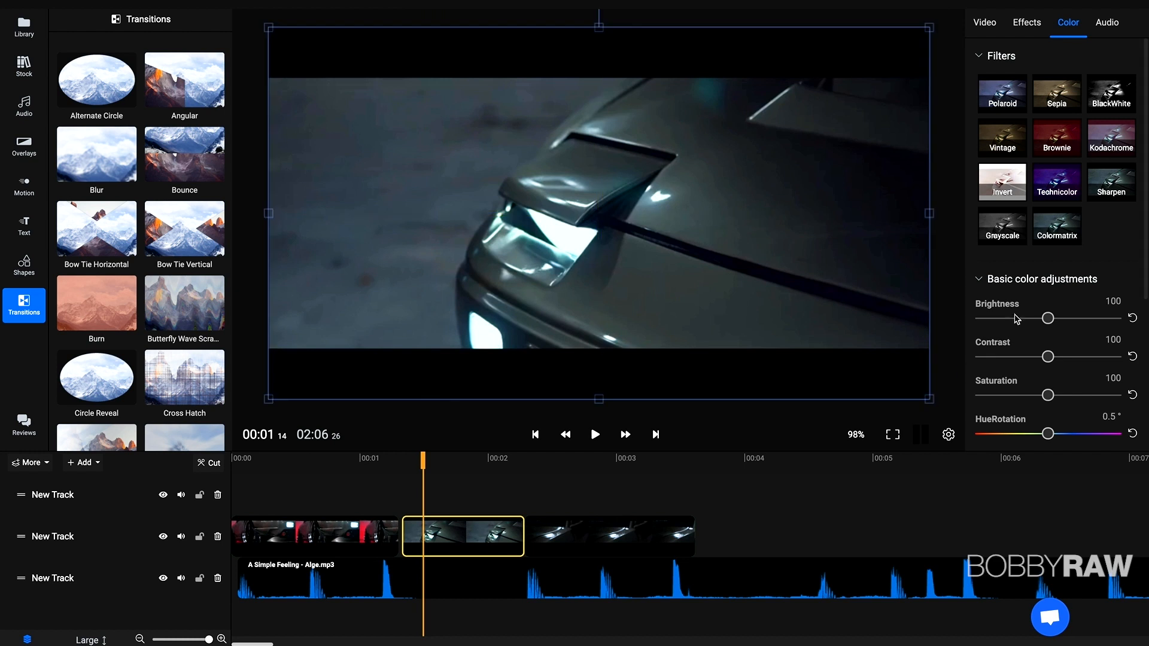
{"action": "left_click", "coordinate": [1056, 226]}
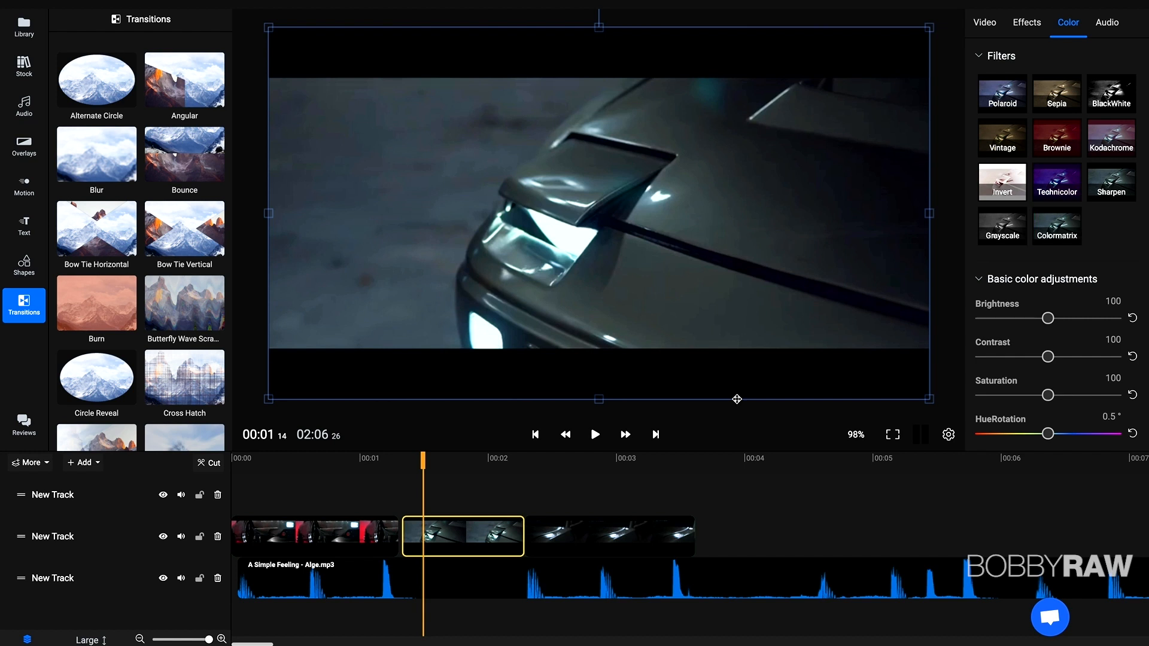
{"action": "left_click", "coordinate": [1056, 93]}
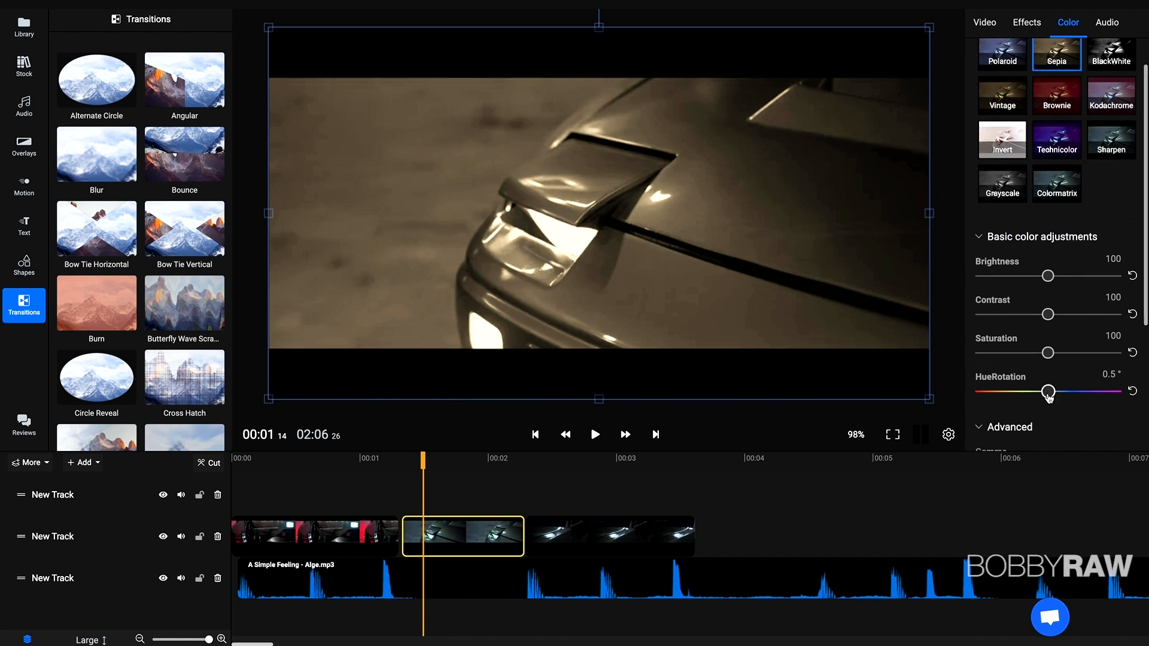
{"action": "left_click_drag", "start_coordinate": [1049, 393], "coordinate": [1060, 393]}
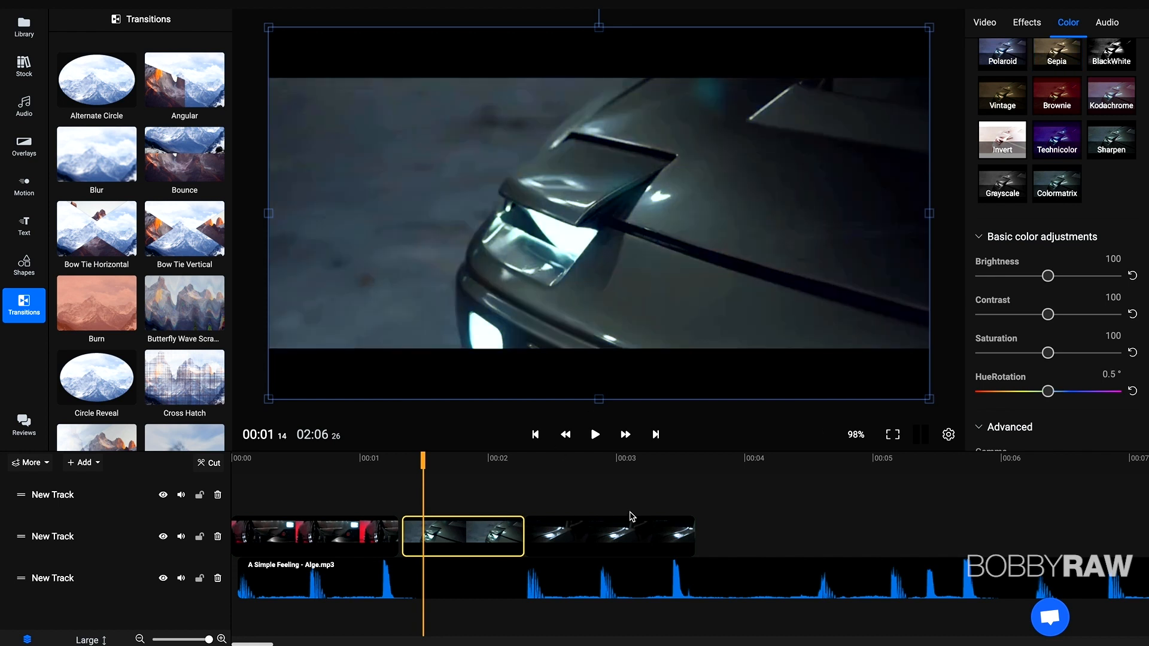
- Raise the clip's brightness and contrast to 107 each
{"action": "left_click_drag", "start_coordinate": [1048, 277], "coordinate": [1052, 276]}
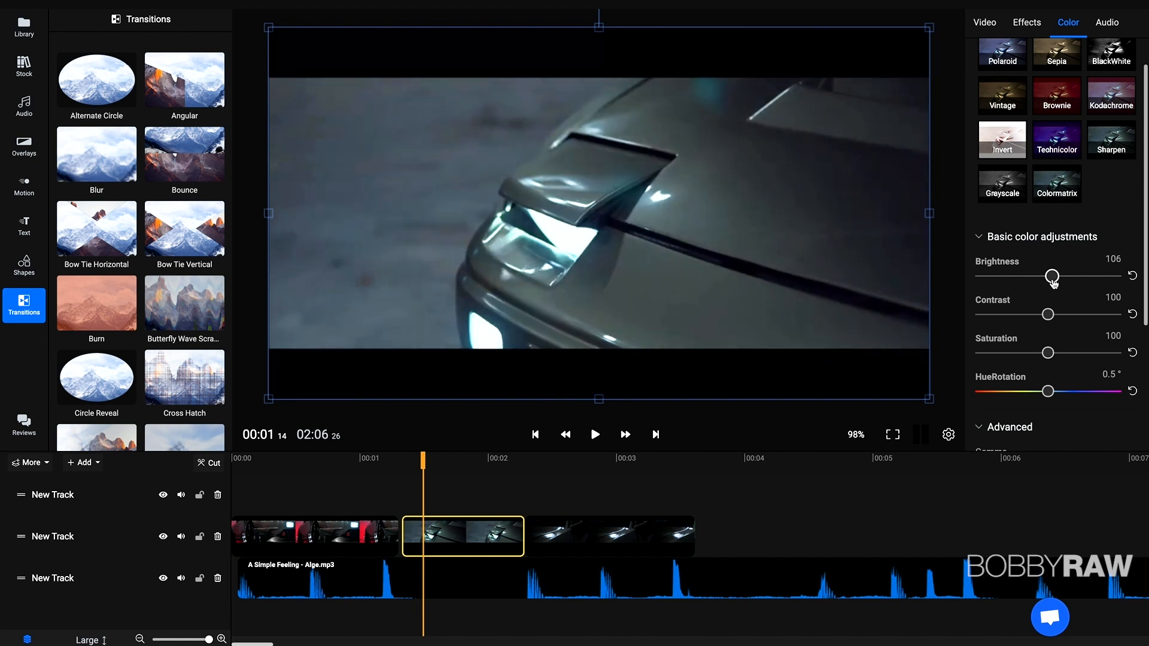
{"action": "left_click_drag", "start_coordinate": [1052, 277], "coordinate": [1052, 275]}
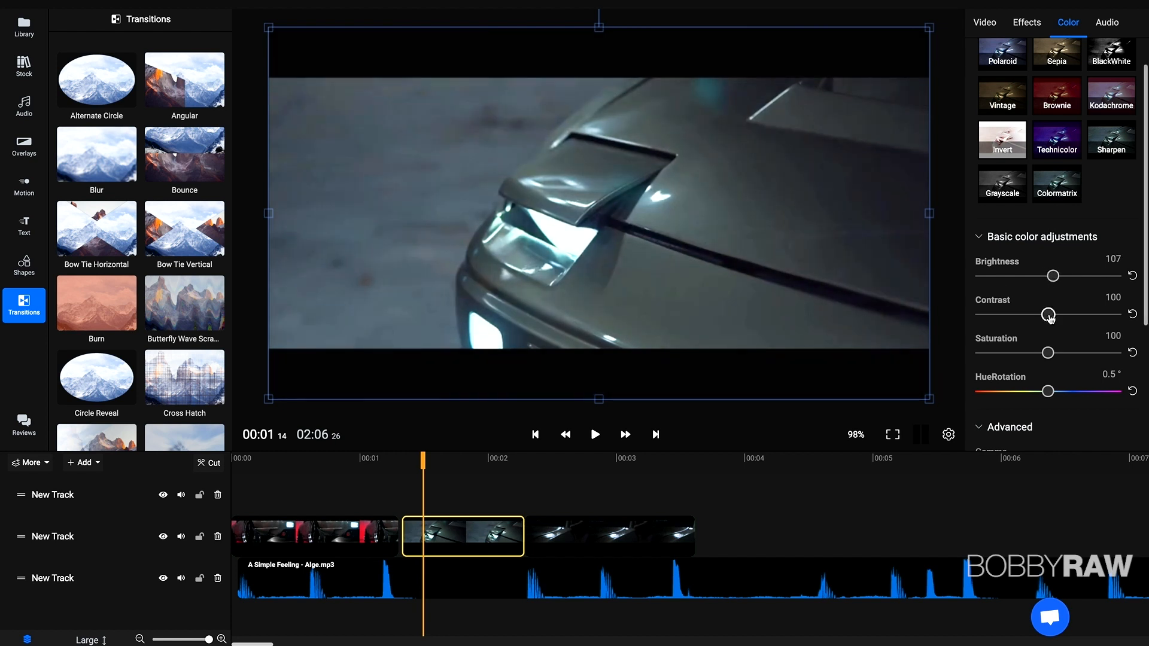
{"action": "left_click_drag", "start_coordinate": [1046, 315], "coordinate": [1052, 315]}
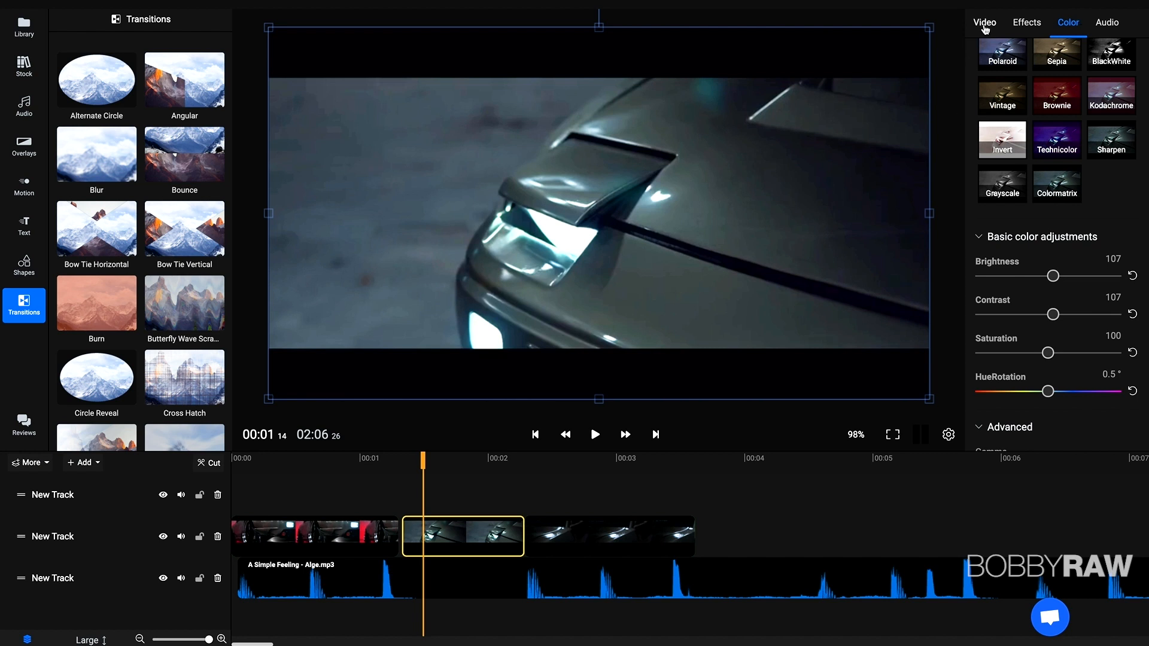
- Crop the clip 22% from the top and 28% from the bottom for a letterbox look
{"action": "left_click", "coordinate": [984, 22]}
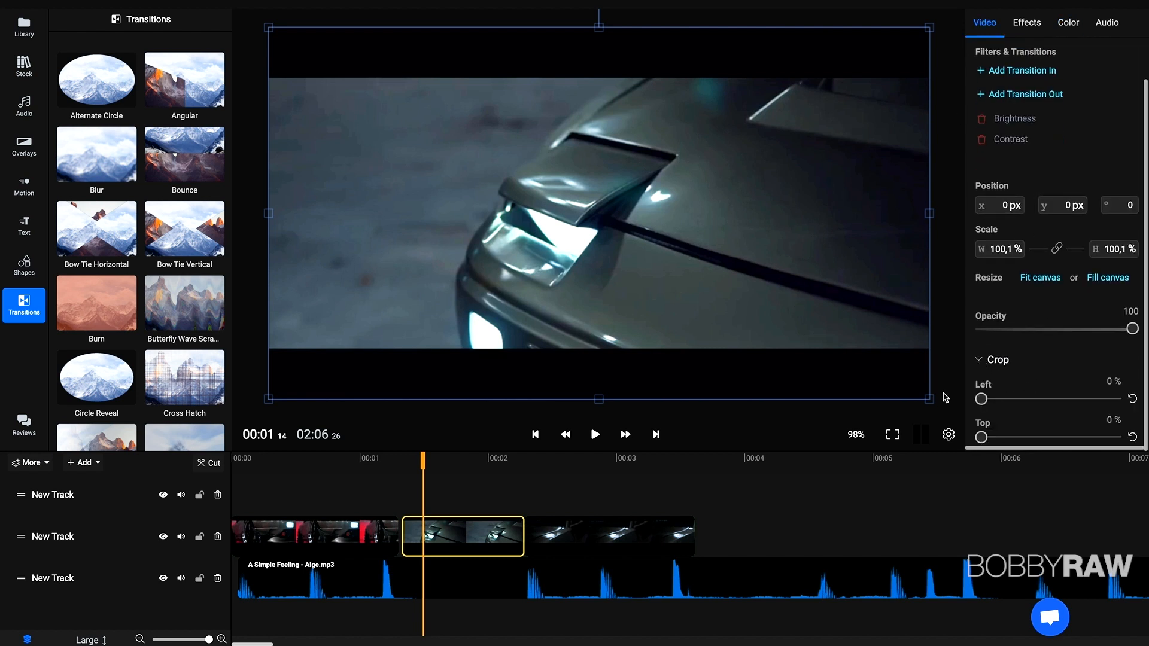
{"action": "scroll", "scroll_direction": "down", "scroll_amount": 3}
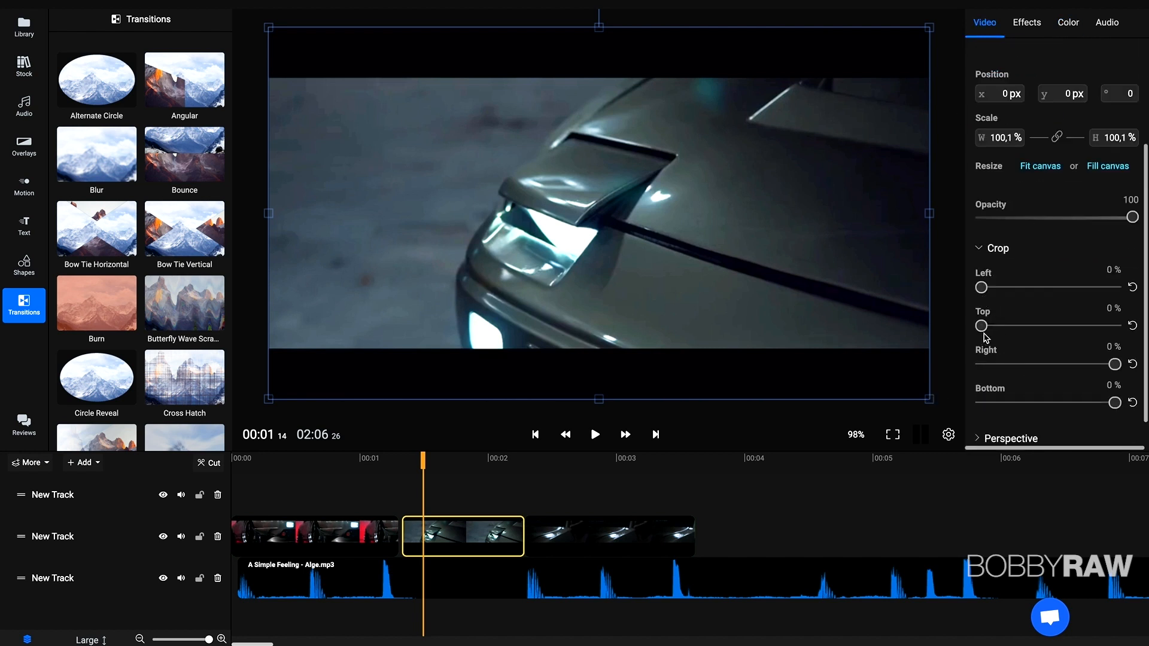
{"action": "left_click_drag", "start_coordinate": [981, 326], "coordinate": [1011, 325]}
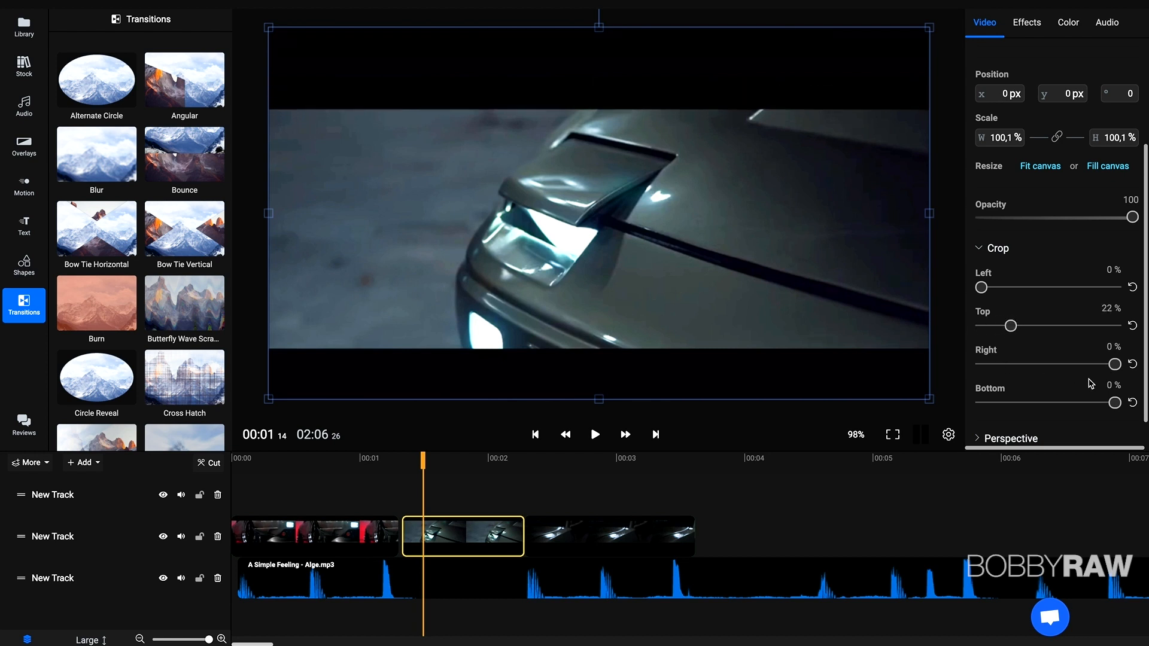
{"action": "left_click_drag", "start_coordinate": [1115, 402], "coordinate": [1077, 392]}
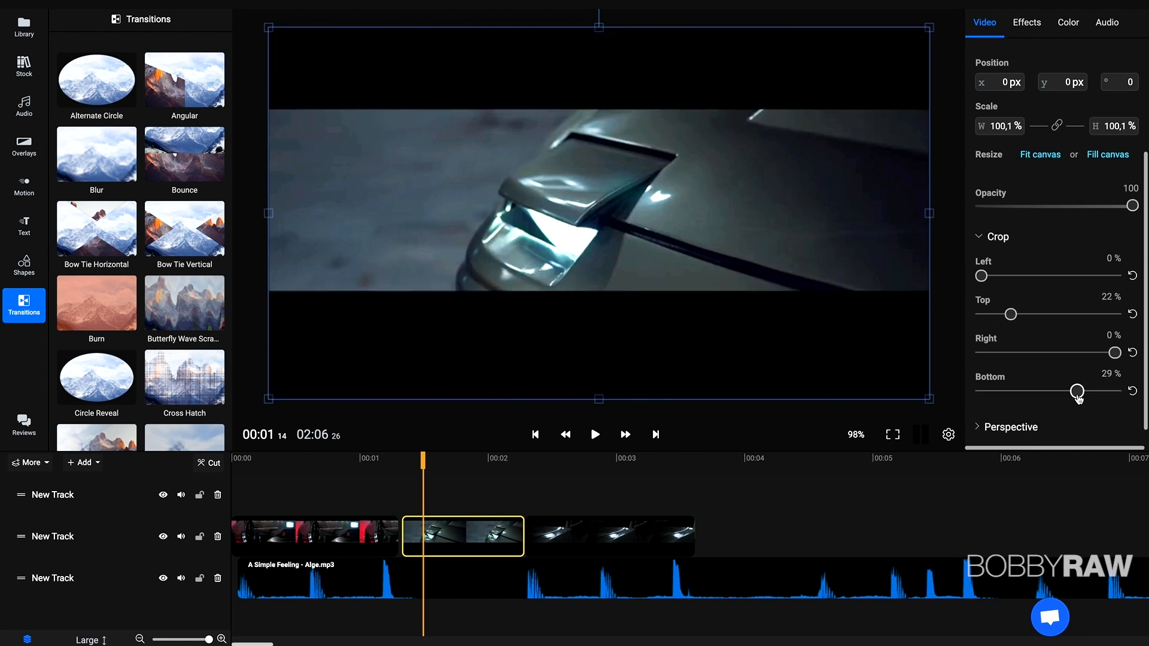
{"action": "left_click_drag", "start_coordinate": [1083, 391], "coordinate": [1078, 391]}
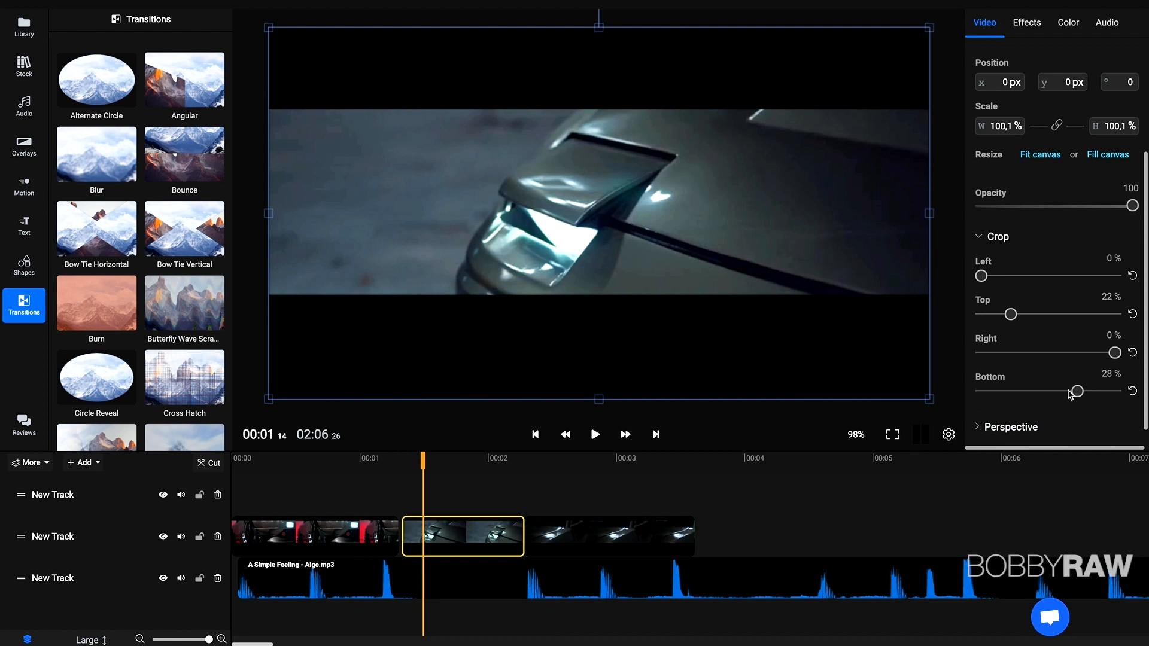
{"action": "scroll", "scroll_direction": "down", "scroll_amount": 3}
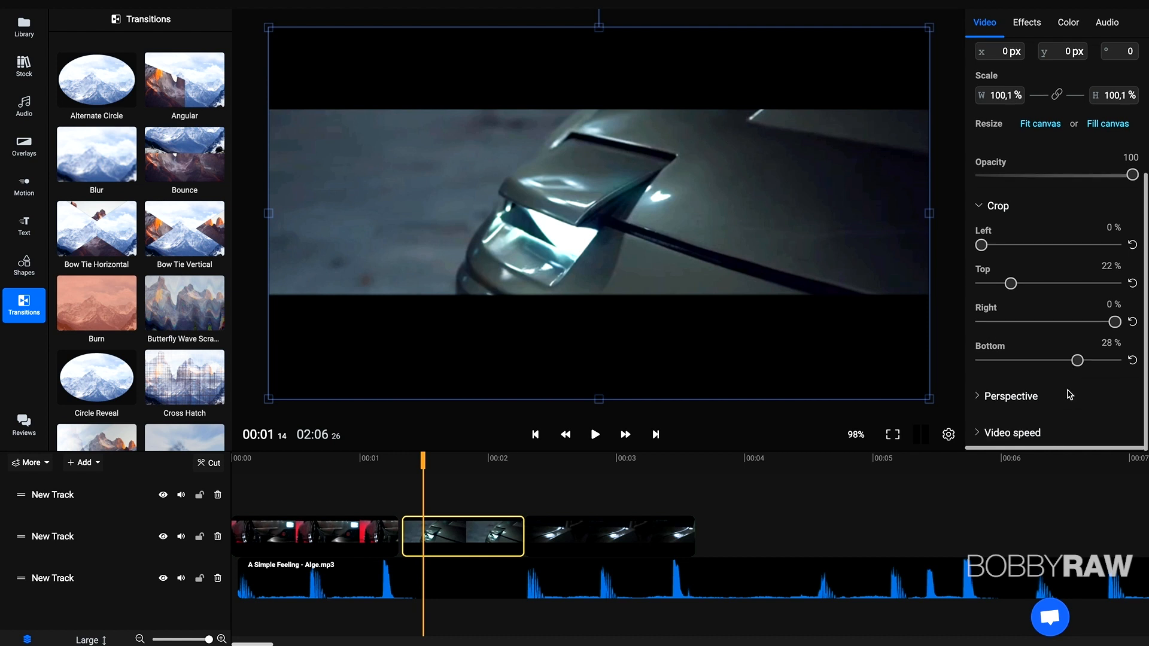